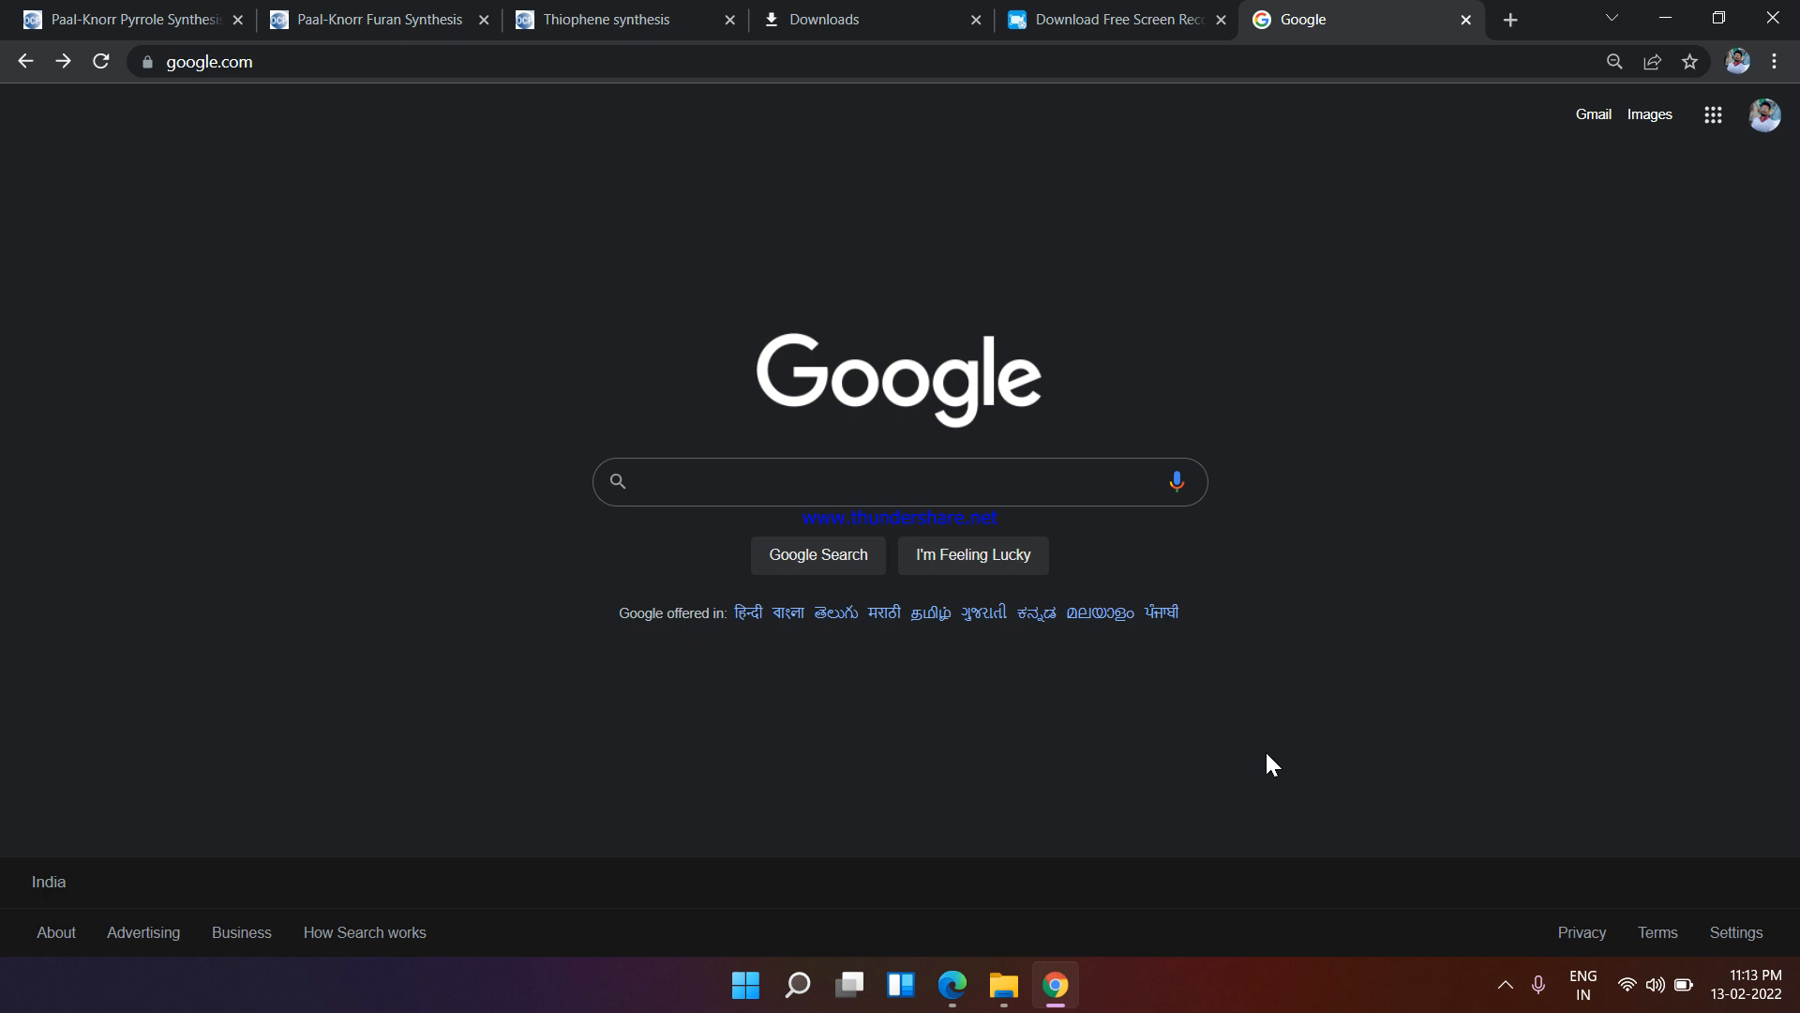
Search Google for 'rcsb protein data bank' via the suggestion for the typed RCSB
{"action": "type", "text": "RS"}
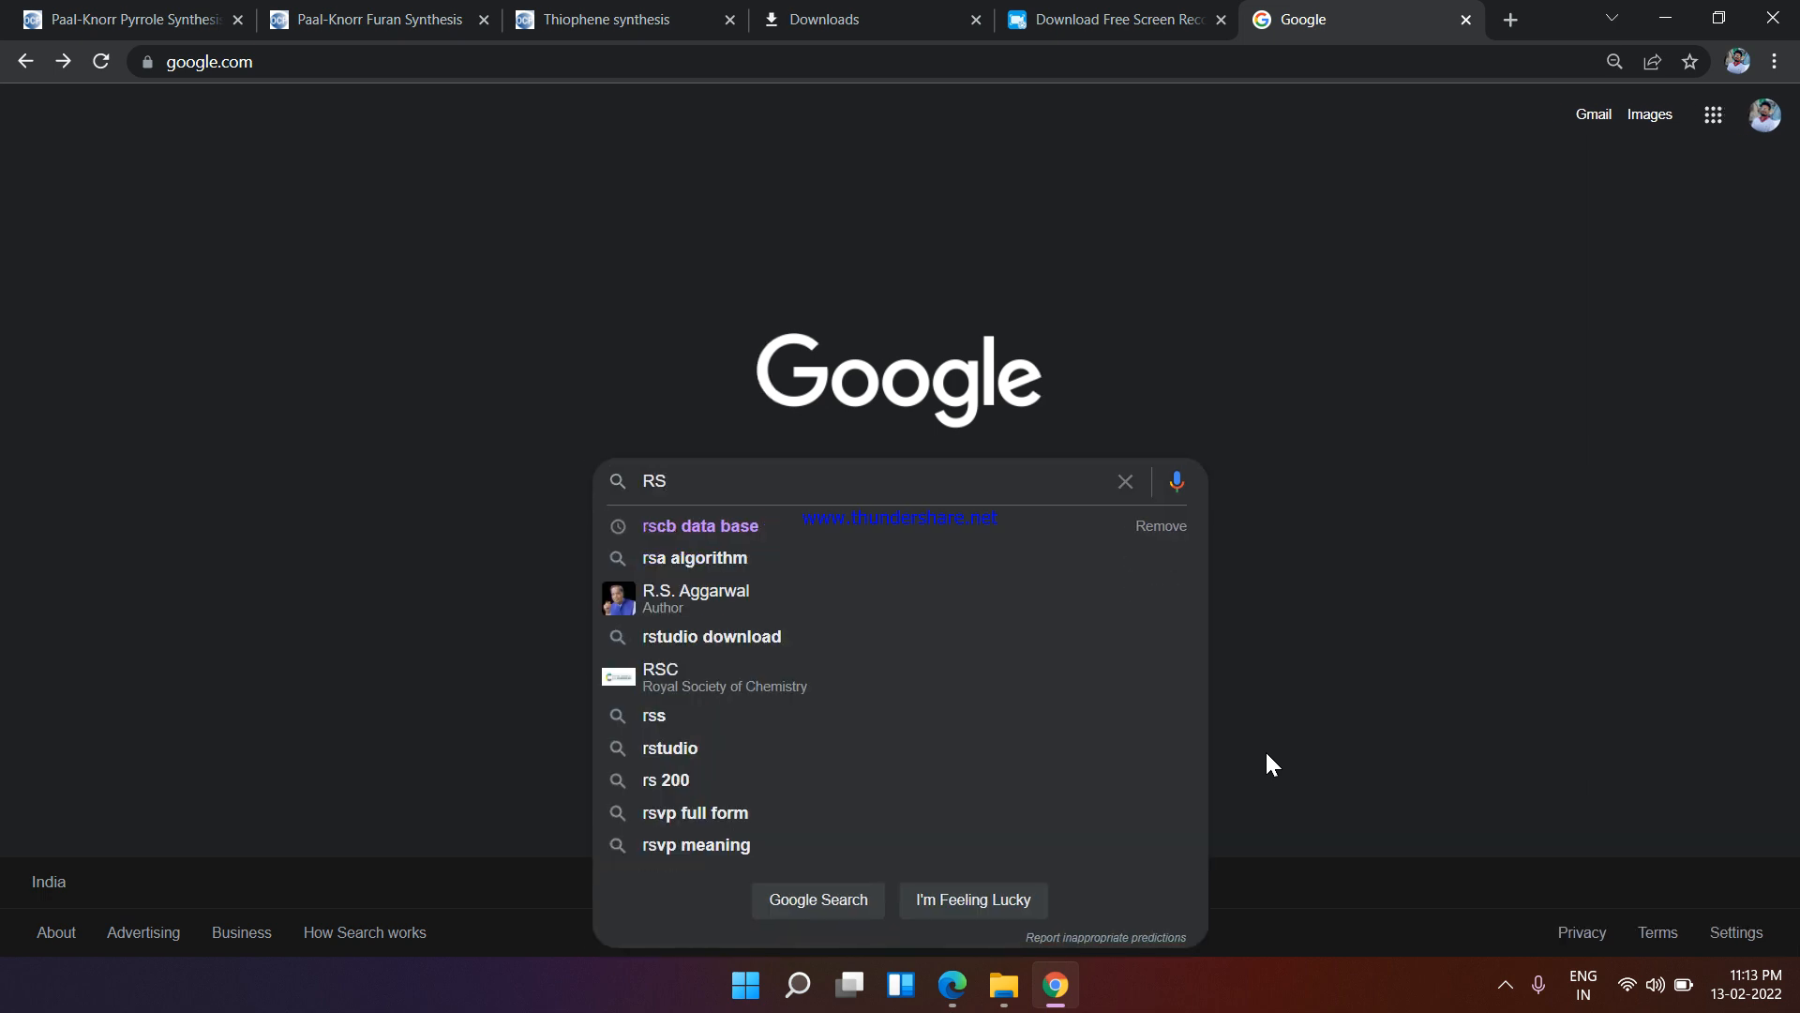
{"action": "type", "text": "CSB"}
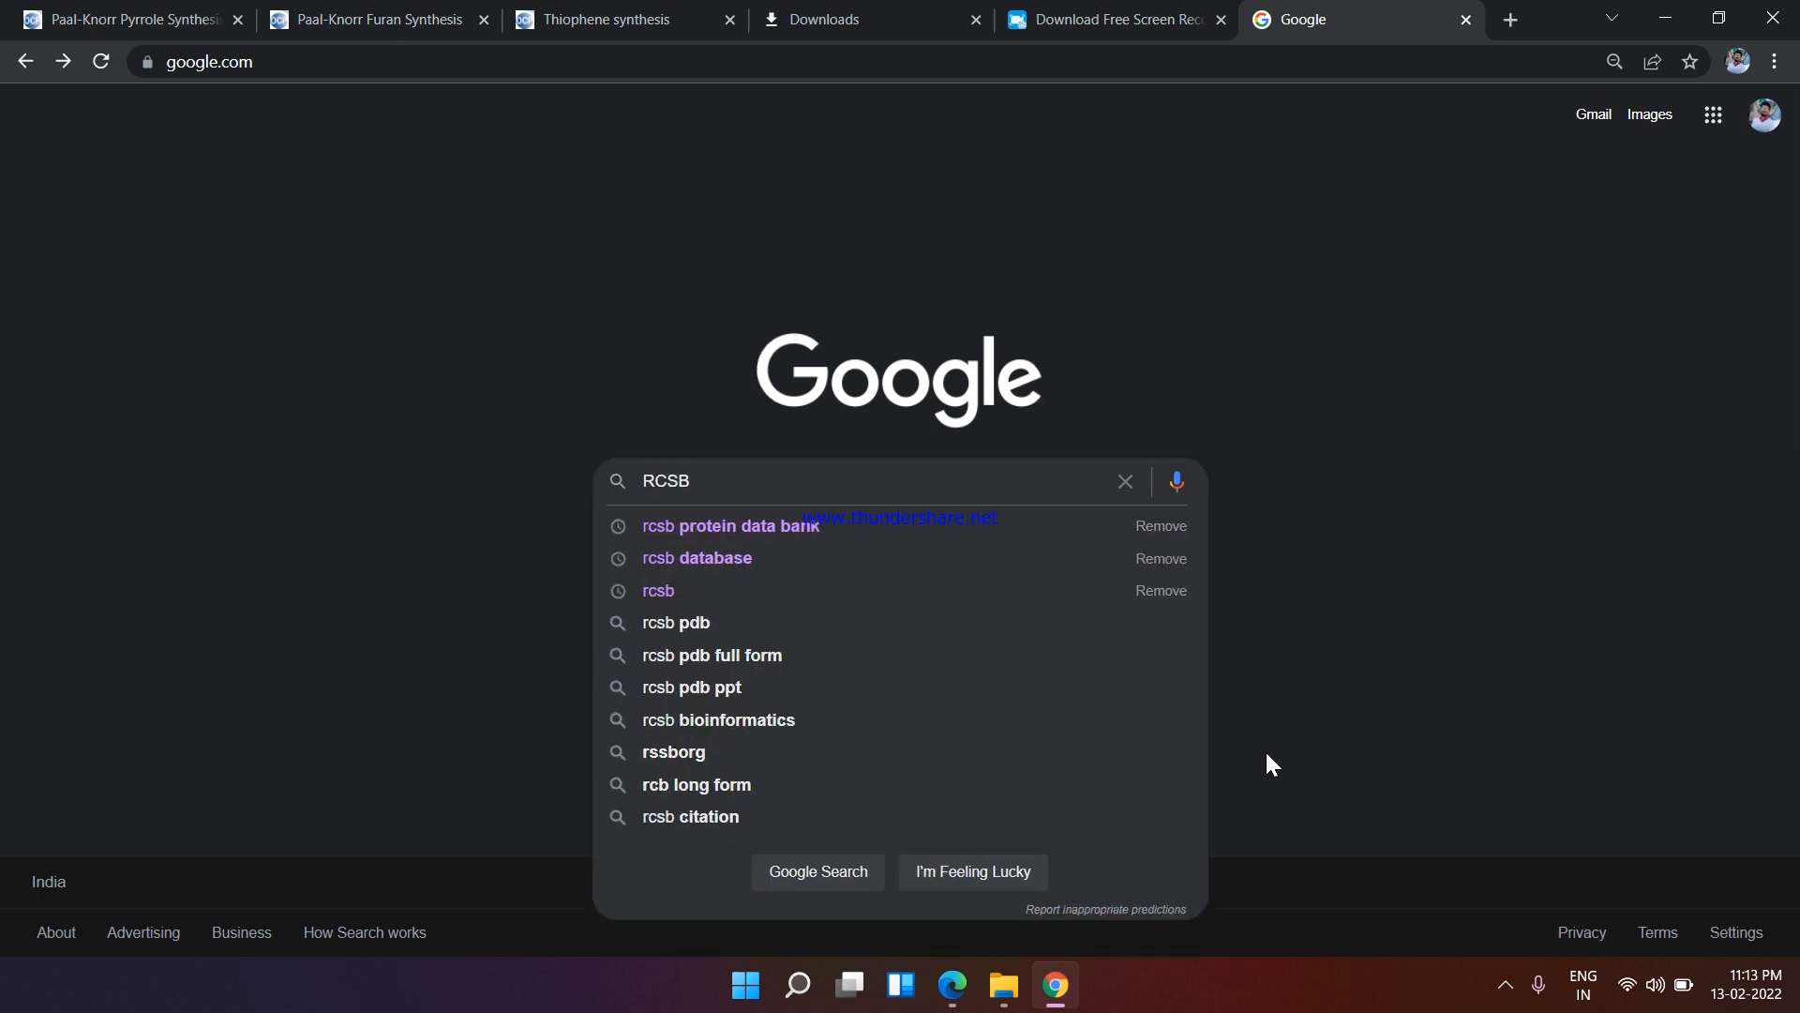
{"action": "left_click", "coordinate": [731, 525]}
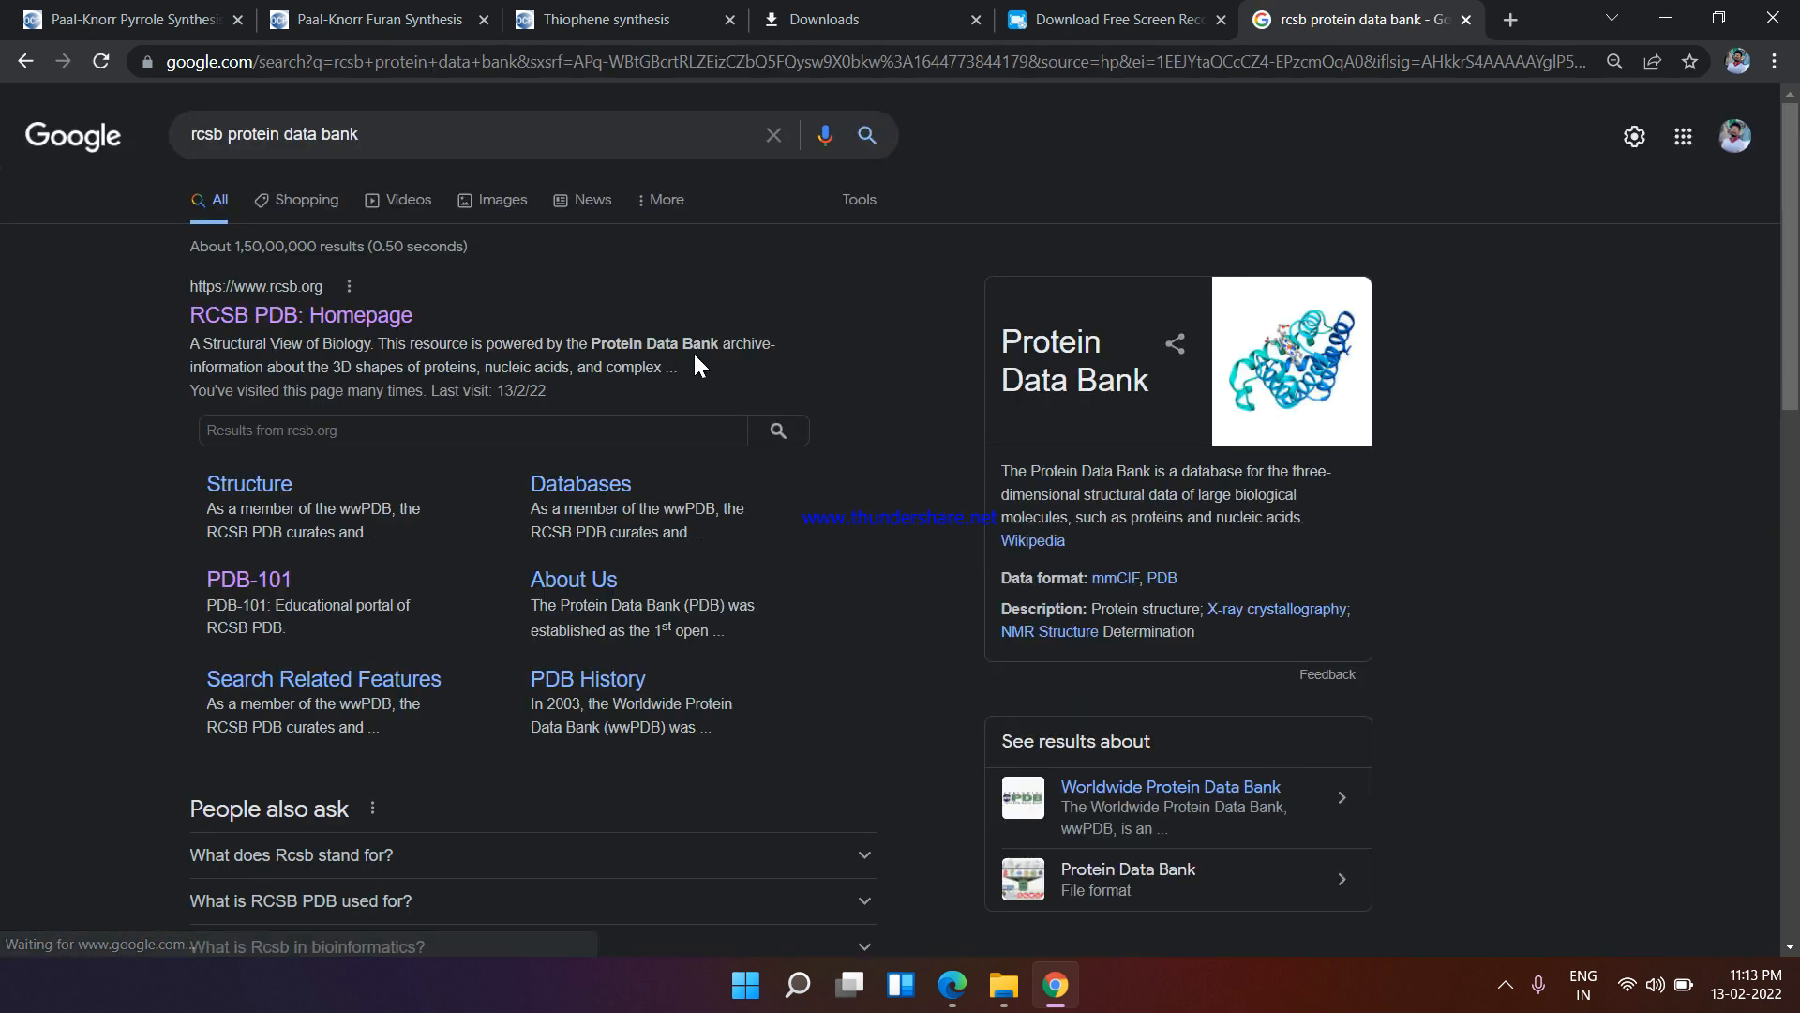
{"action": "mouse_move", "coordinate": [305, 322]}
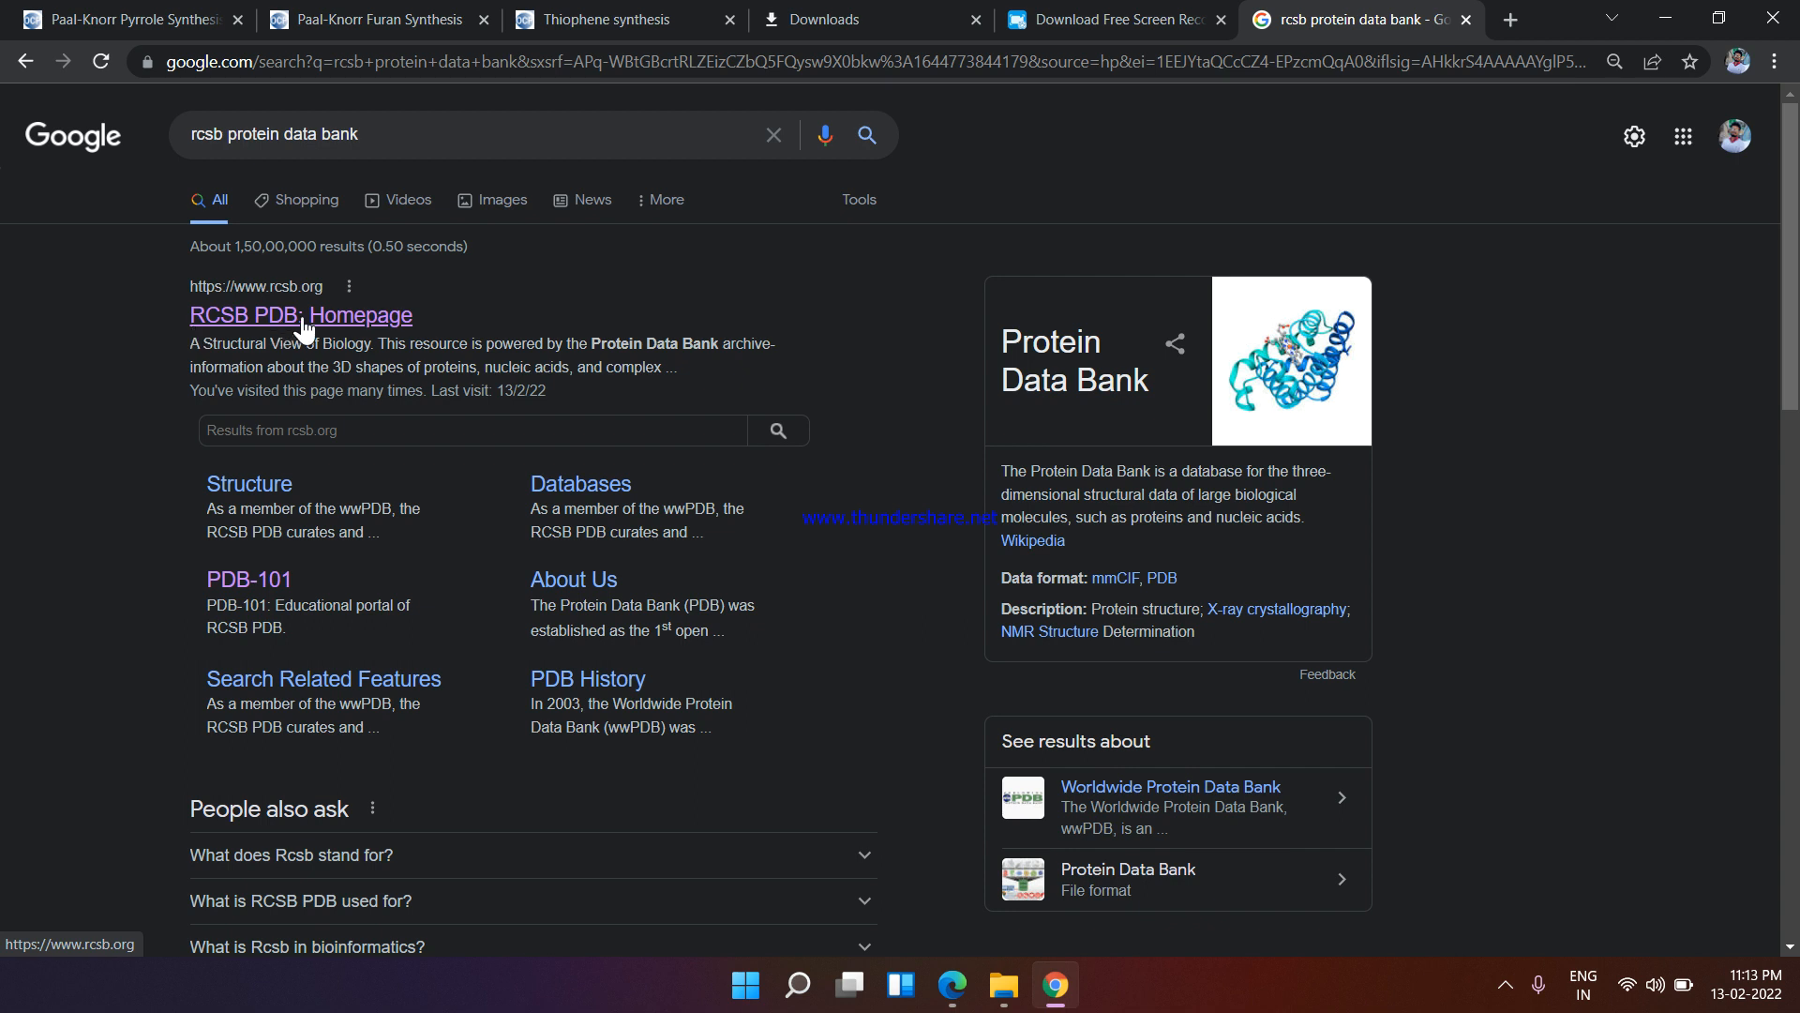
Go to the RCSB PDB homepage from the top result and skim down and back up
{"action": "left_click", "coordinate": [300, 315]}
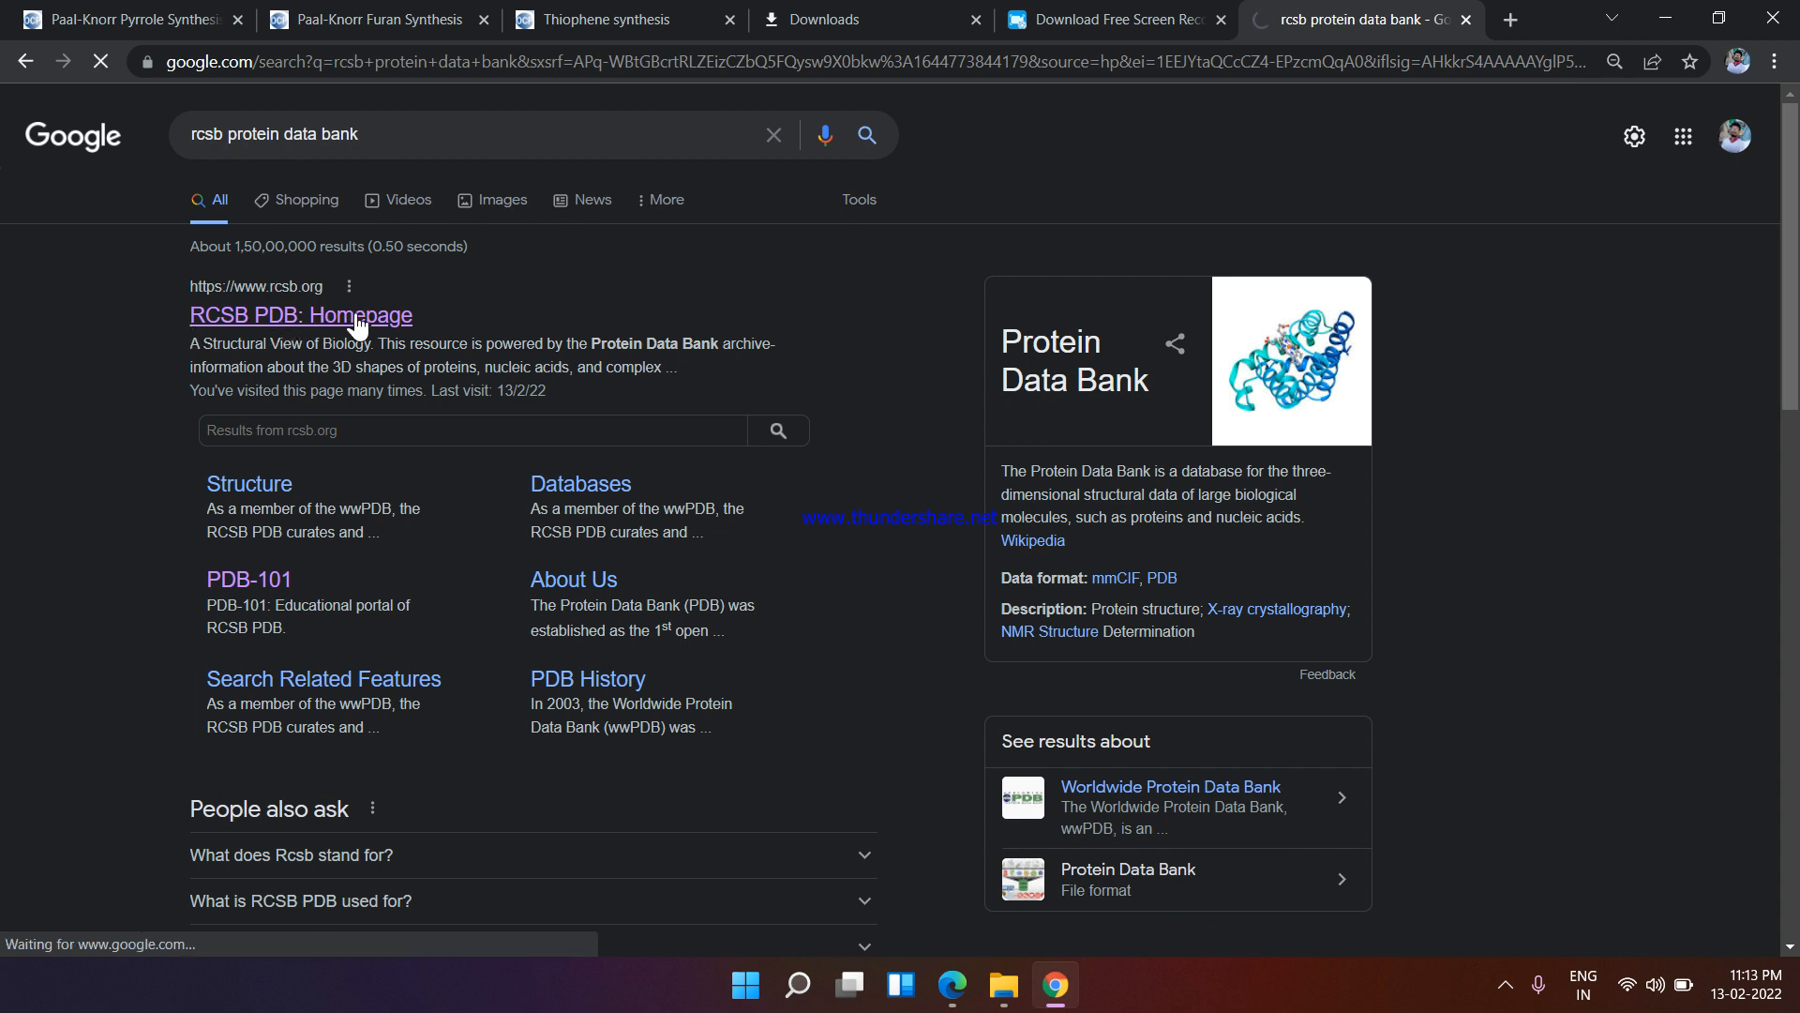
{"action": "left_click", "coordinate": [300, 315]}
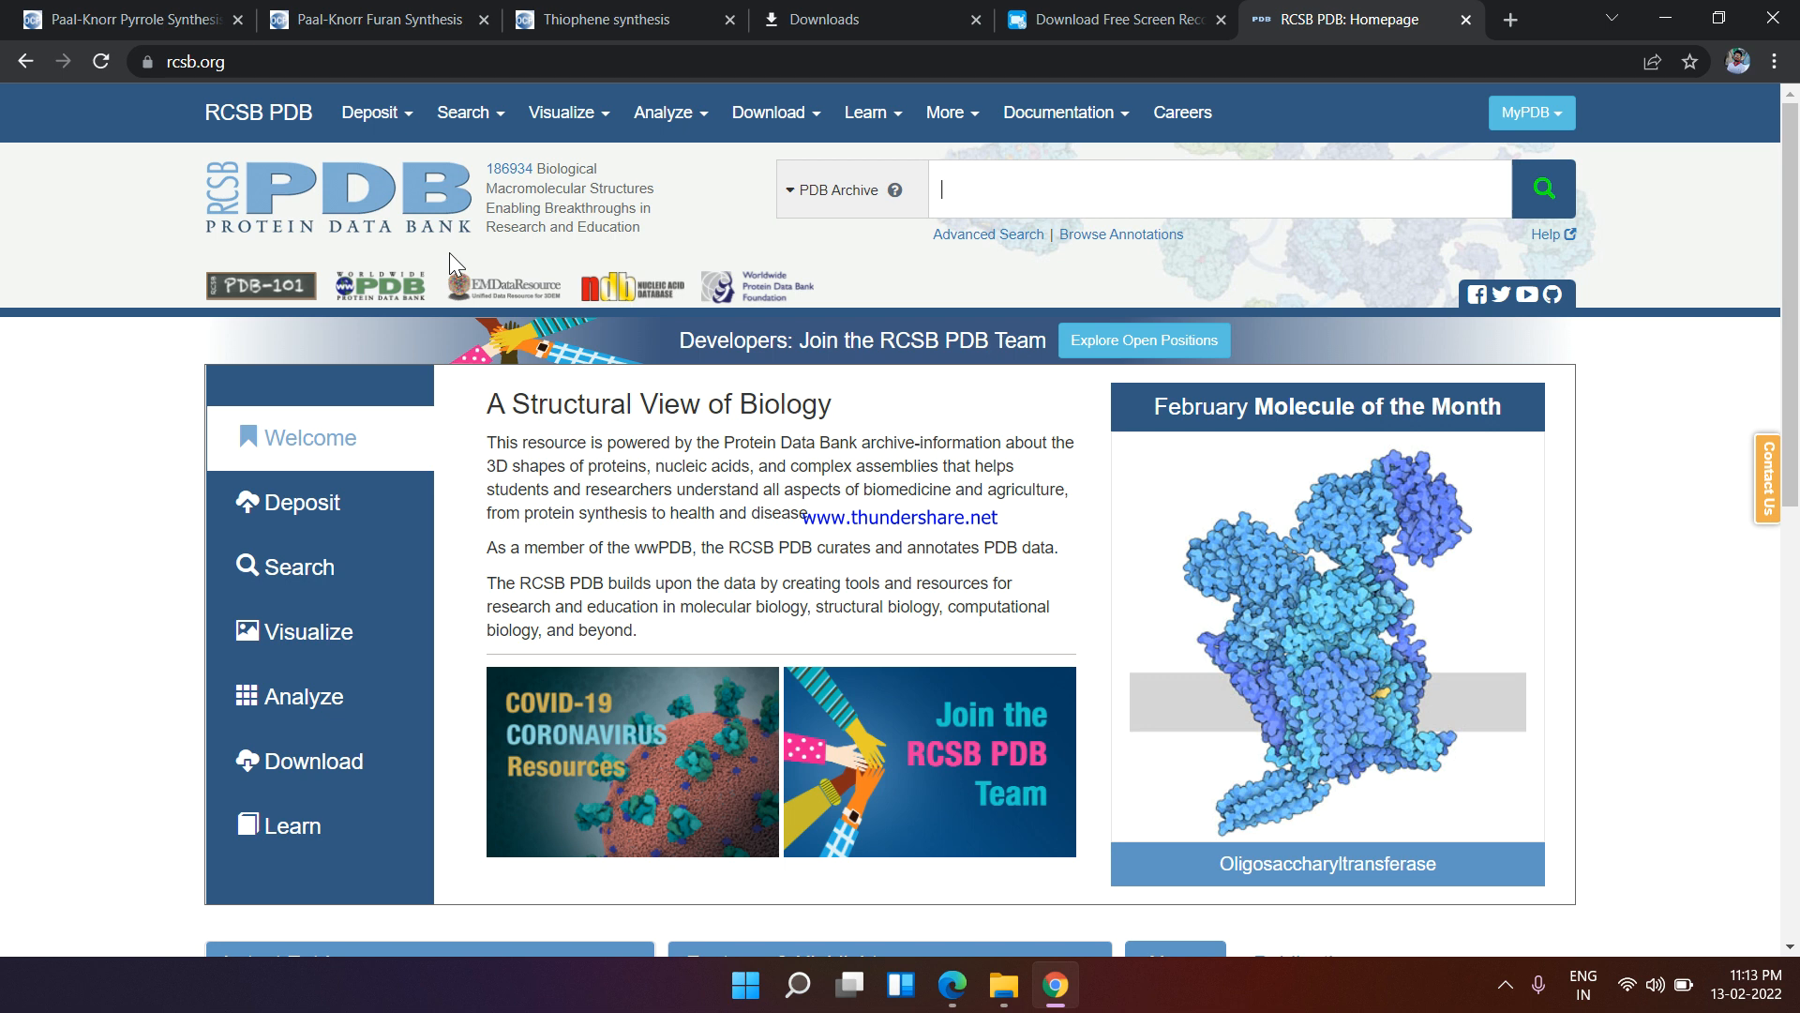
{"action": "mouse_move", "coordinate": [1767, 326]}
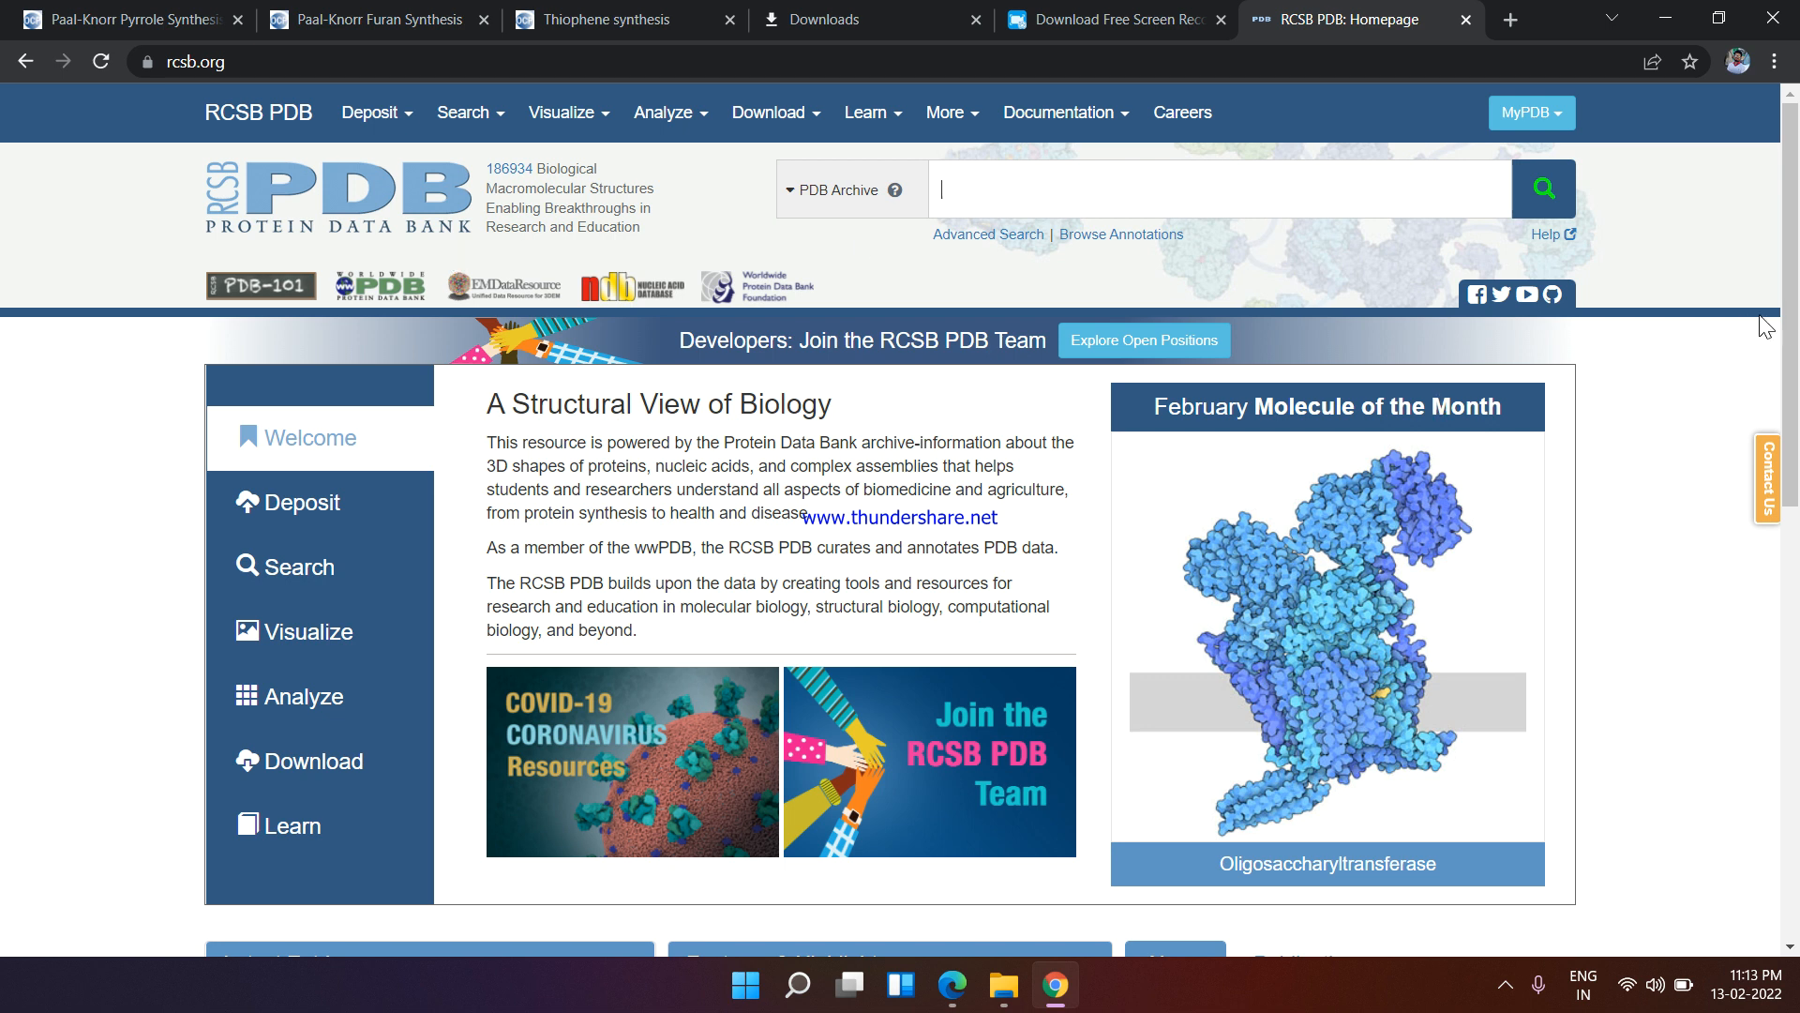
{"action": "scroll", "scroll_direction": "down", "scroll_amount": 3}
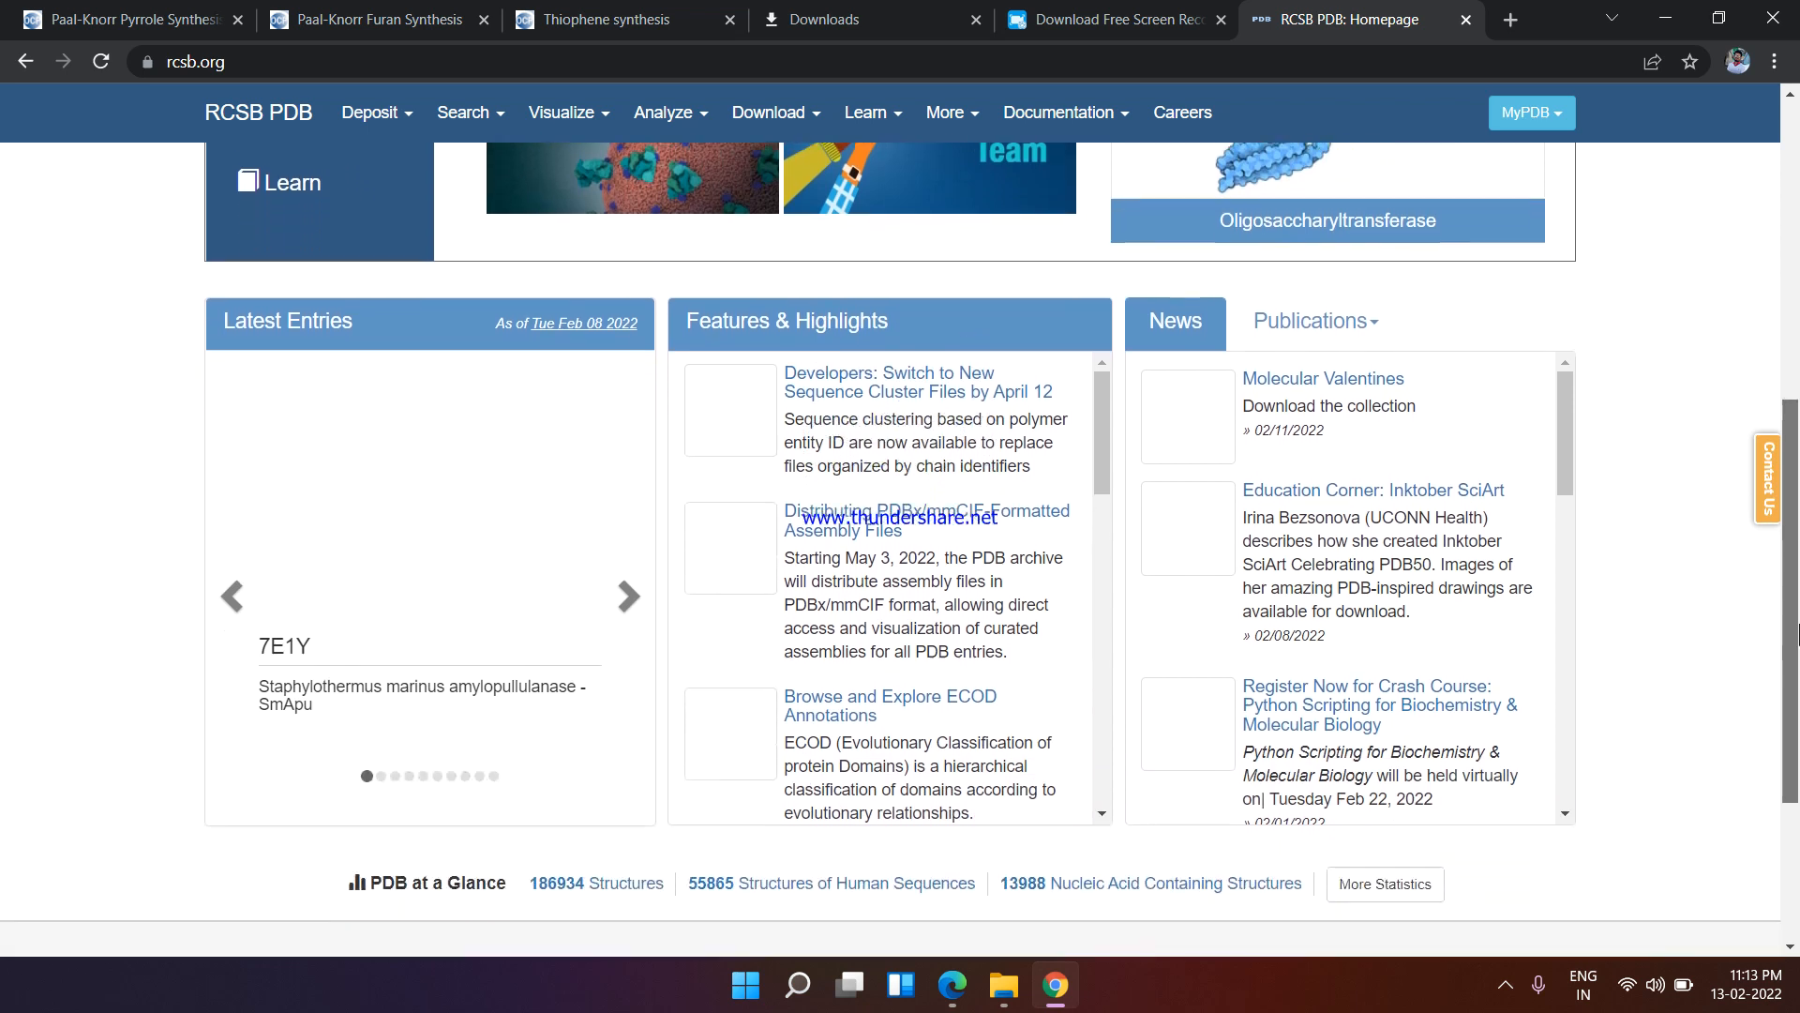
{"action": "scroll", "scroll_direction": "up", "scroll_amount": 3}
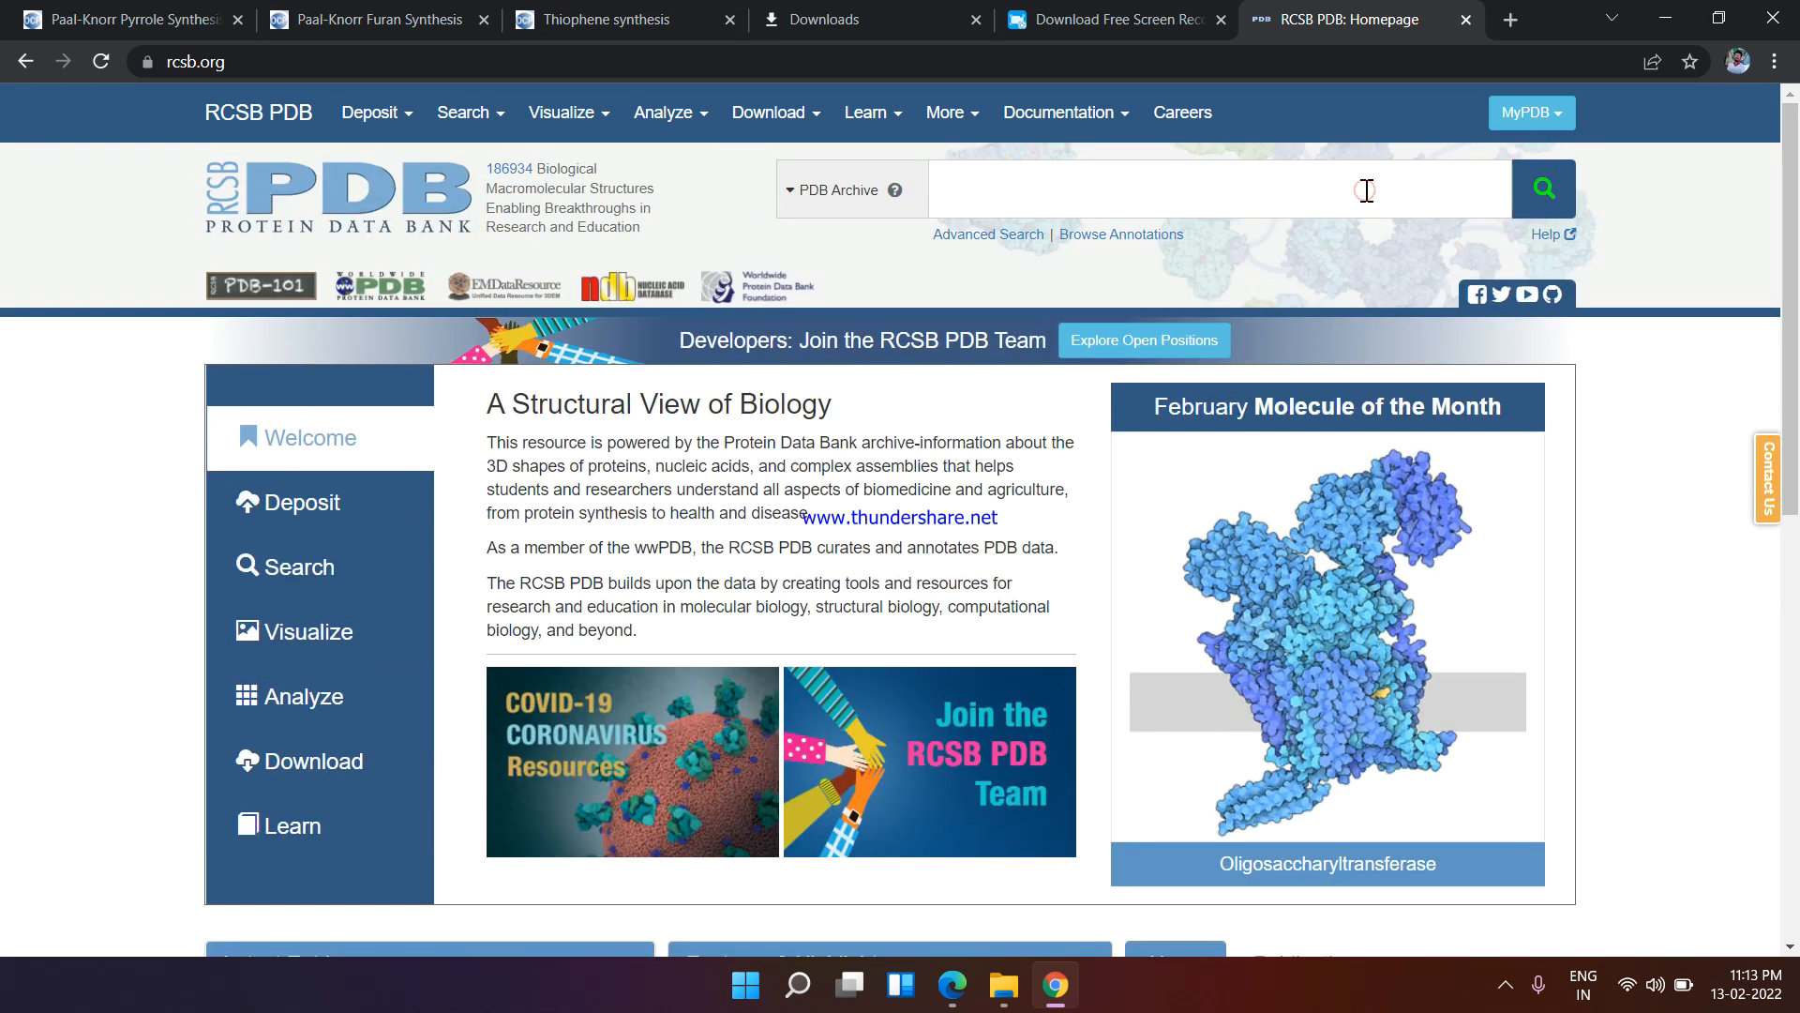
Search the PDB archive for entry 4KLE to reach its structure summary page
{"action": "type", "text": "4KLE"}
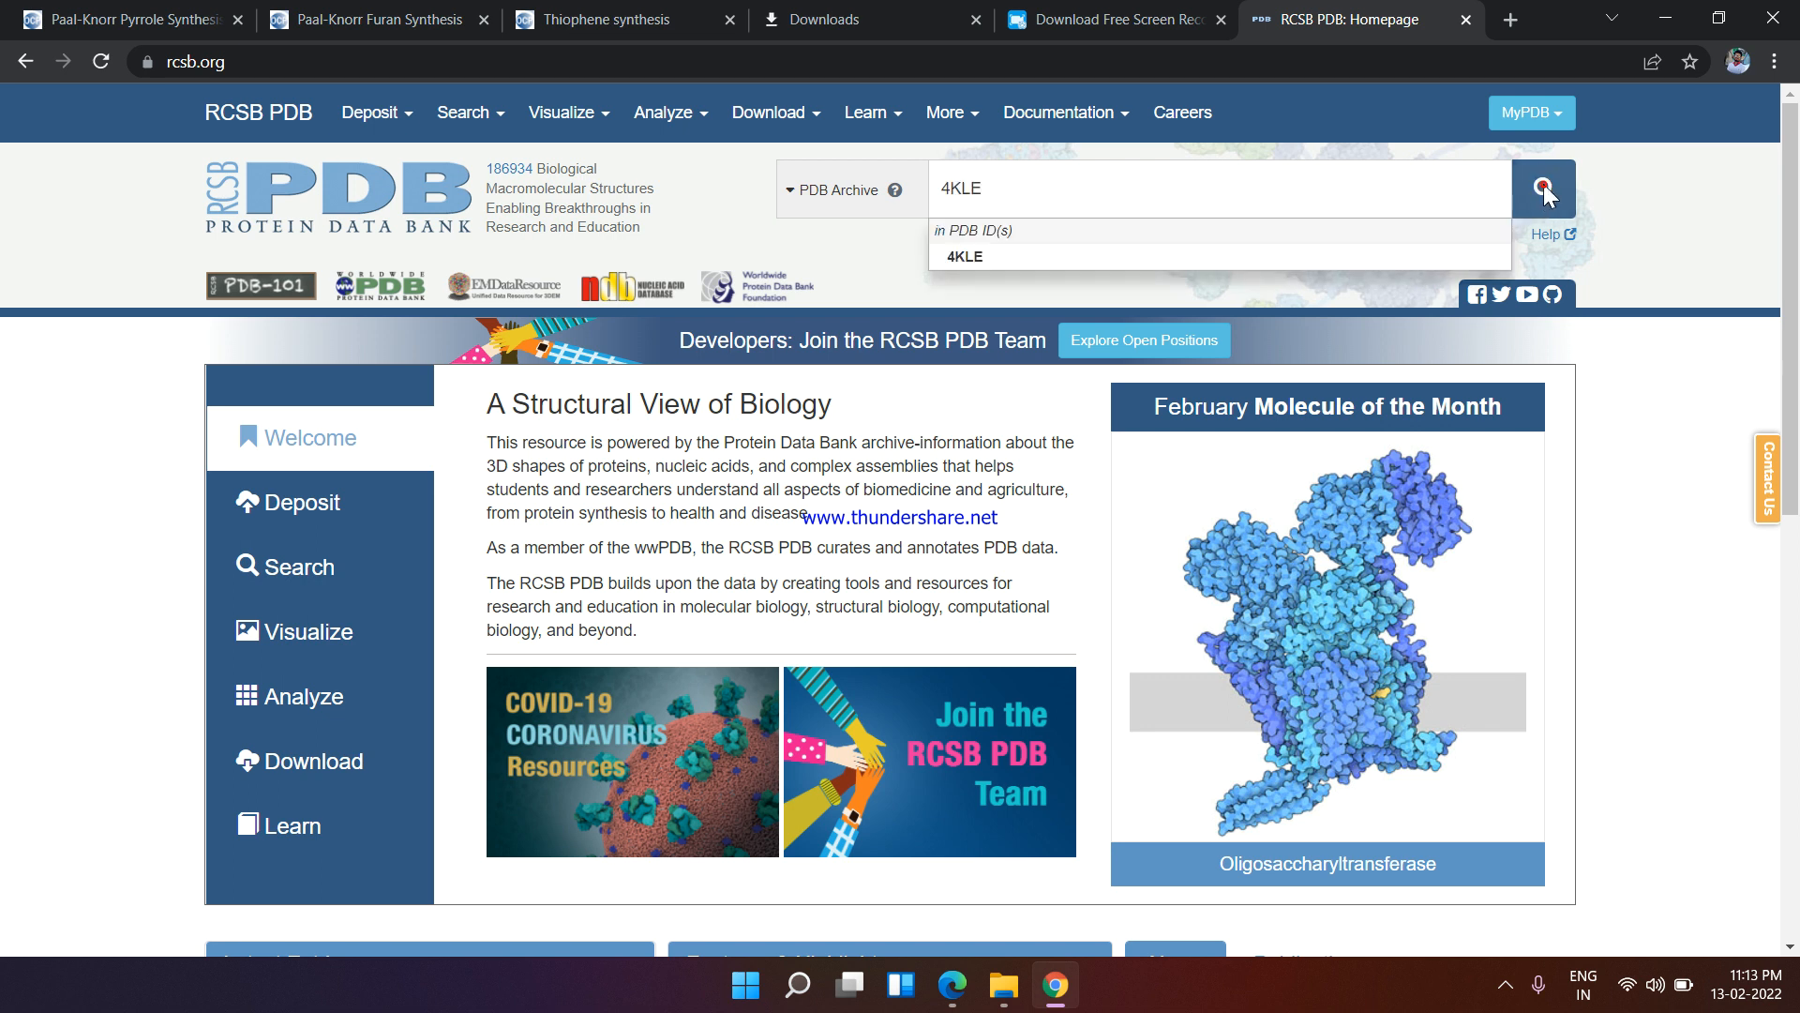
{"action": "left_click", "coordinate": [1544, 185]}
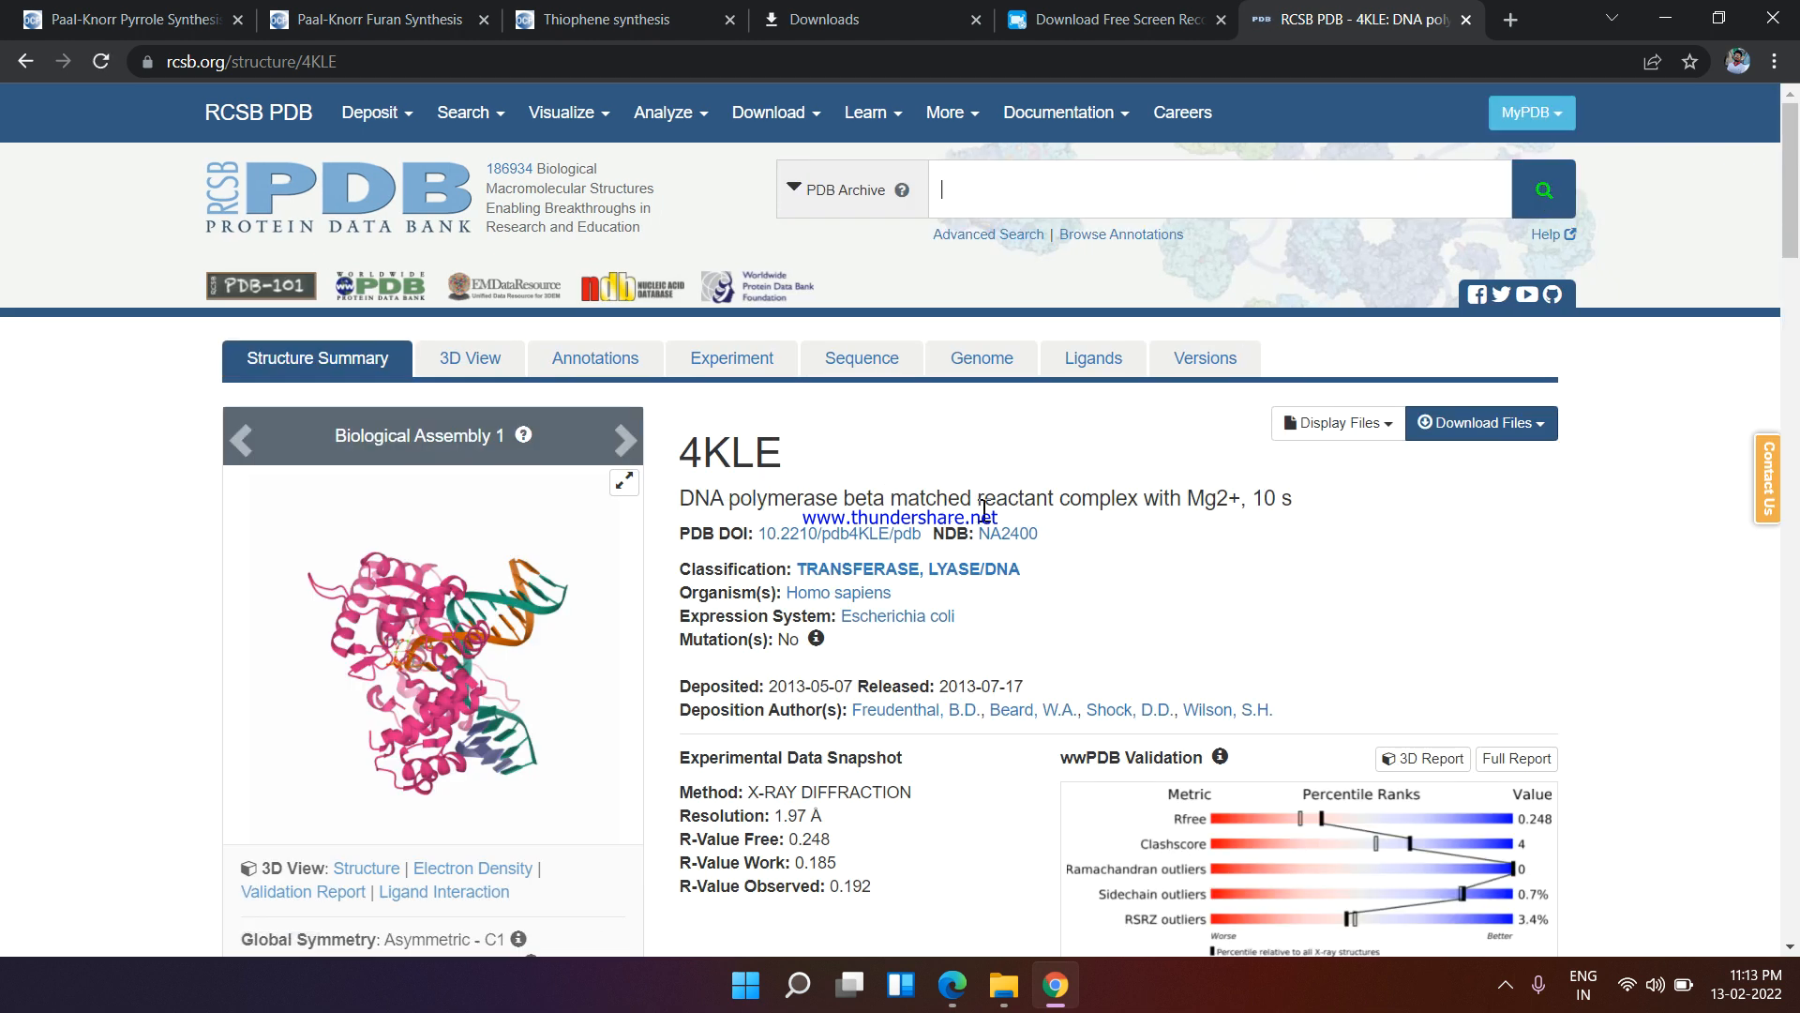
{"action": "mouse_move", "coordinate": [986, 619]}
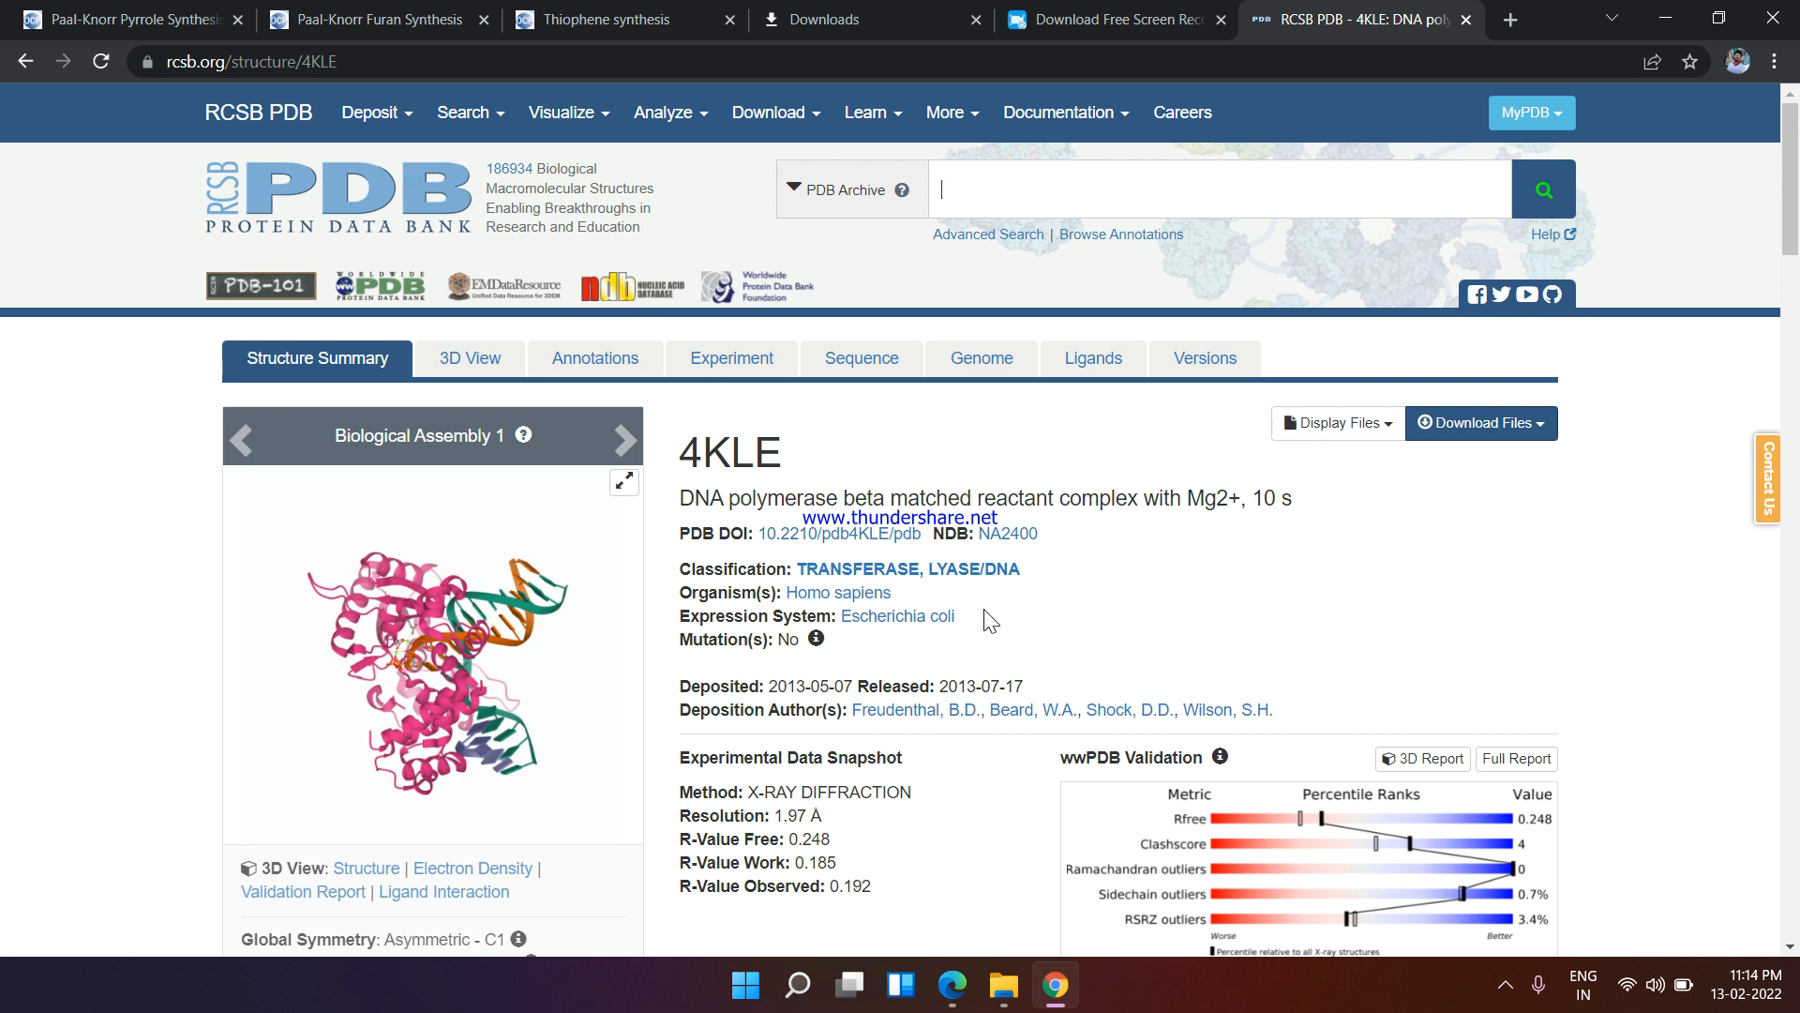
{"action": "mouse_move", "coordinate": [510, 537]}
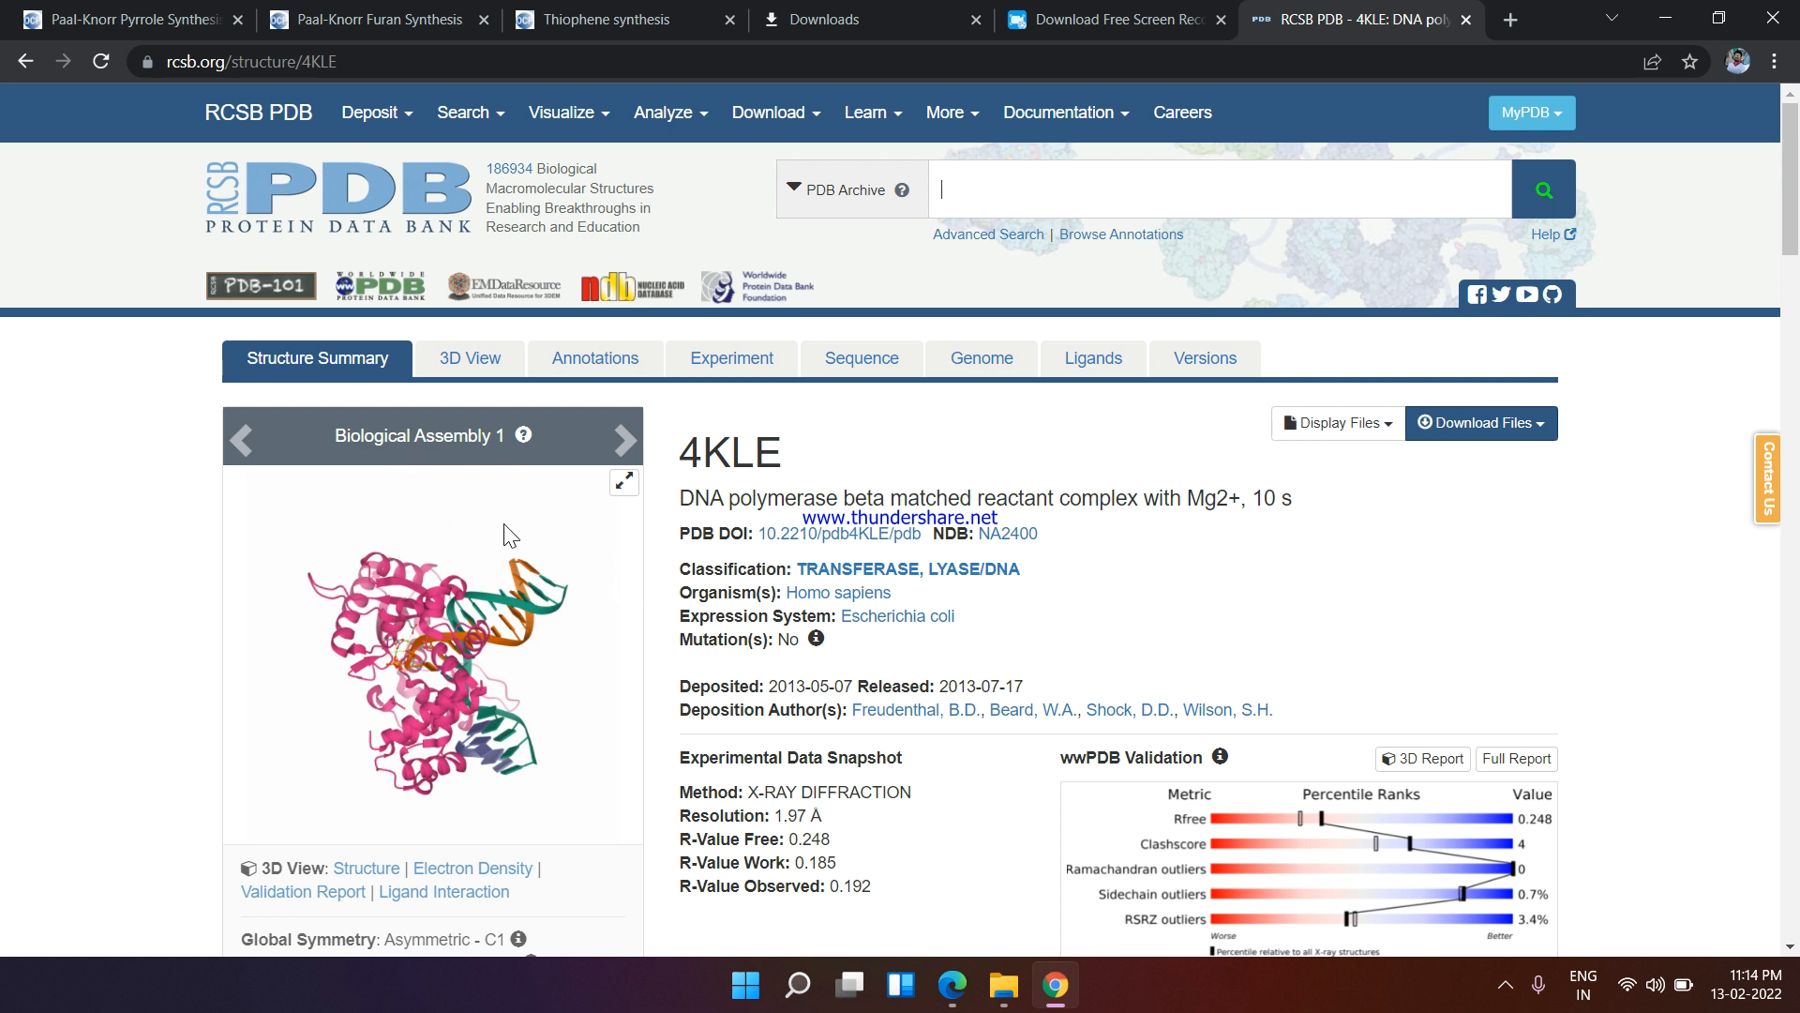
{"action": "mouse_move", "coordinate": [315, 869]}
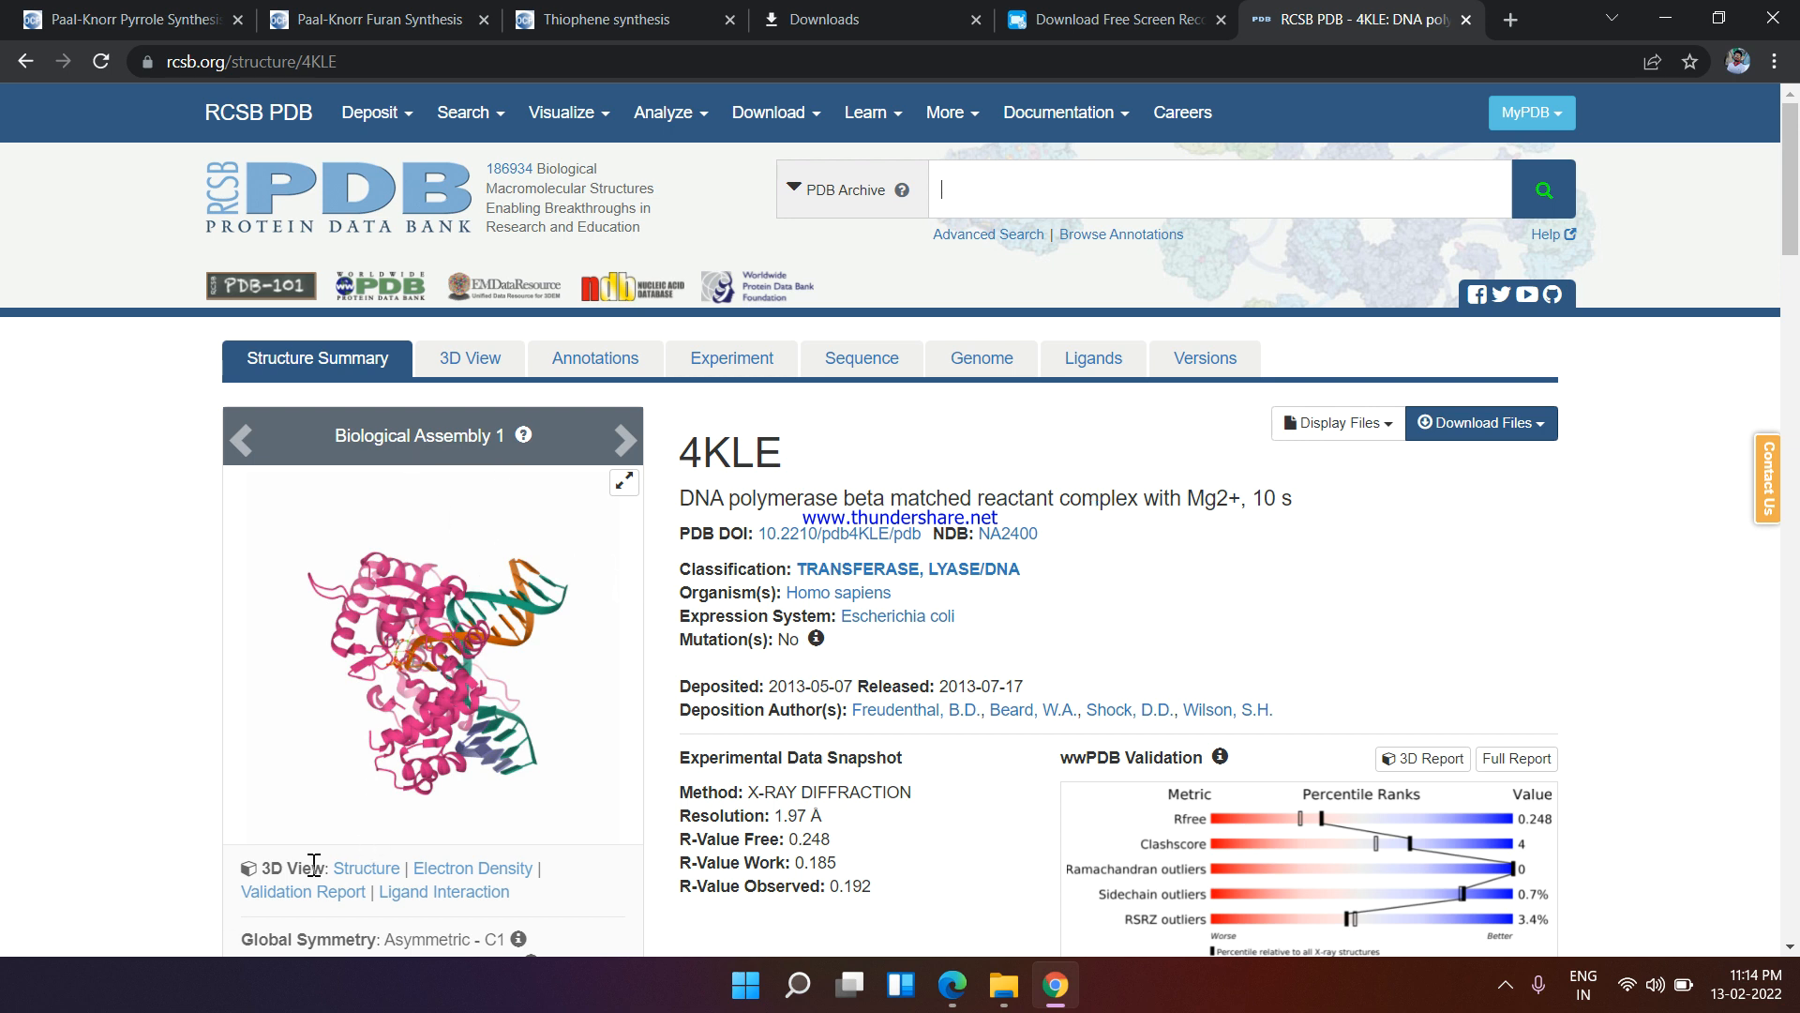
{"action": "mouse_move", "coordinate": [469, 874]}
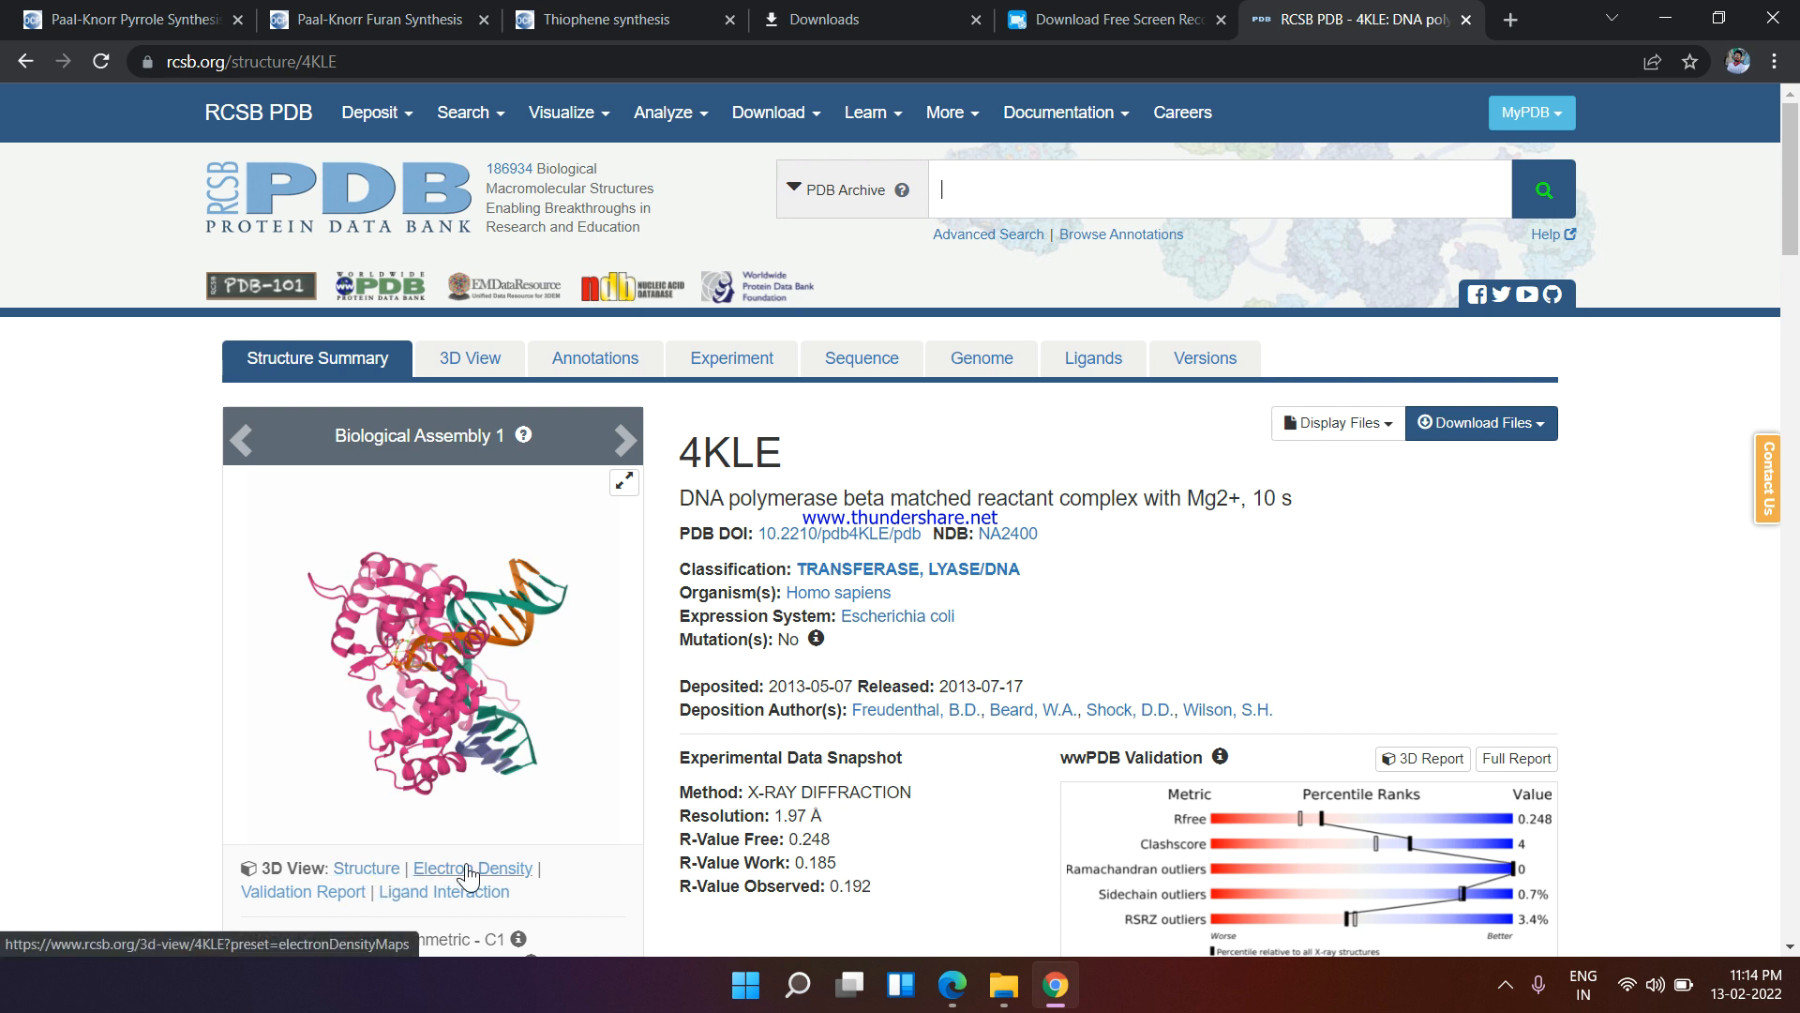
{"action": "mouse_move", "coordinate": [451, 902]}
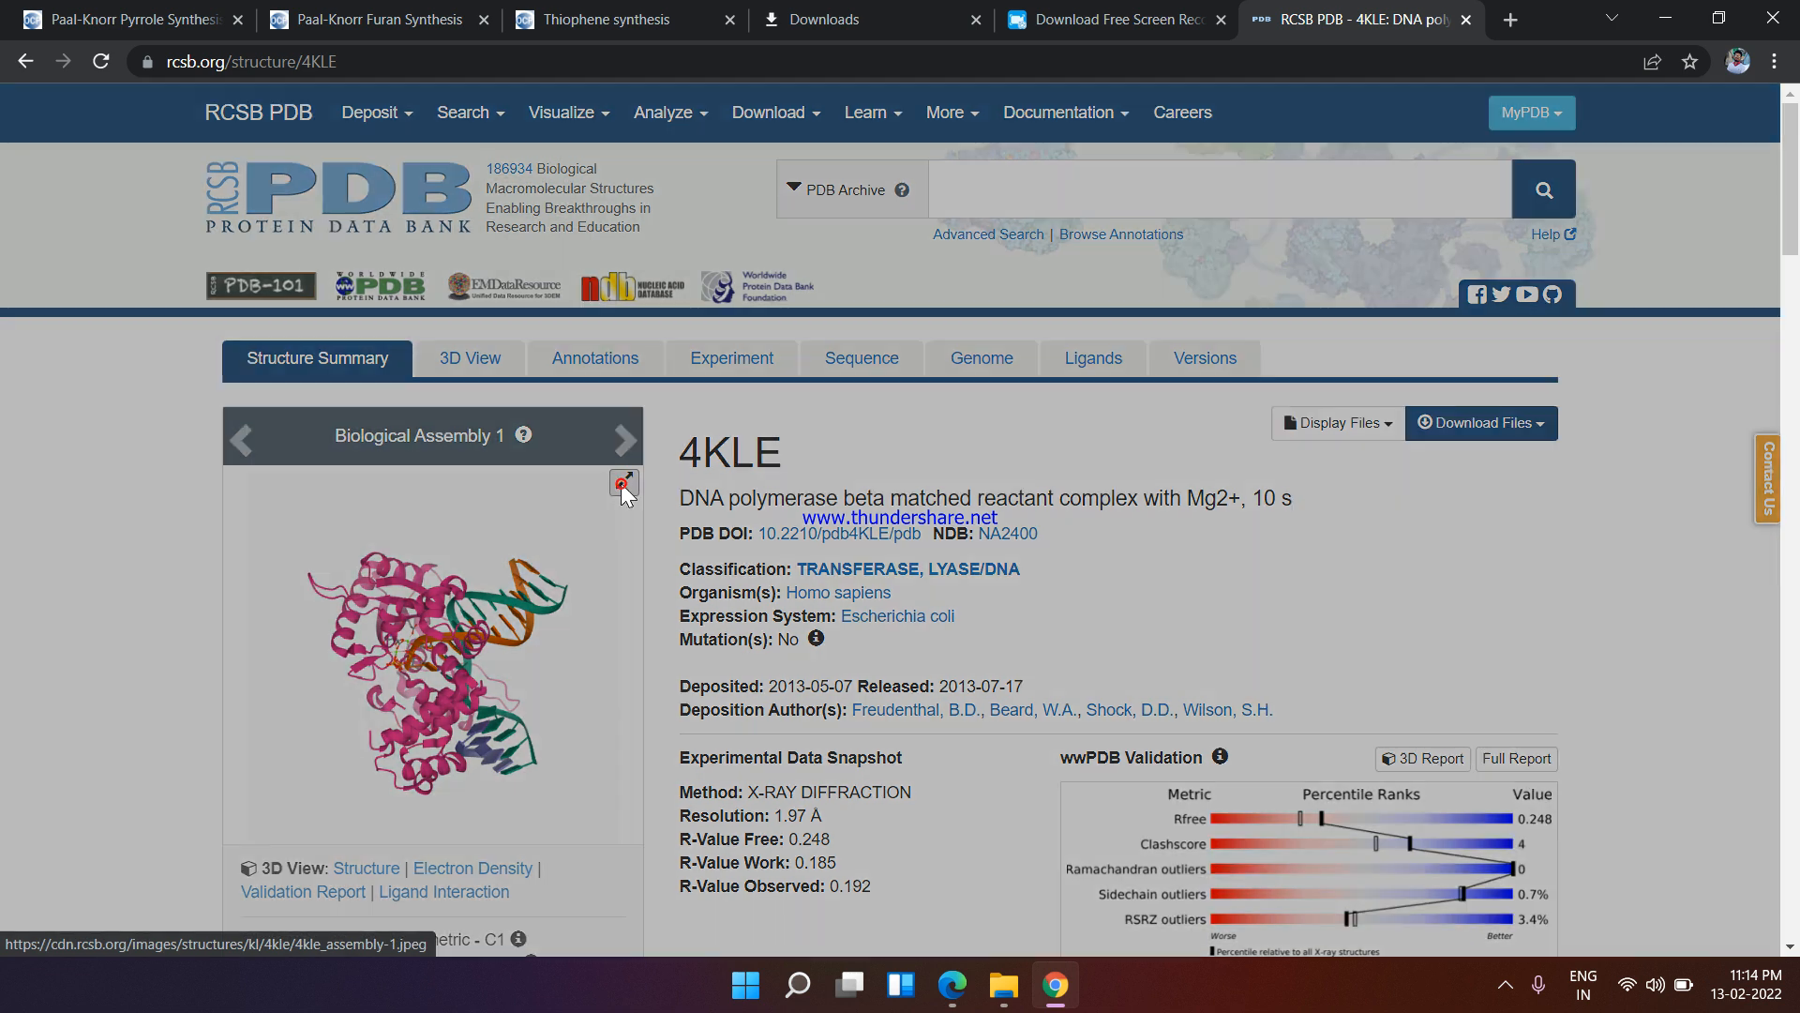
{"action": "left_click", "coordinate": [622, 484]}
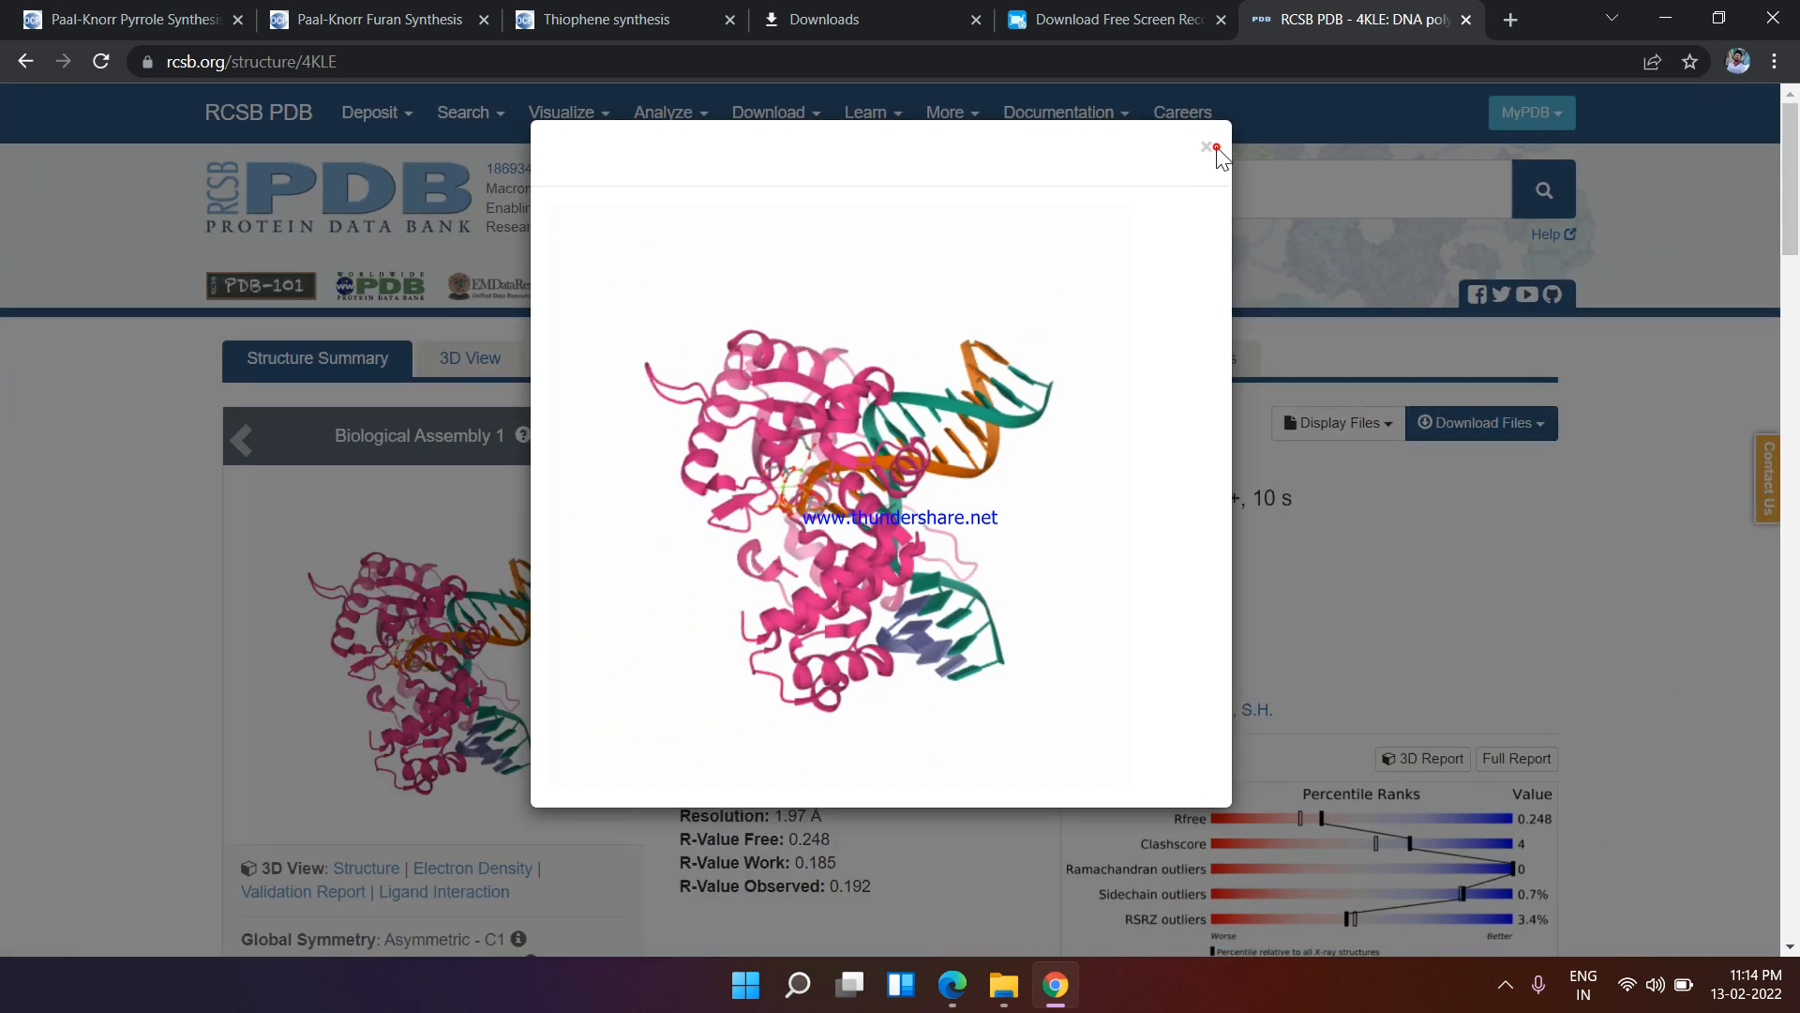
{"action": "left_click", "coordinate": [1208, 147]}
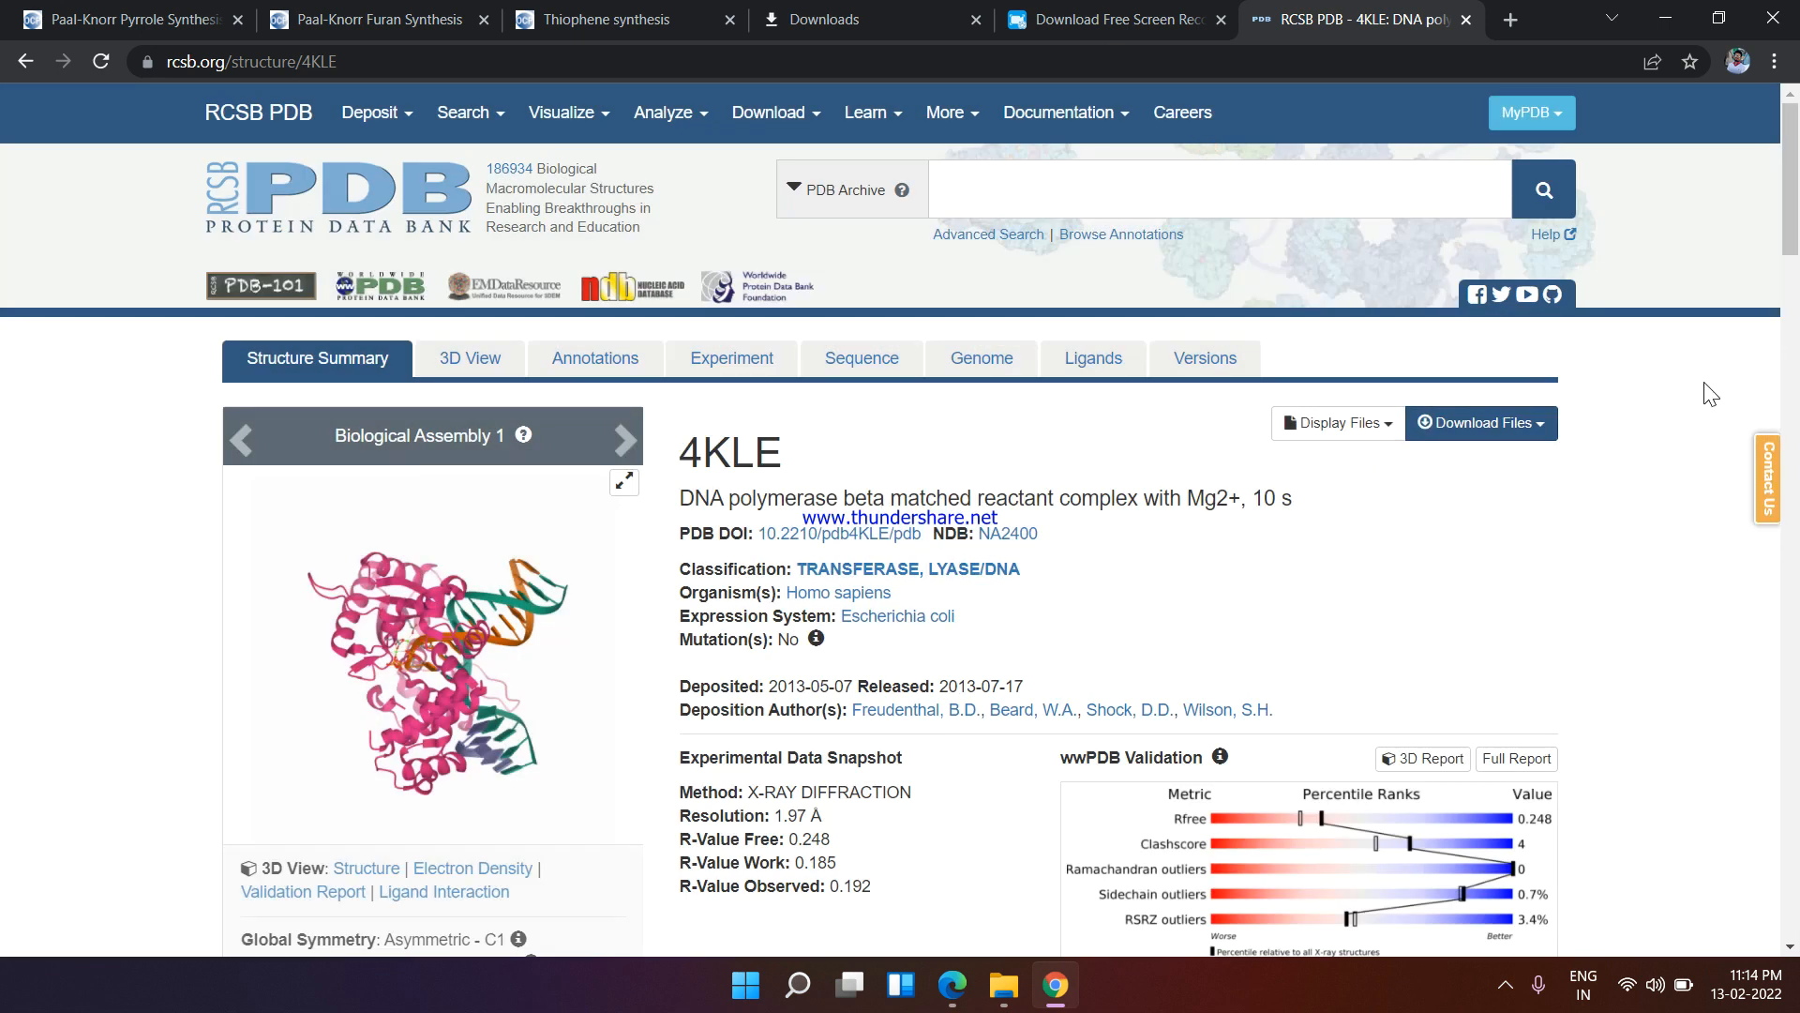
{"action": "scroll", "scroll_direction": "down", "scroll_amount": 3}
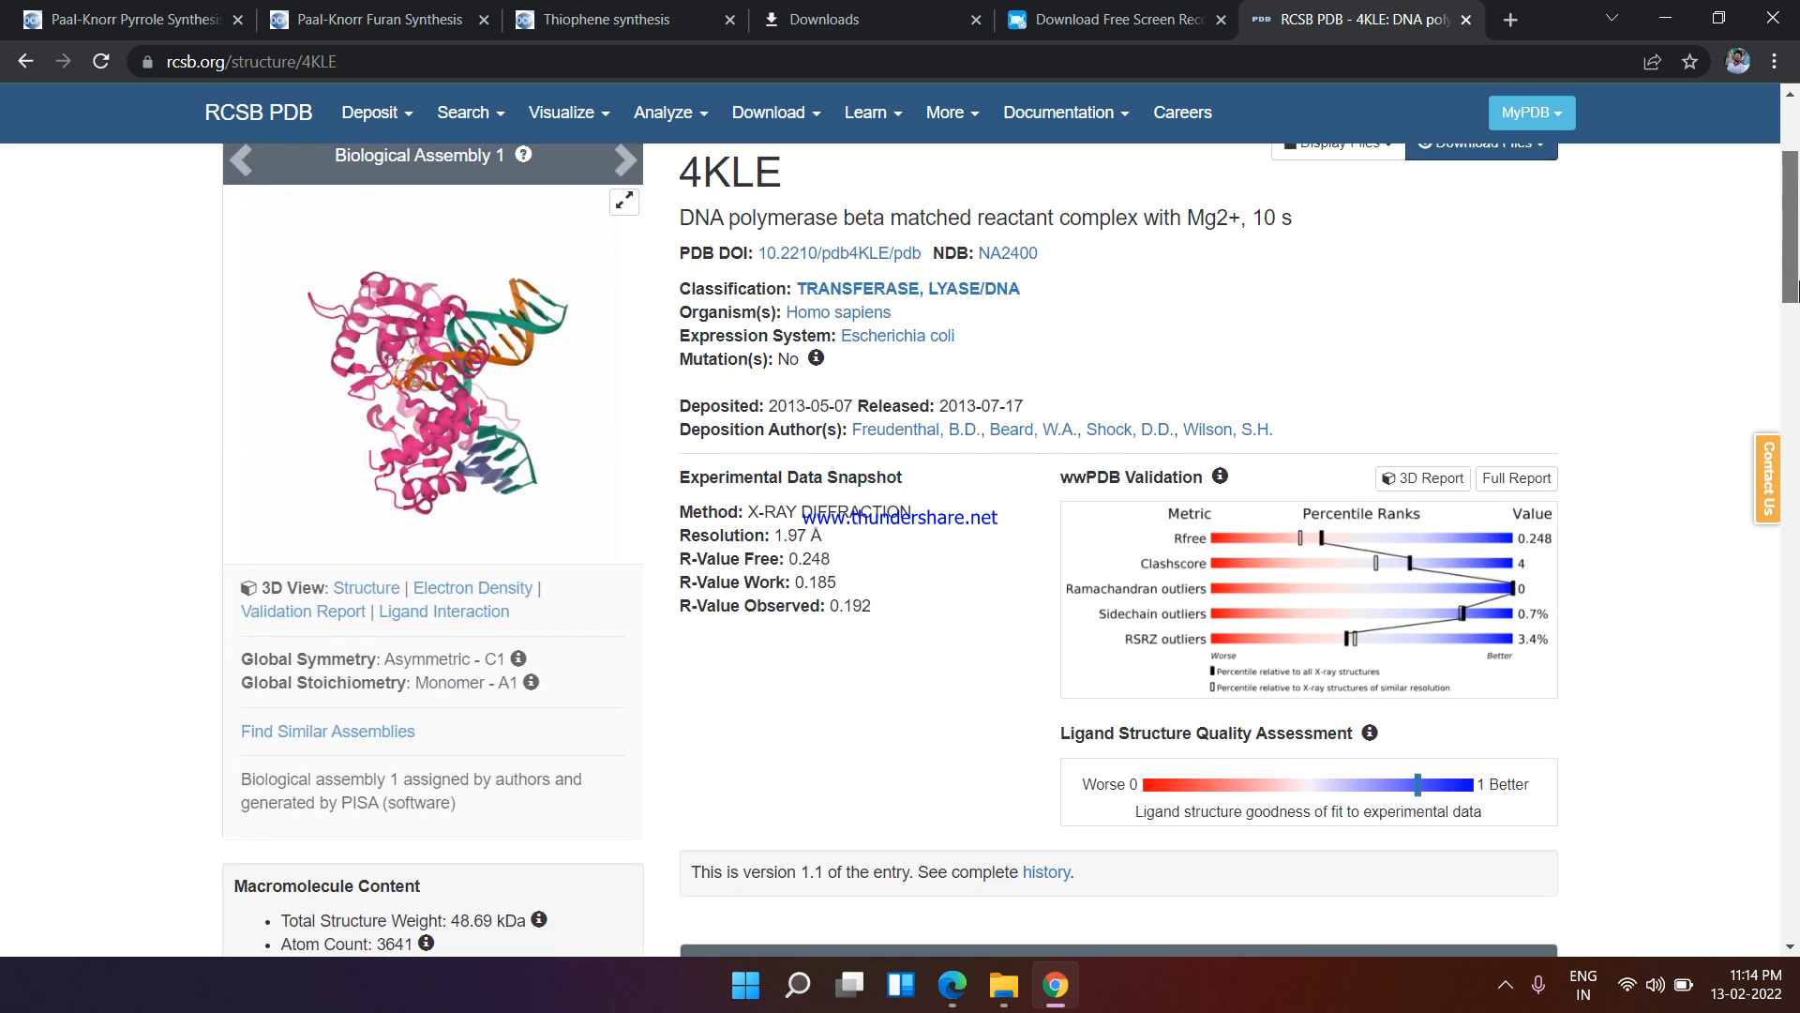
{"action": "scroll", "scroll_direction": "down", "scroll_amount": 3}
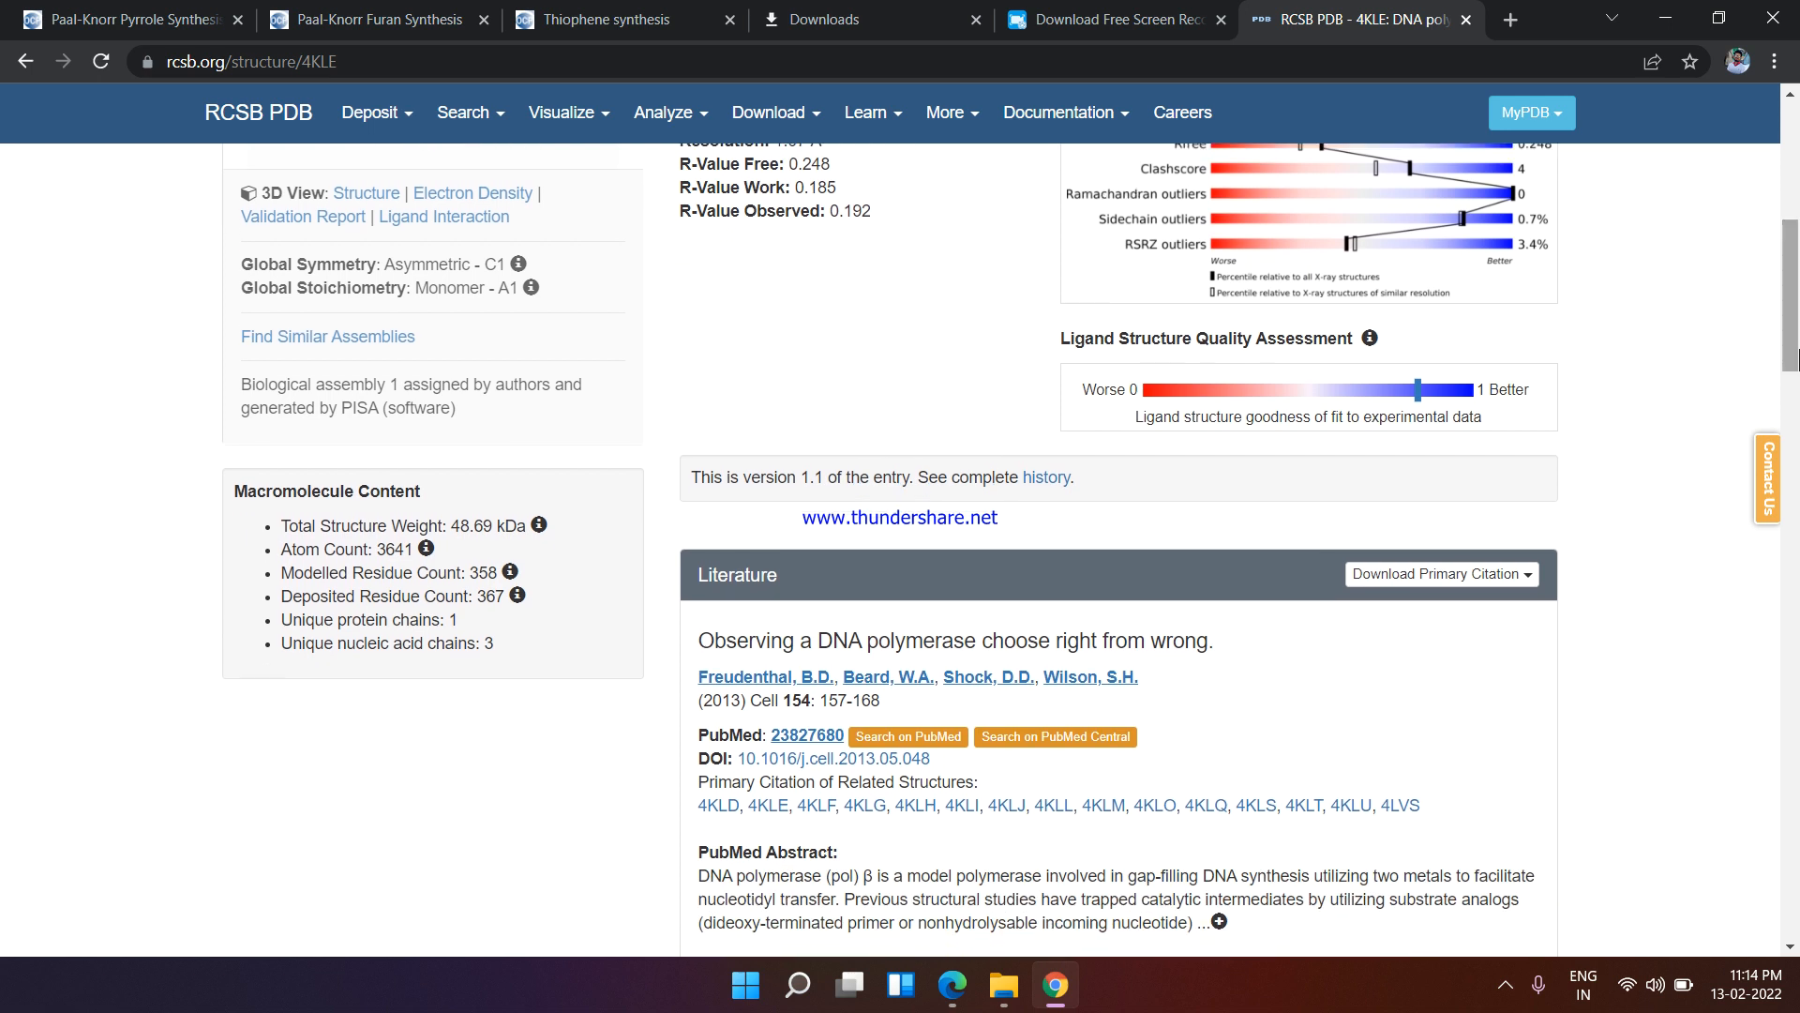
{"action": "mouse_move", "coordinate": [477, 533]}
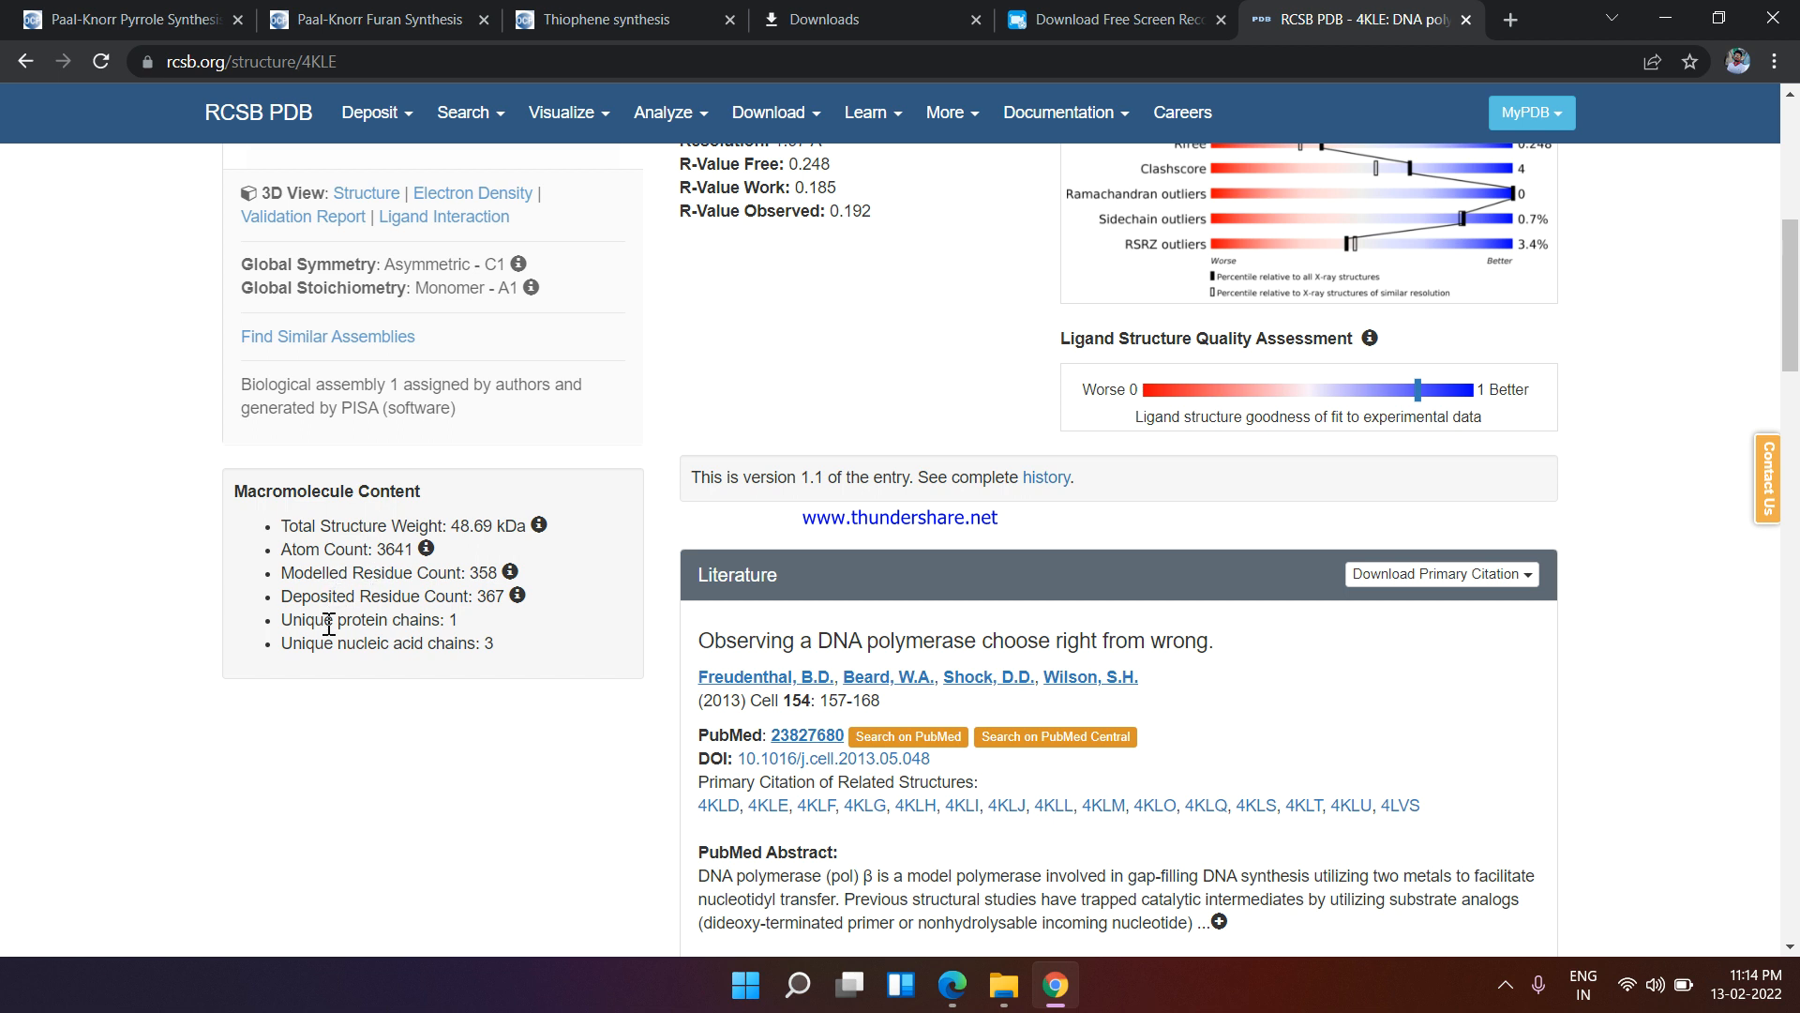
{"action": "mouse_move", "coordinate": [1162, 670]}
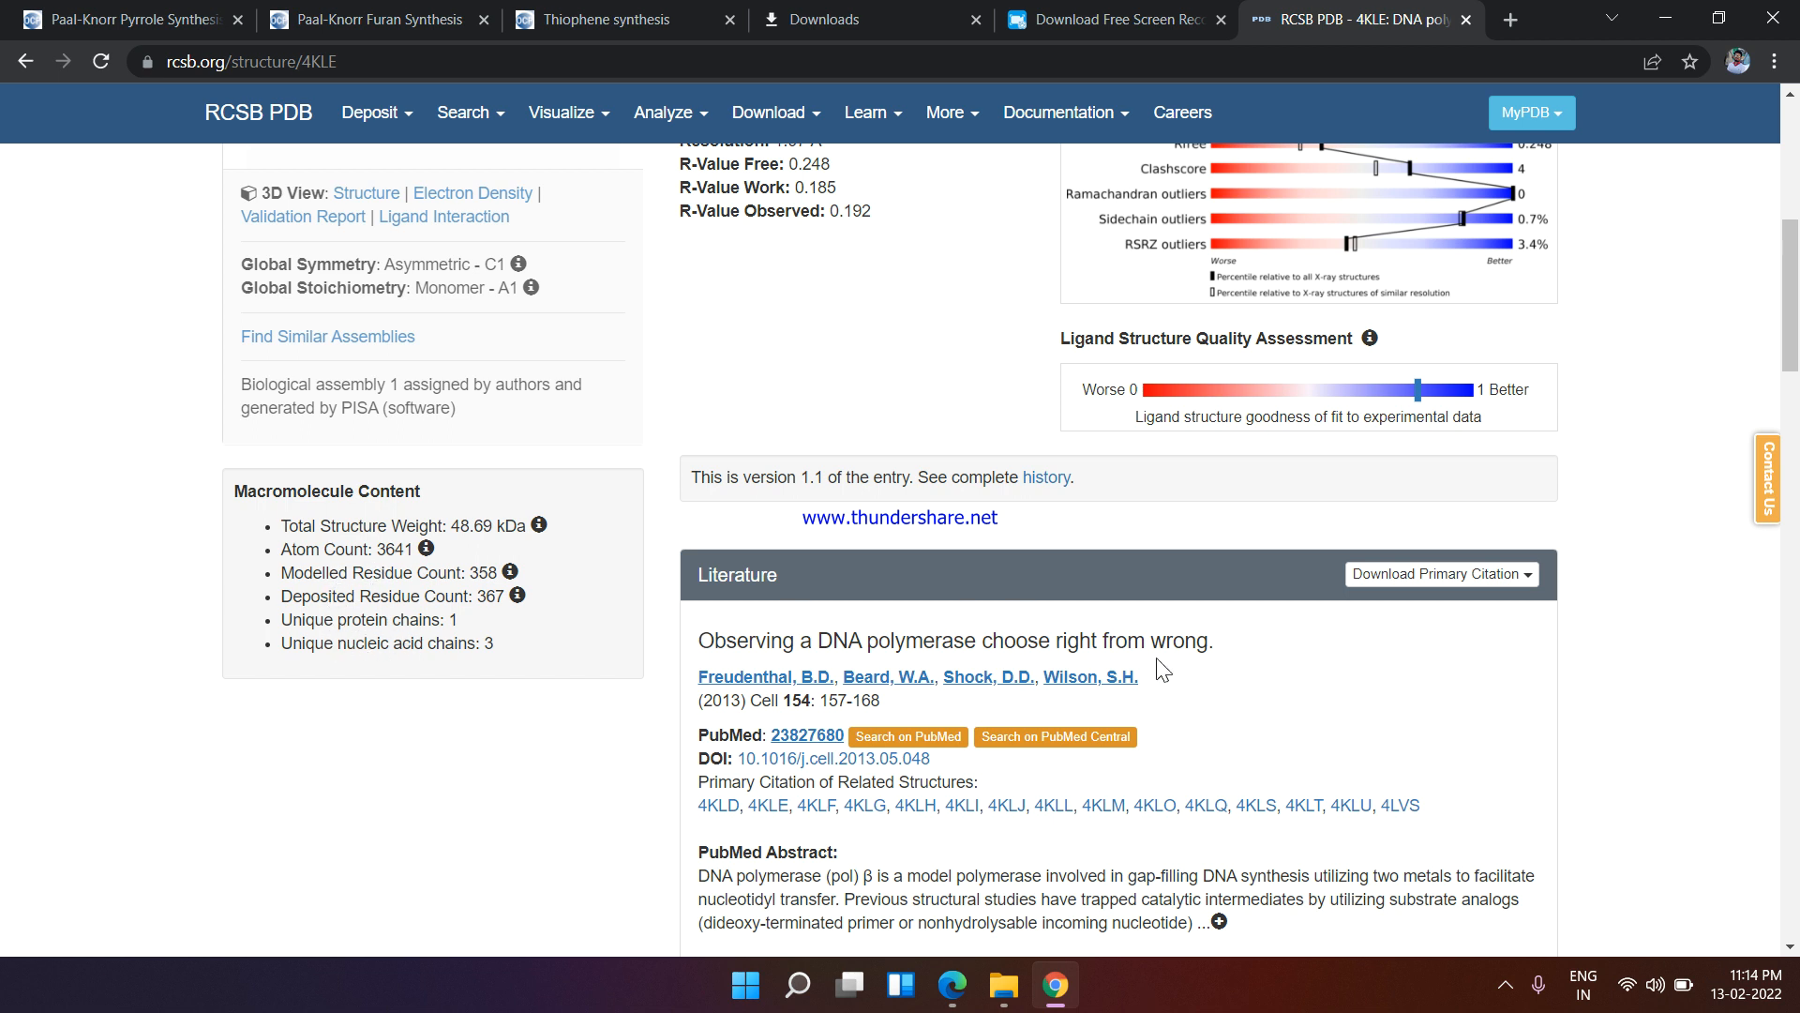
{"action": "mouse_move", "coordinate": [1791, 364]}
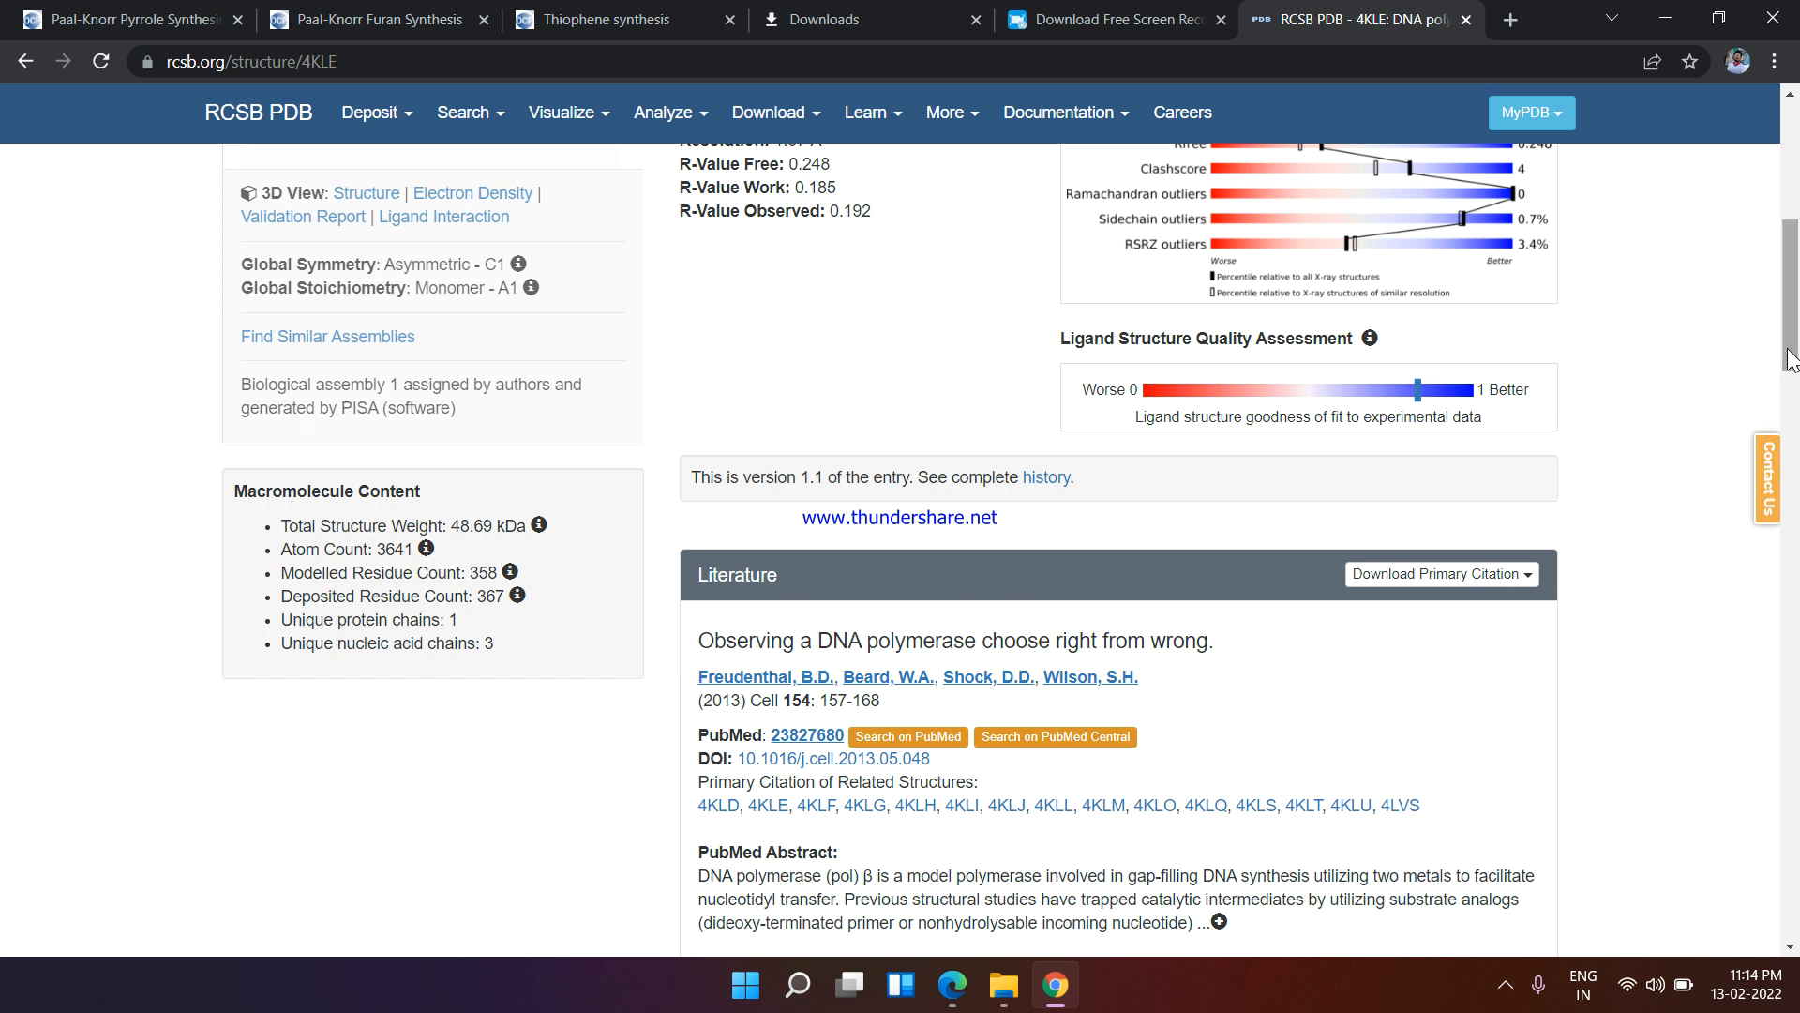
{"action": "scroll", "scroll_direction": "up", "scroll_amount": 3}
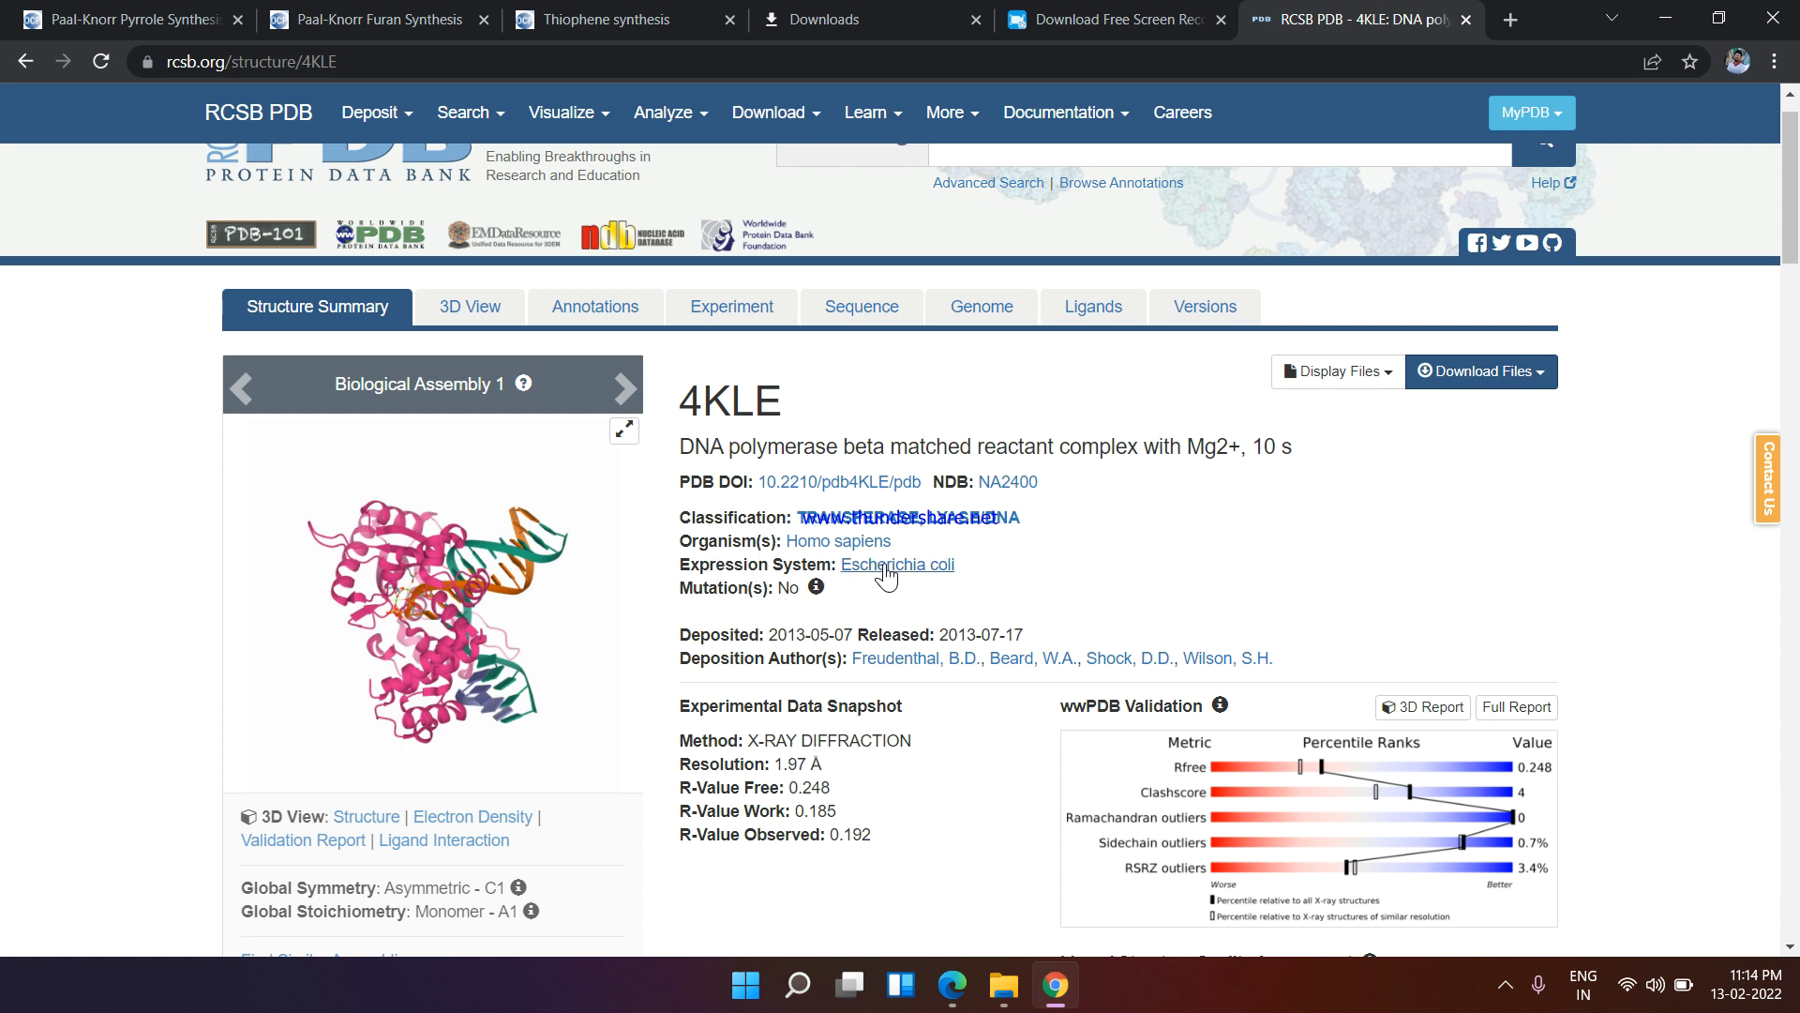
{"action": "mouse_move", "coordinate": [1398, 462]}
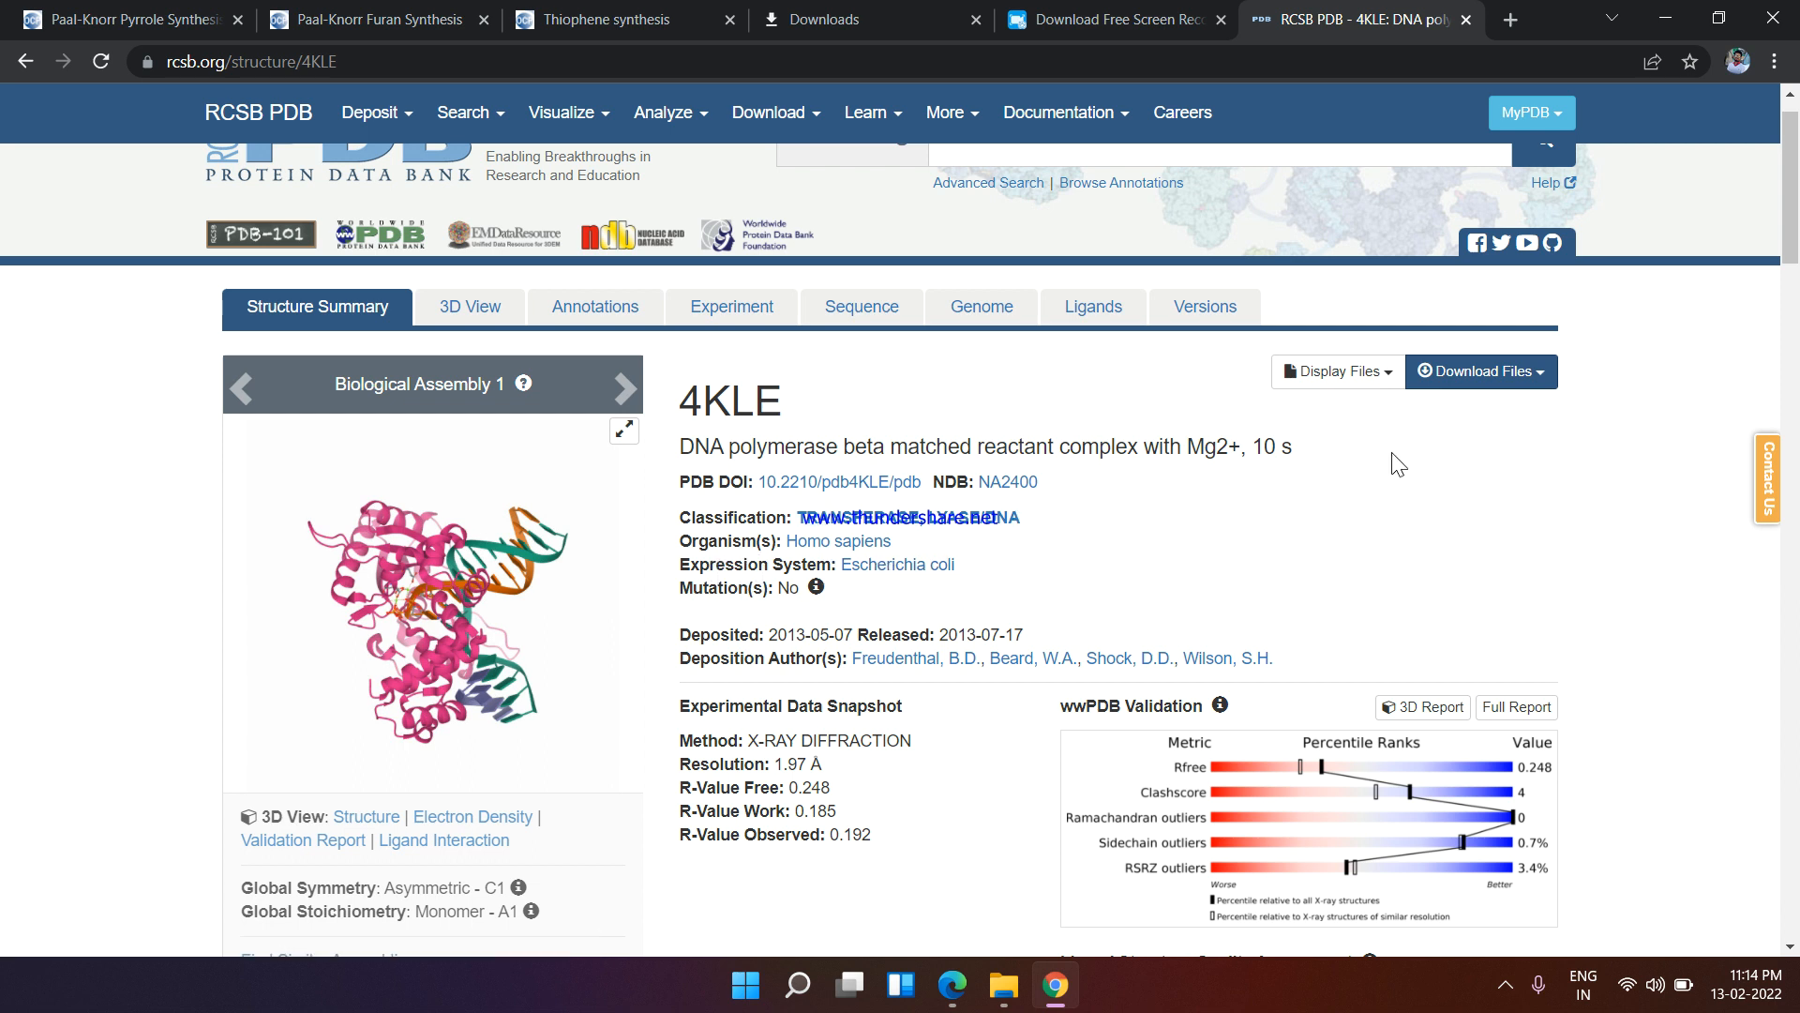
From Download Files, choose Validation Full PDF to view the 4KLE report
{"action": "left_click", "coordinate": [1482, 371]}
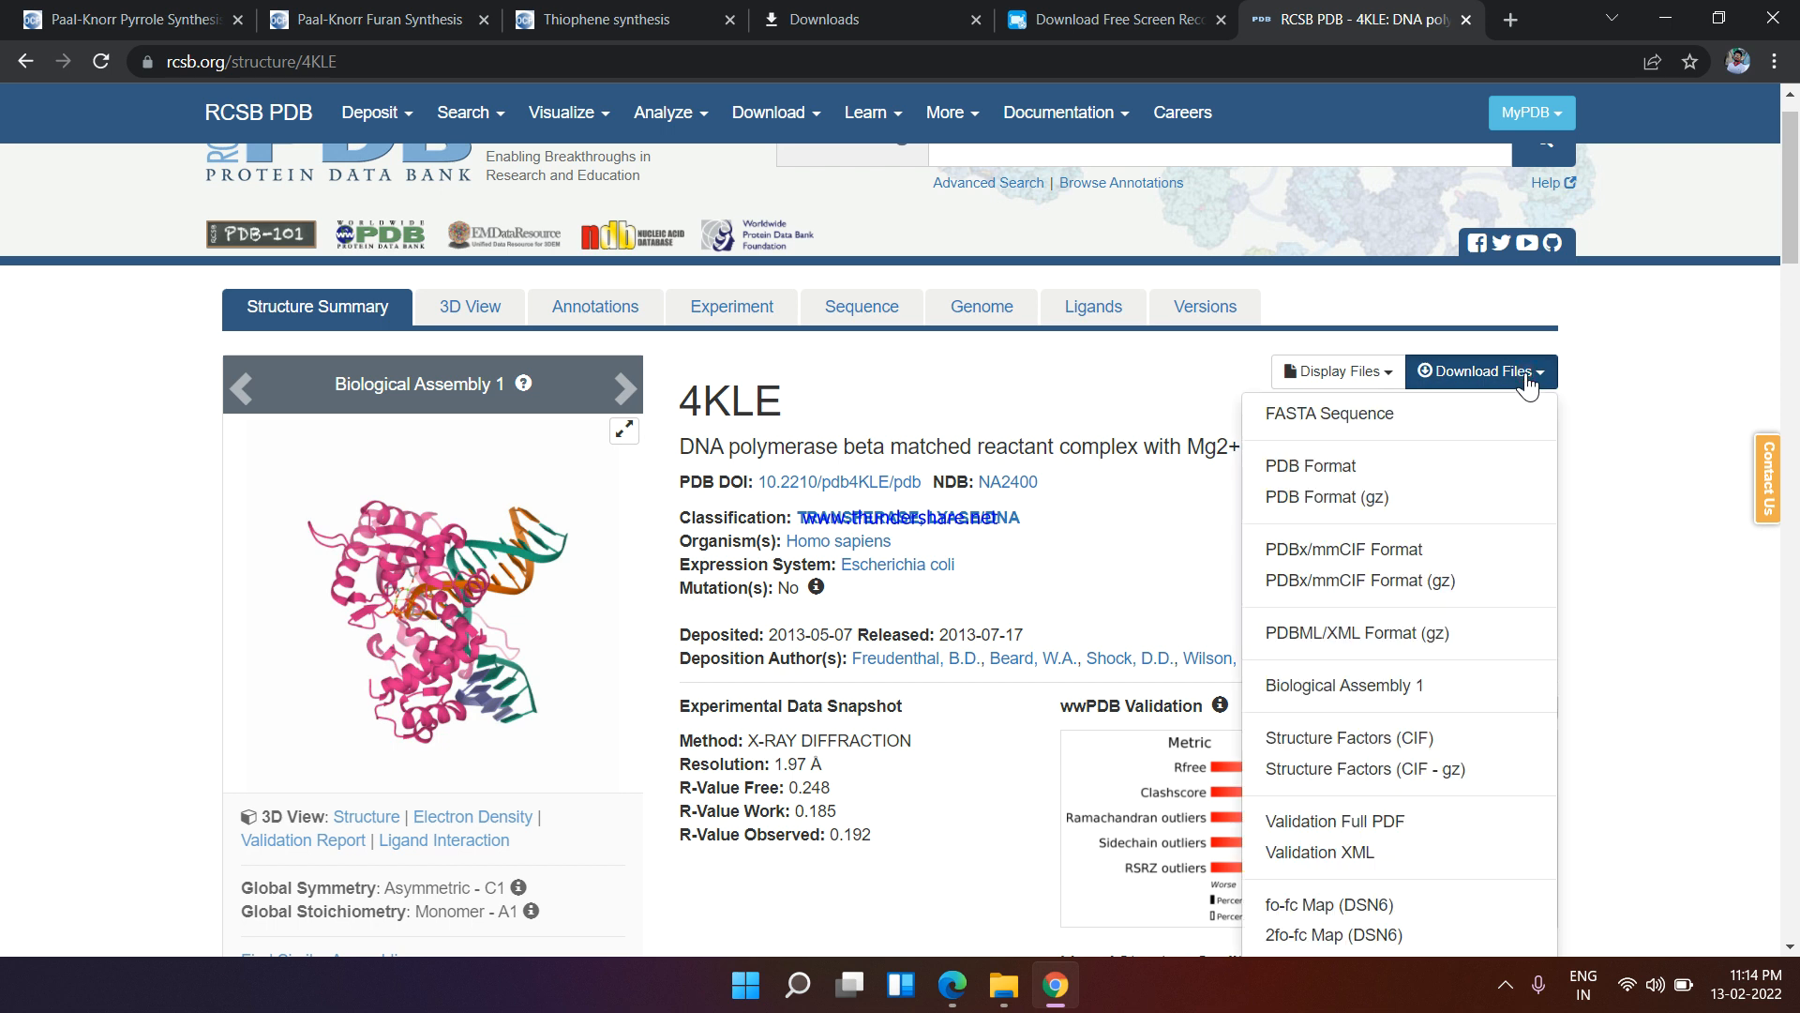
{"action": "mouse_move", "coordinate": [1335, 472]}
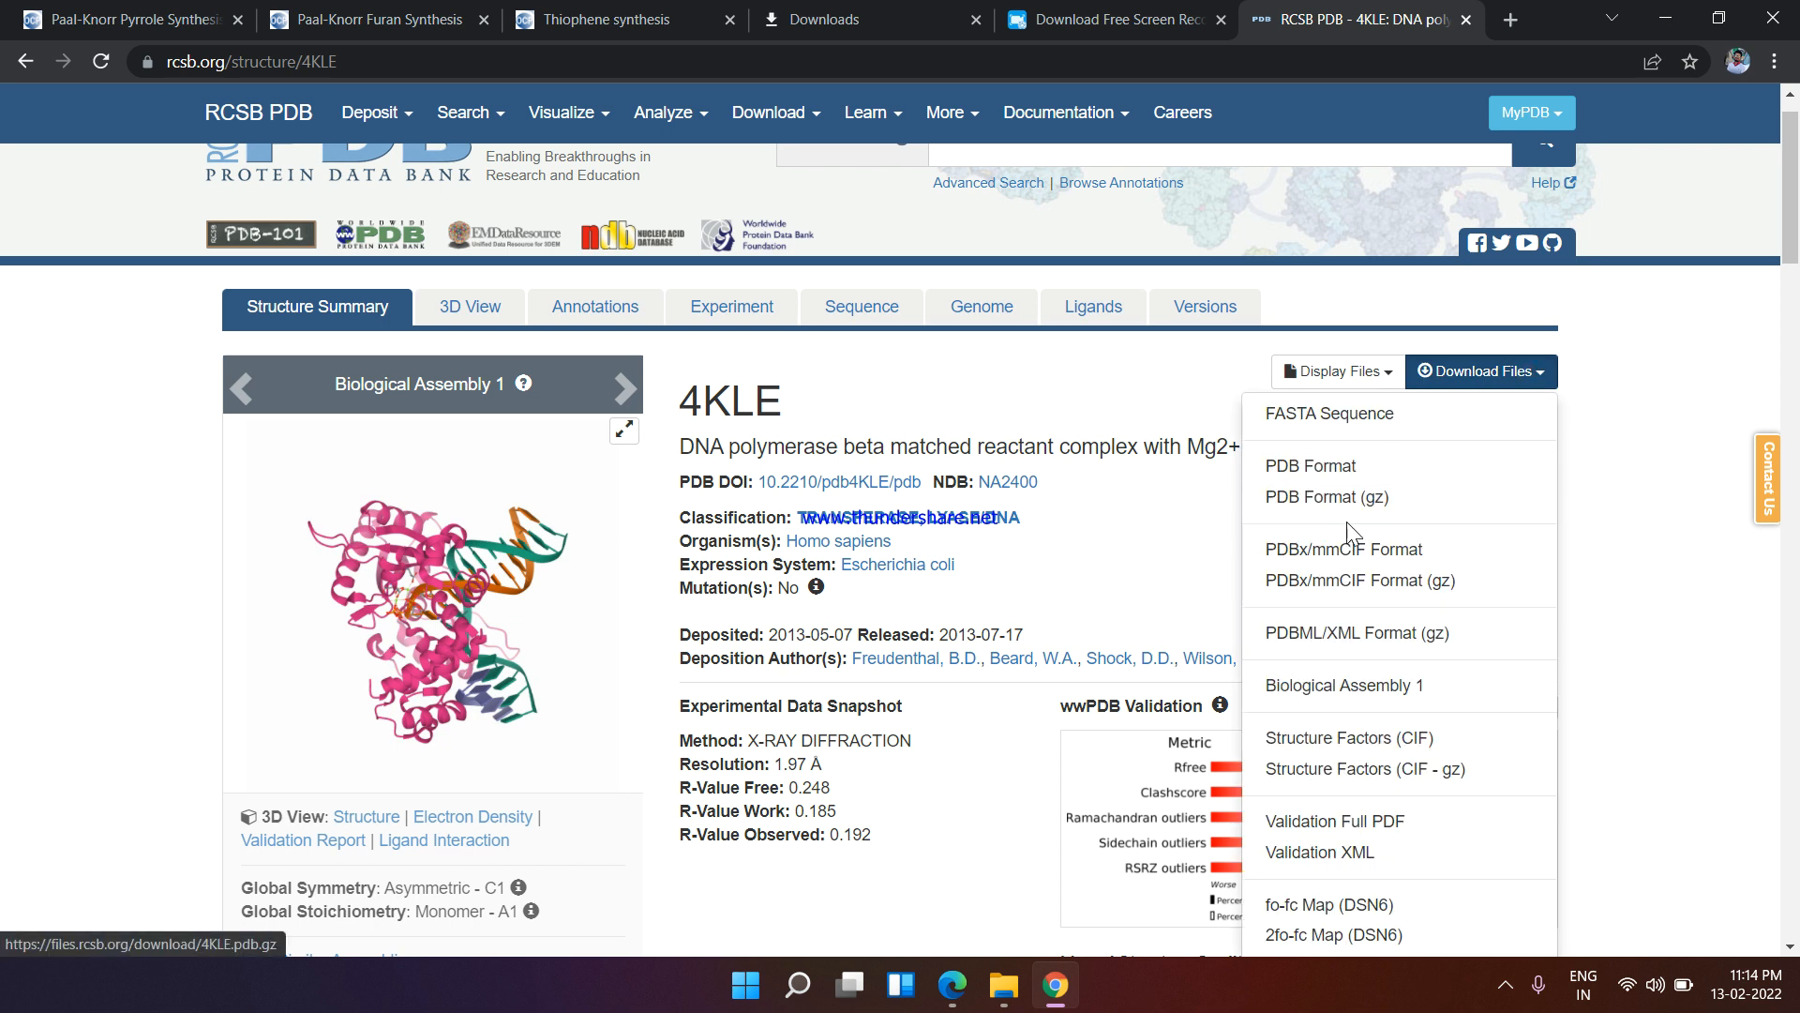
{"action": "mouse_move", "coordinate": [1313, 866]}
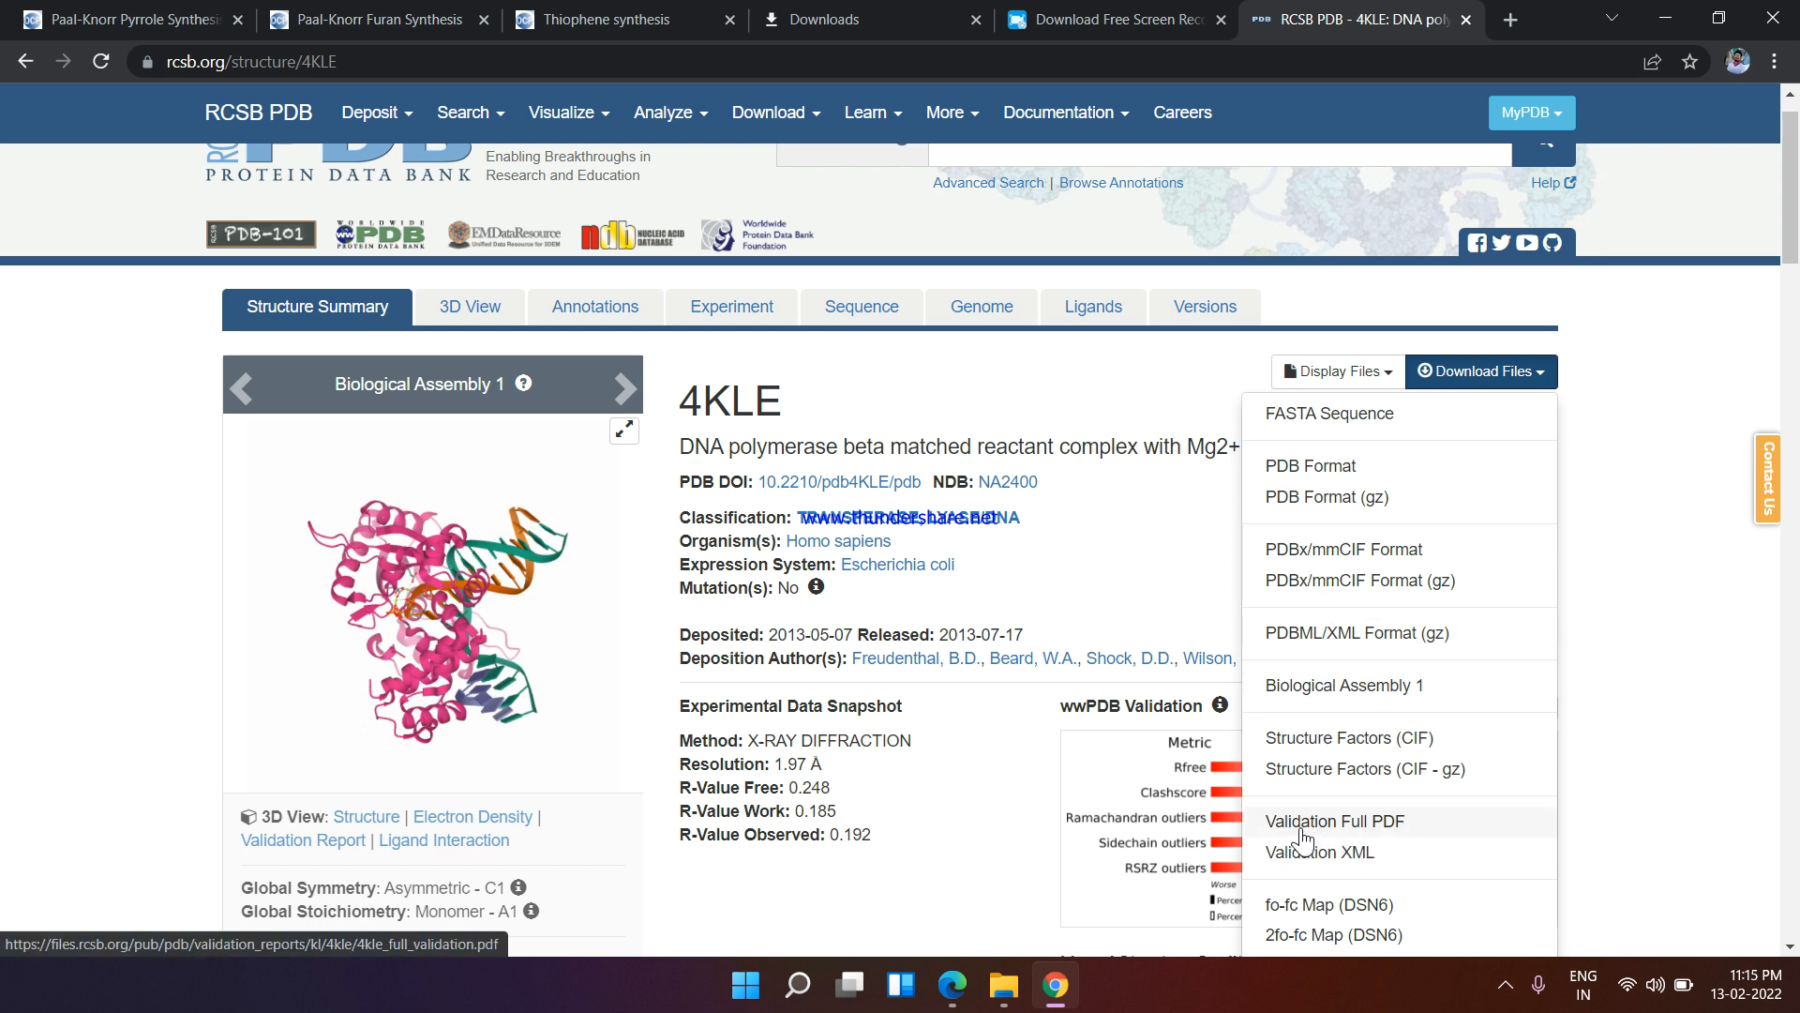
{"action": "mouse_move", "coordinate": [1369, 834]}
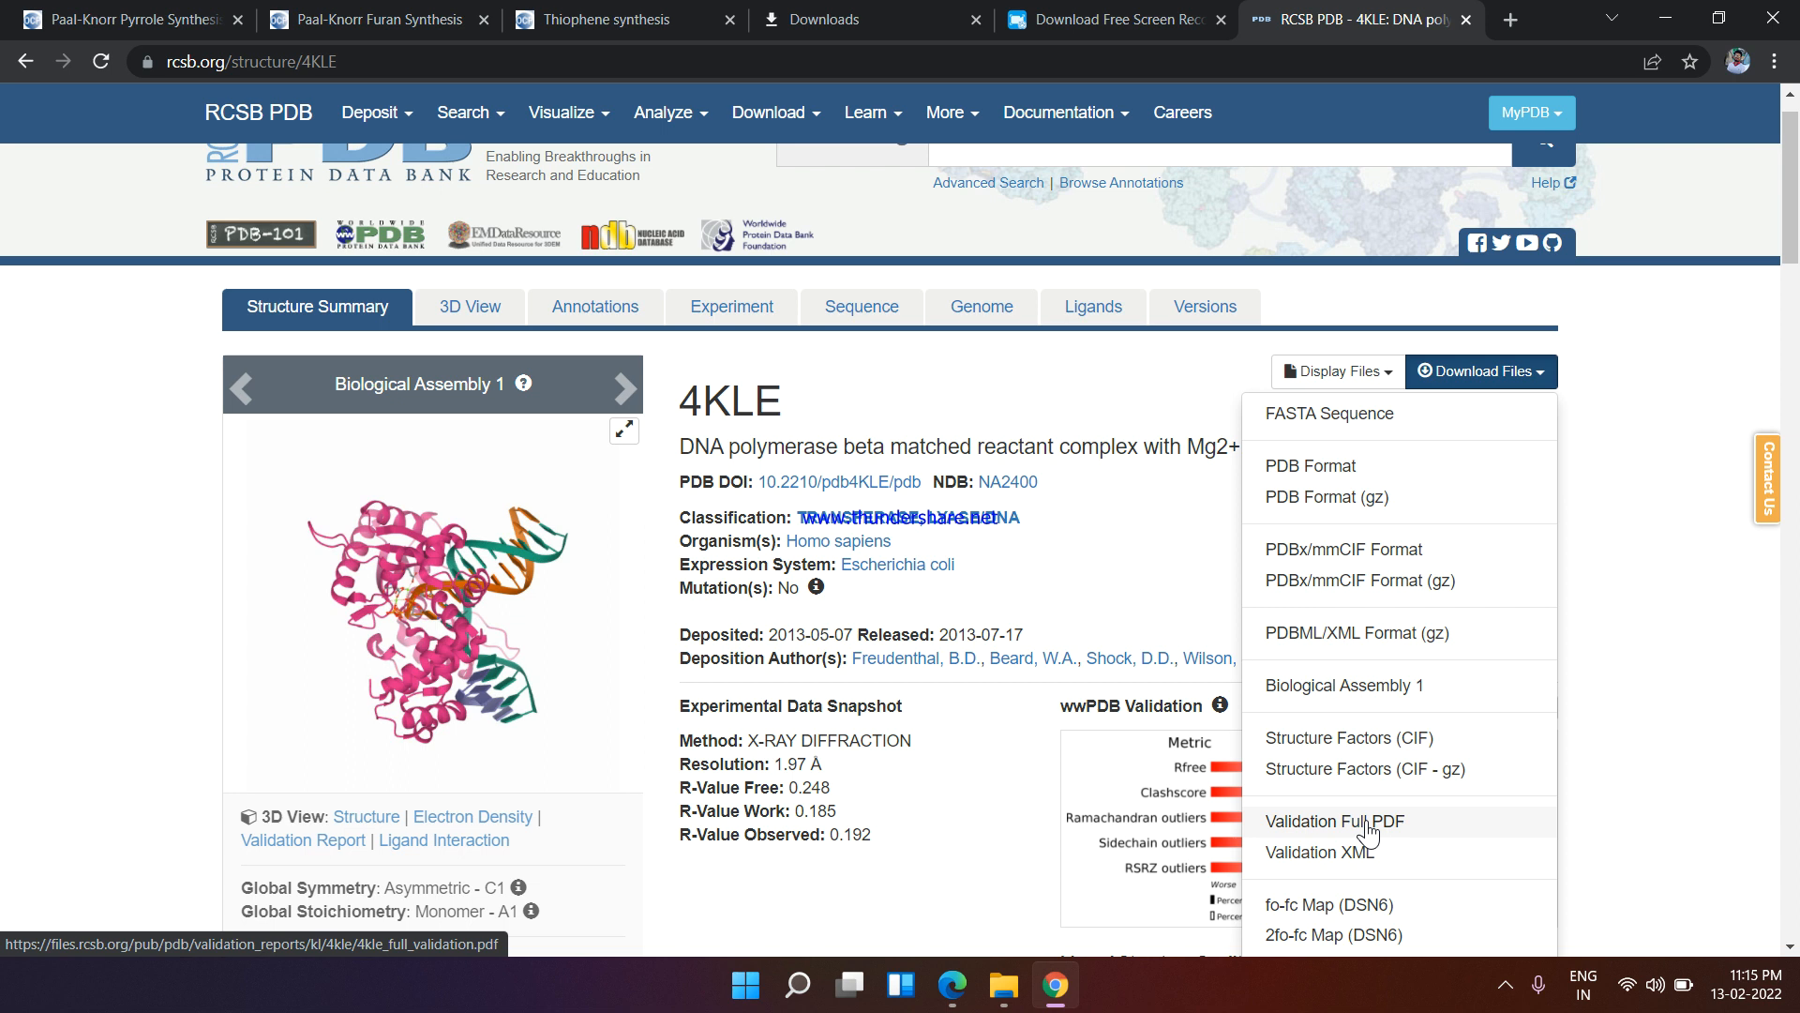
{"action": "left_click", "coordinate": [1335, 821]}
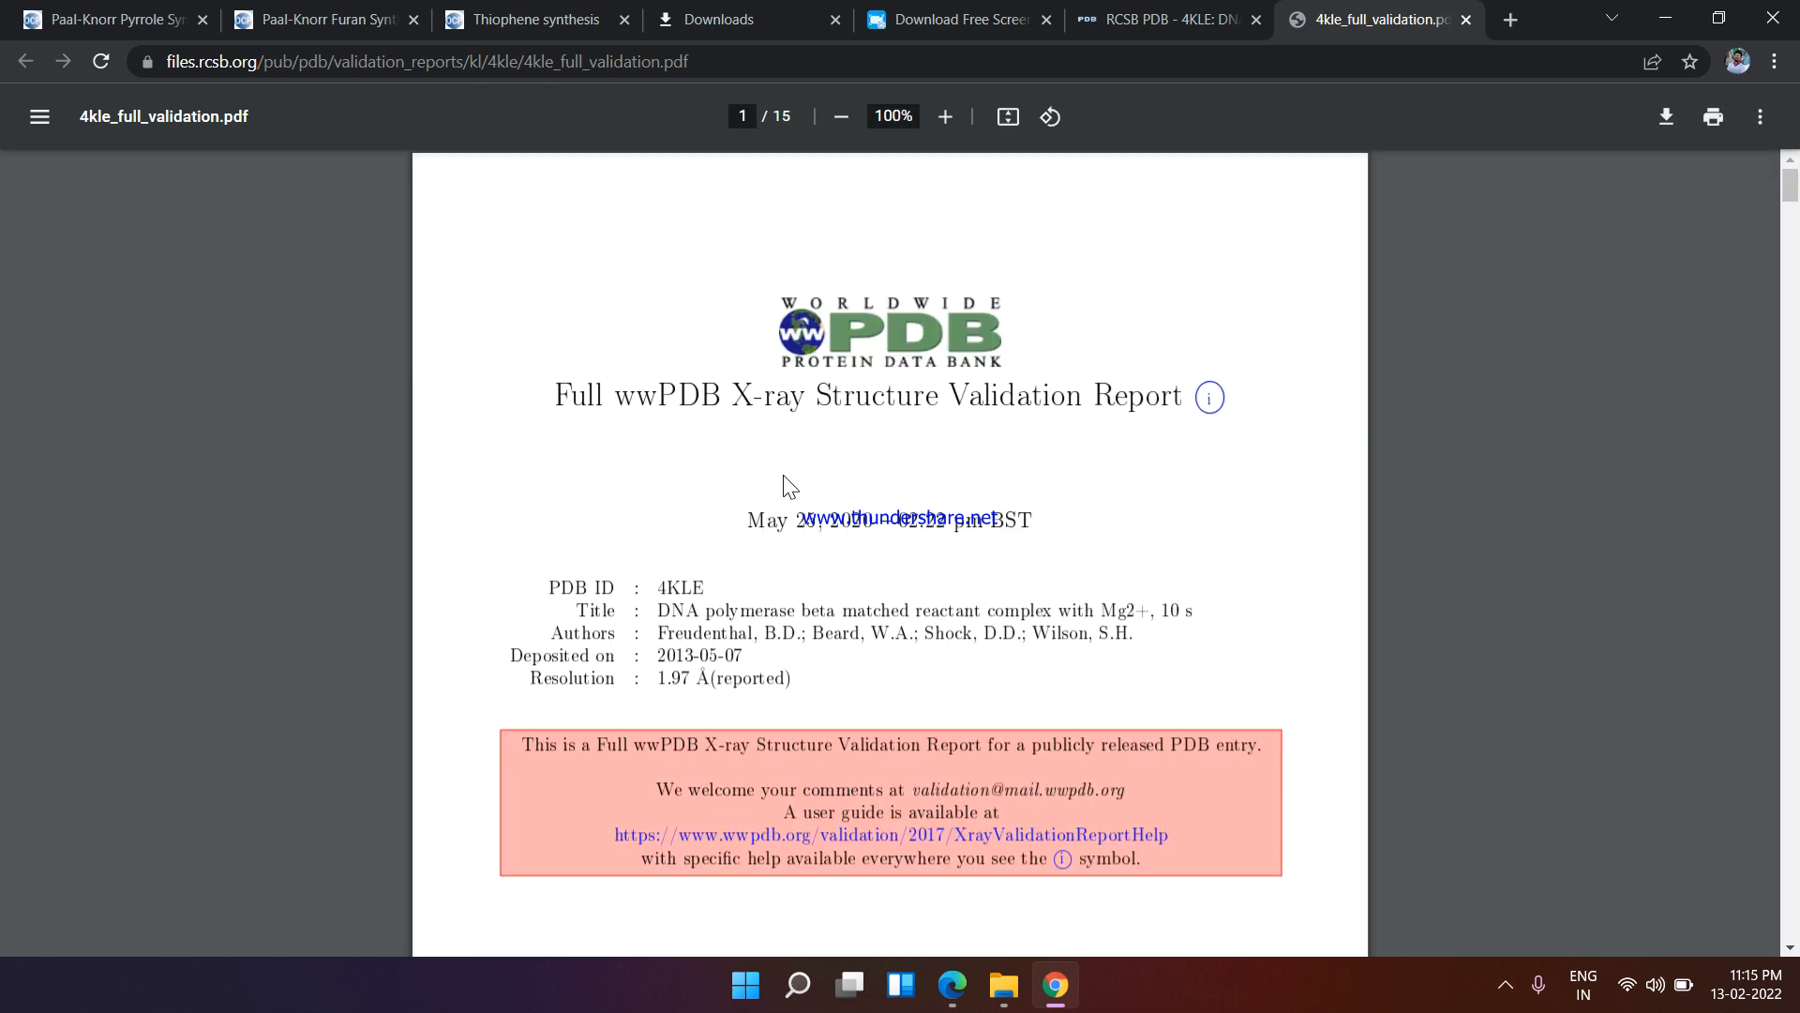
{"action": "mouse_move", "coordinate": [1091, 473]}
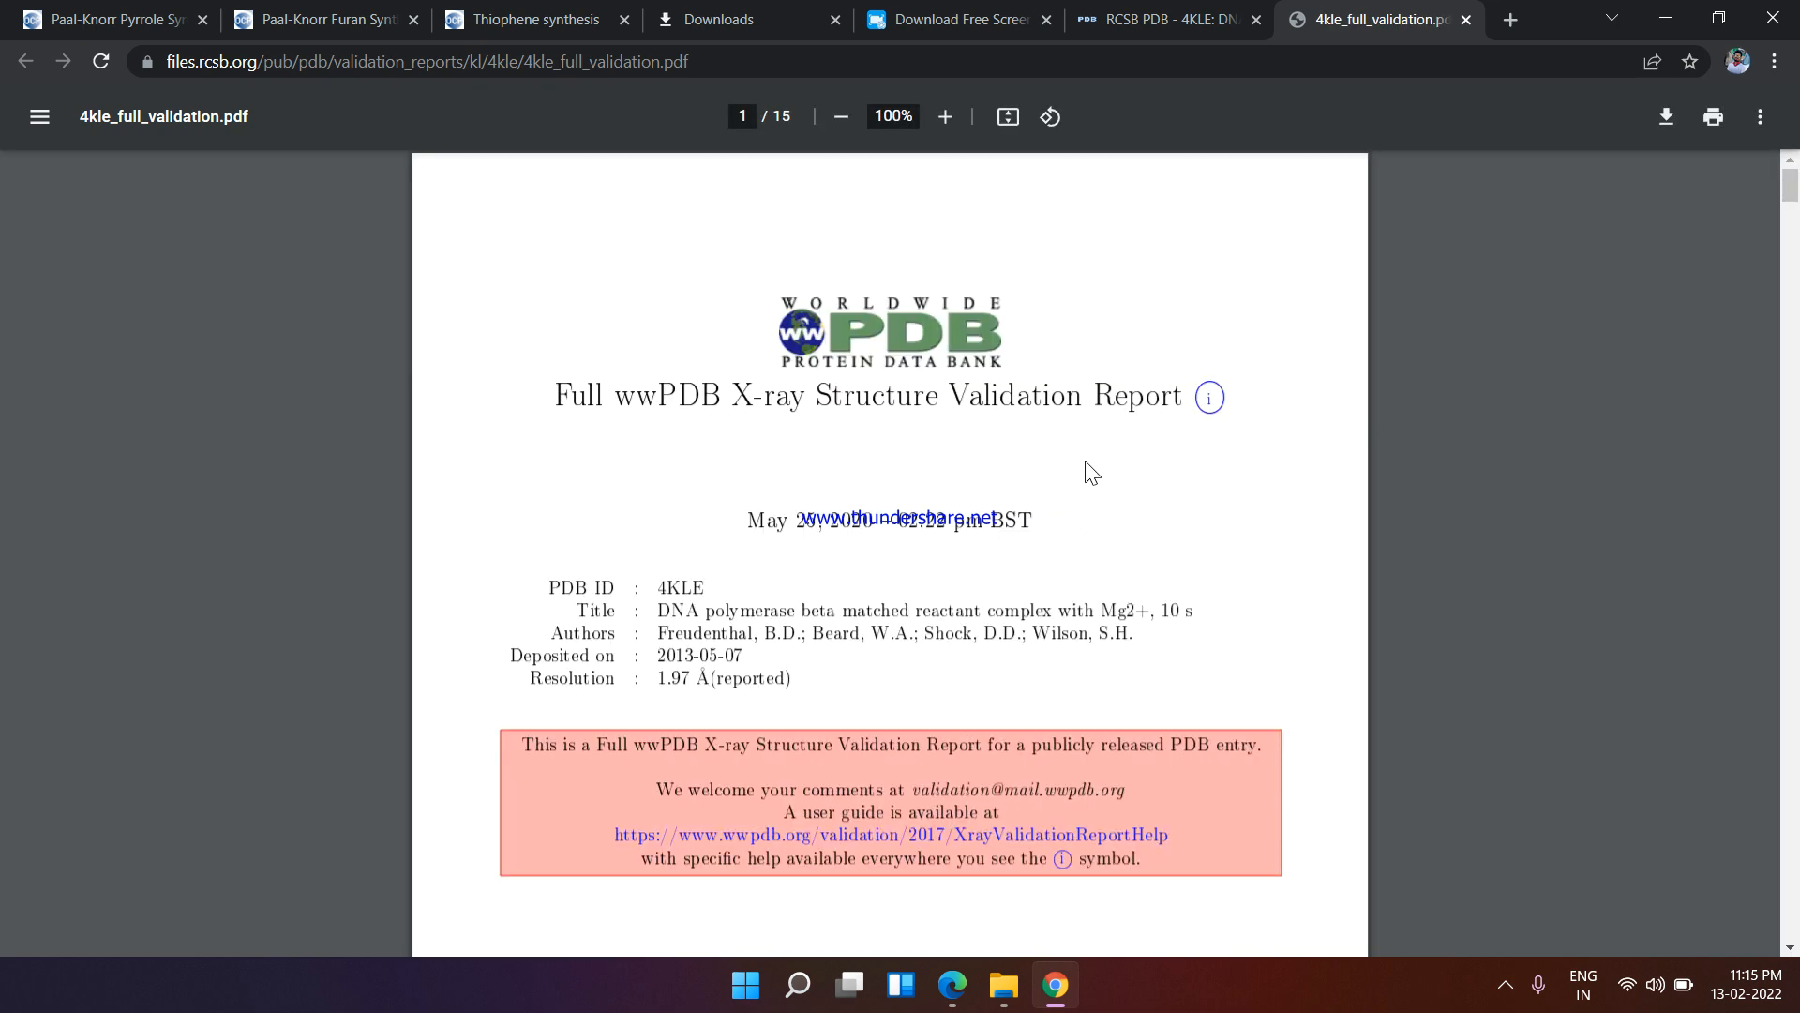
{"action": "mouse_move", "coordinate": [1240, 488]}
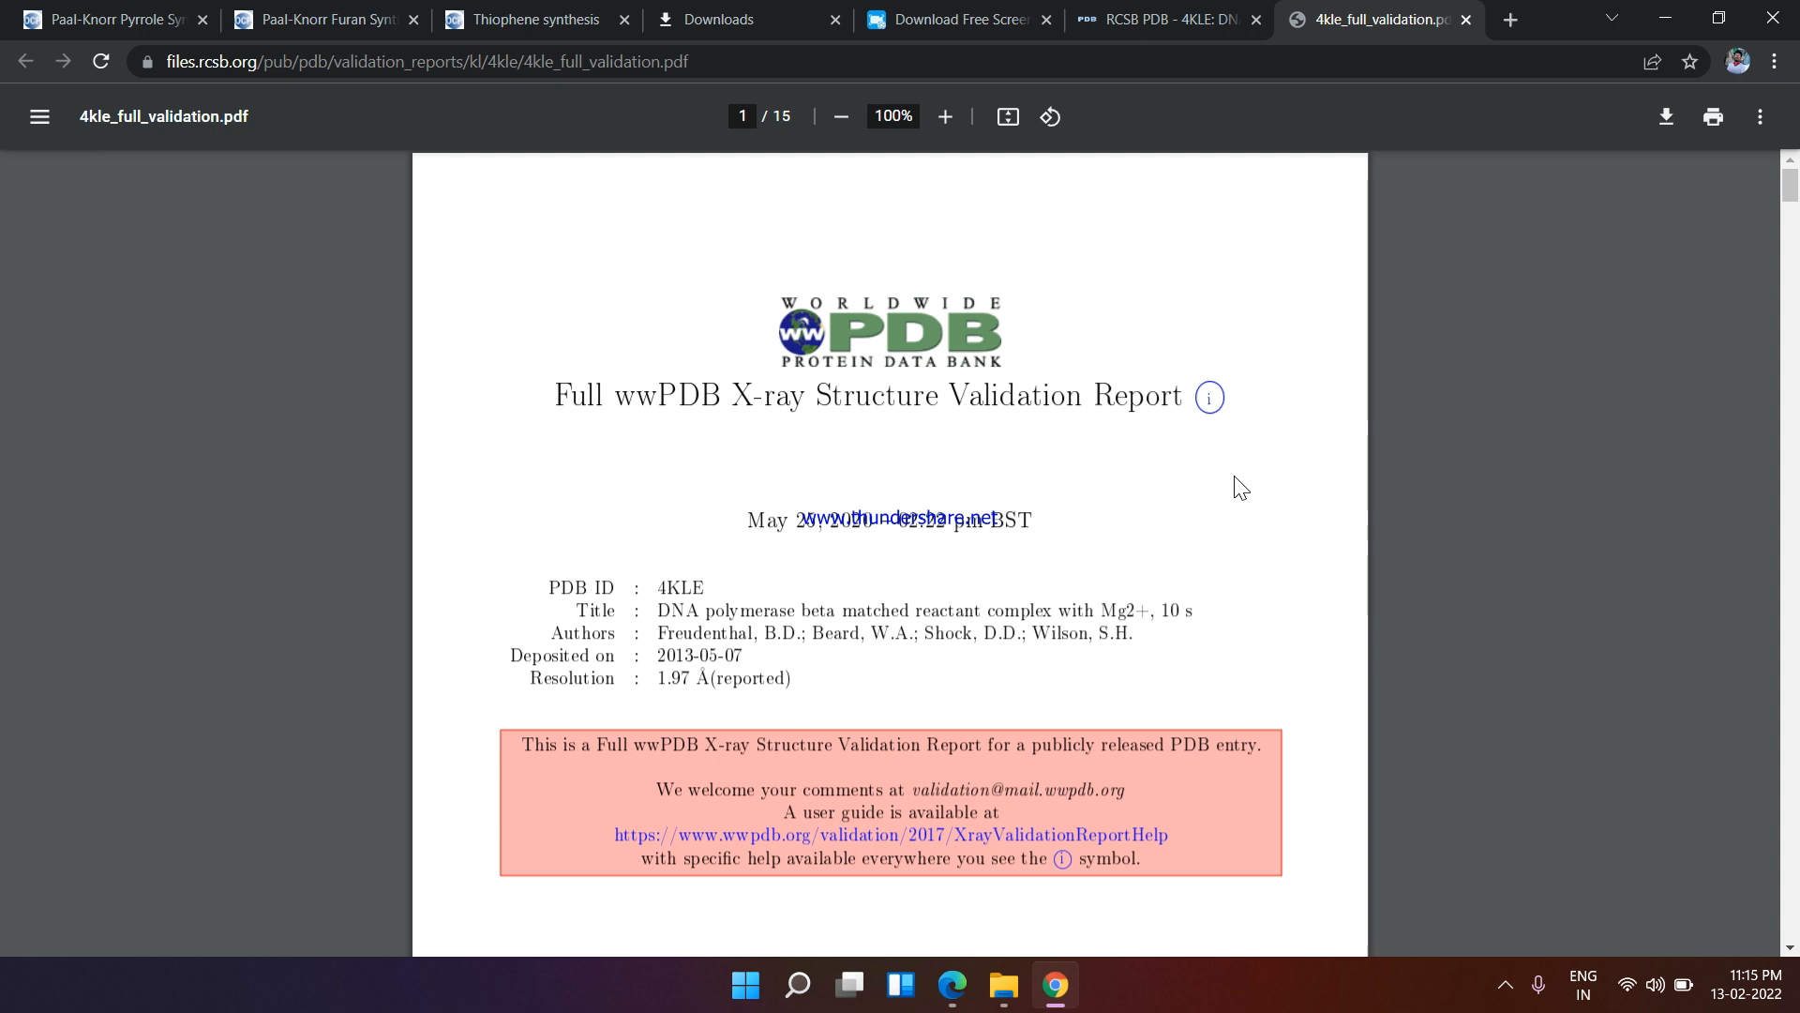
Page down the 4KLE validation report, enlarging the pages for reading along the way
{"action": "scroll", "scroll_direction": "down", "scroll_amount": 3}
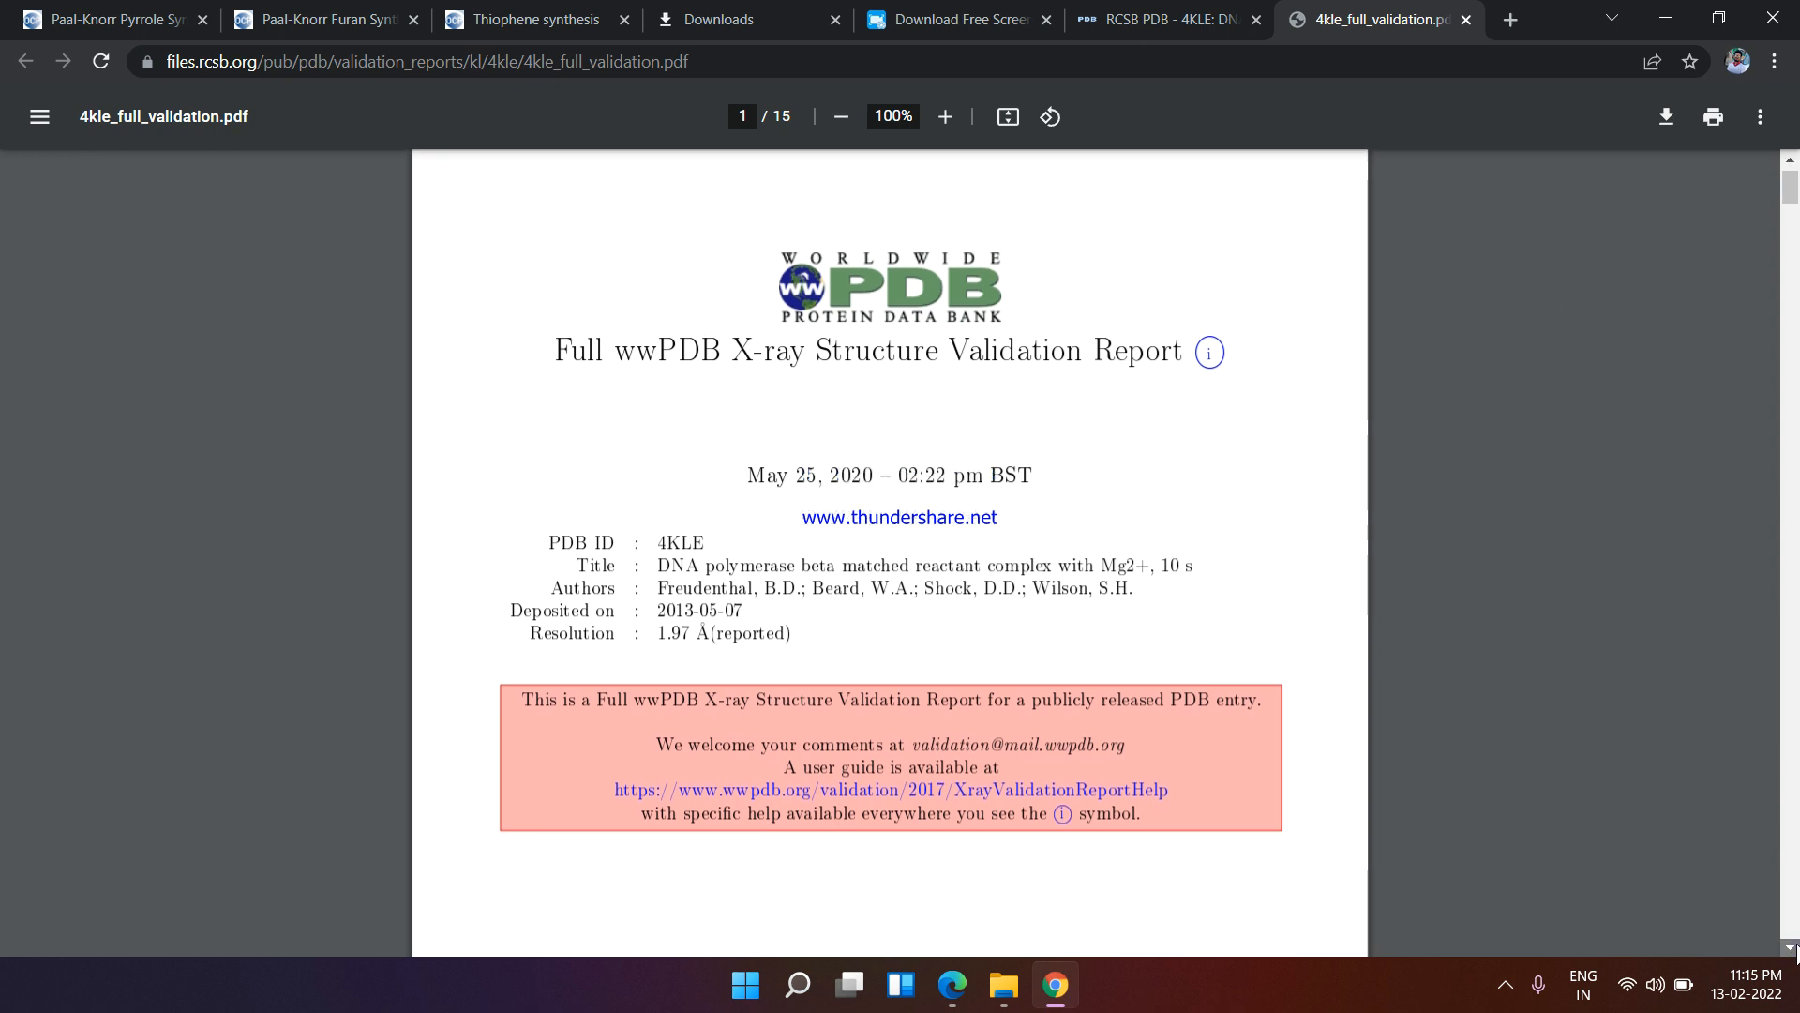
{"action": "scroll", "scroll_direction": "down", "scroll_amount": 3}
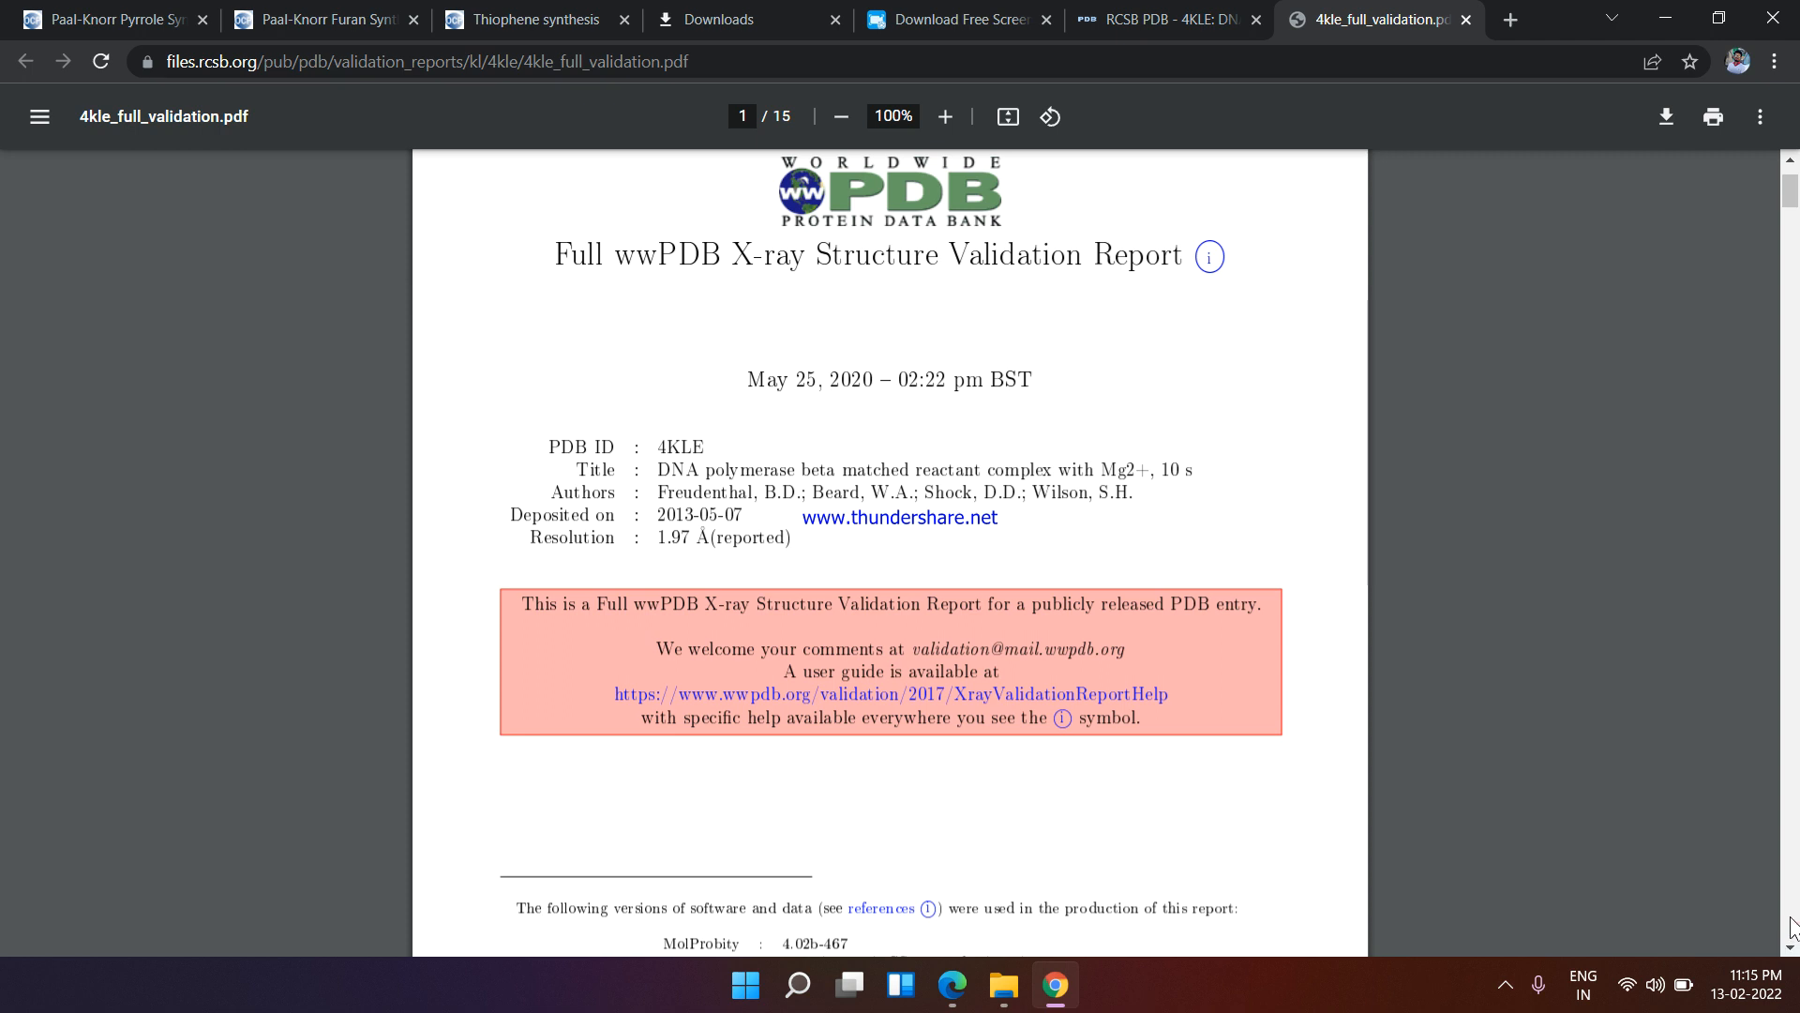
{"action": "scroll", "scroll_direction": "down", "scroll_amount": 3}
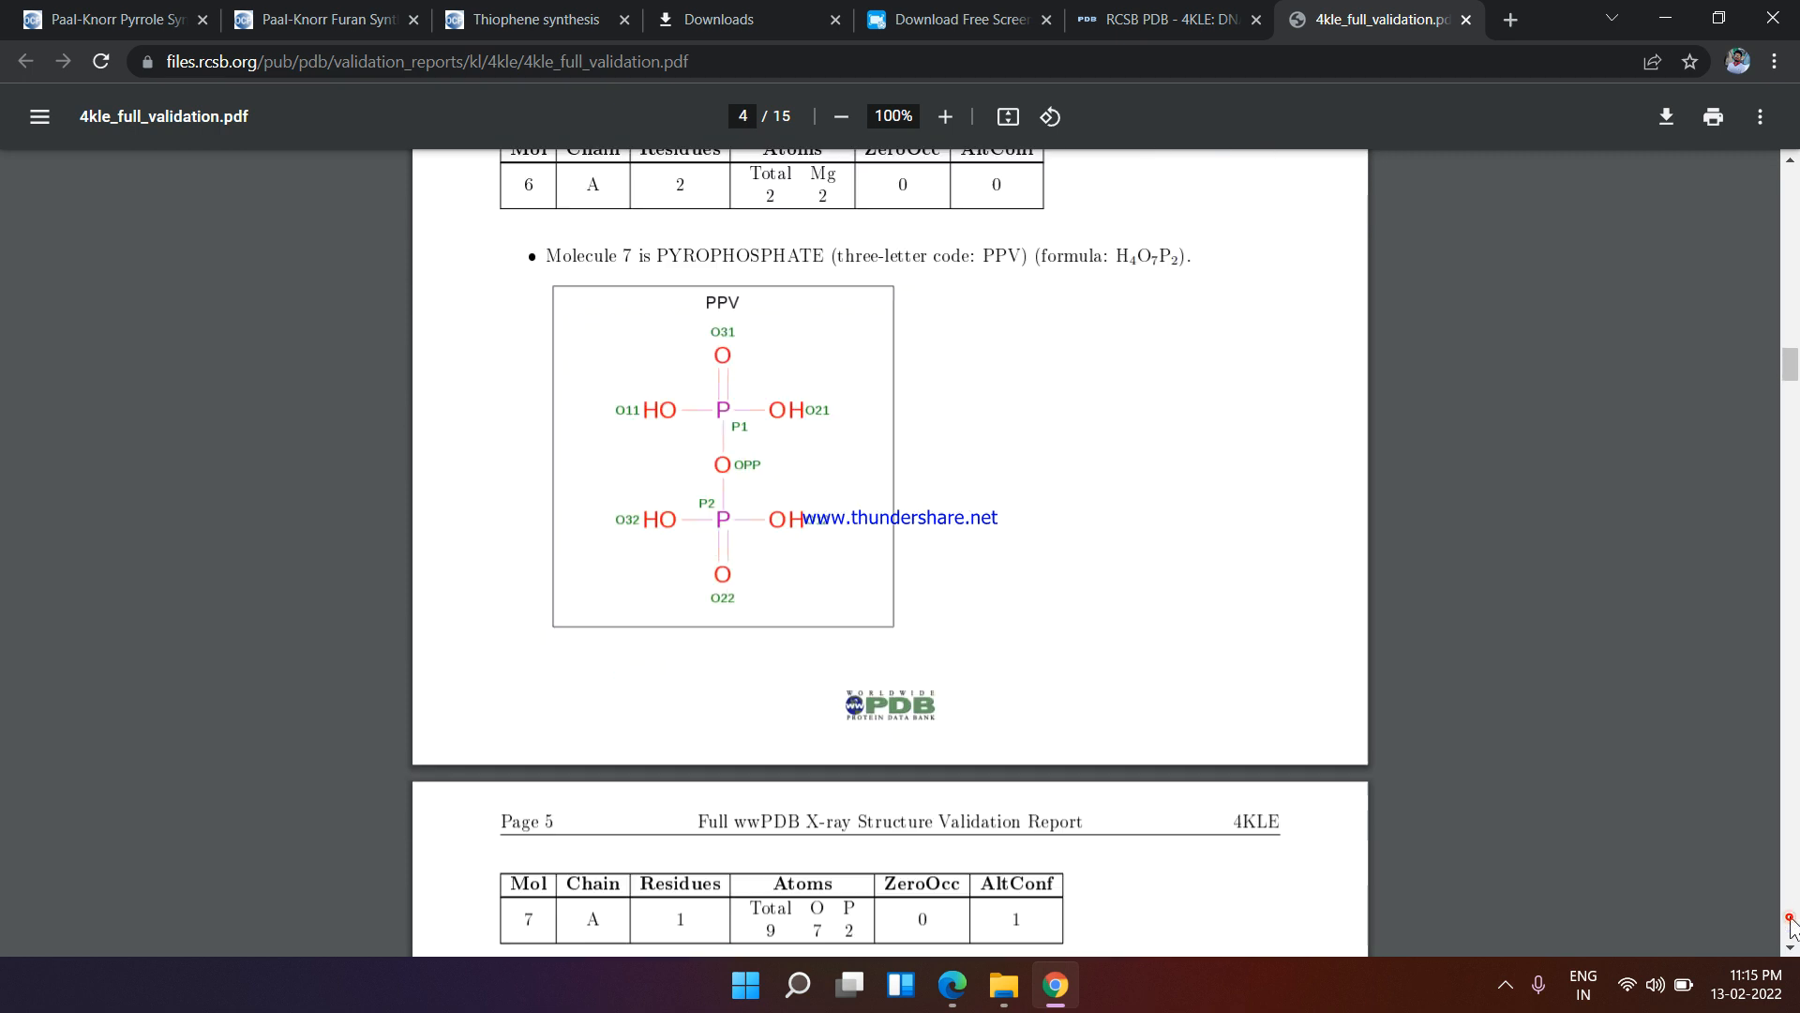
{"action": "left_click", "coordinate": [945, 116]}
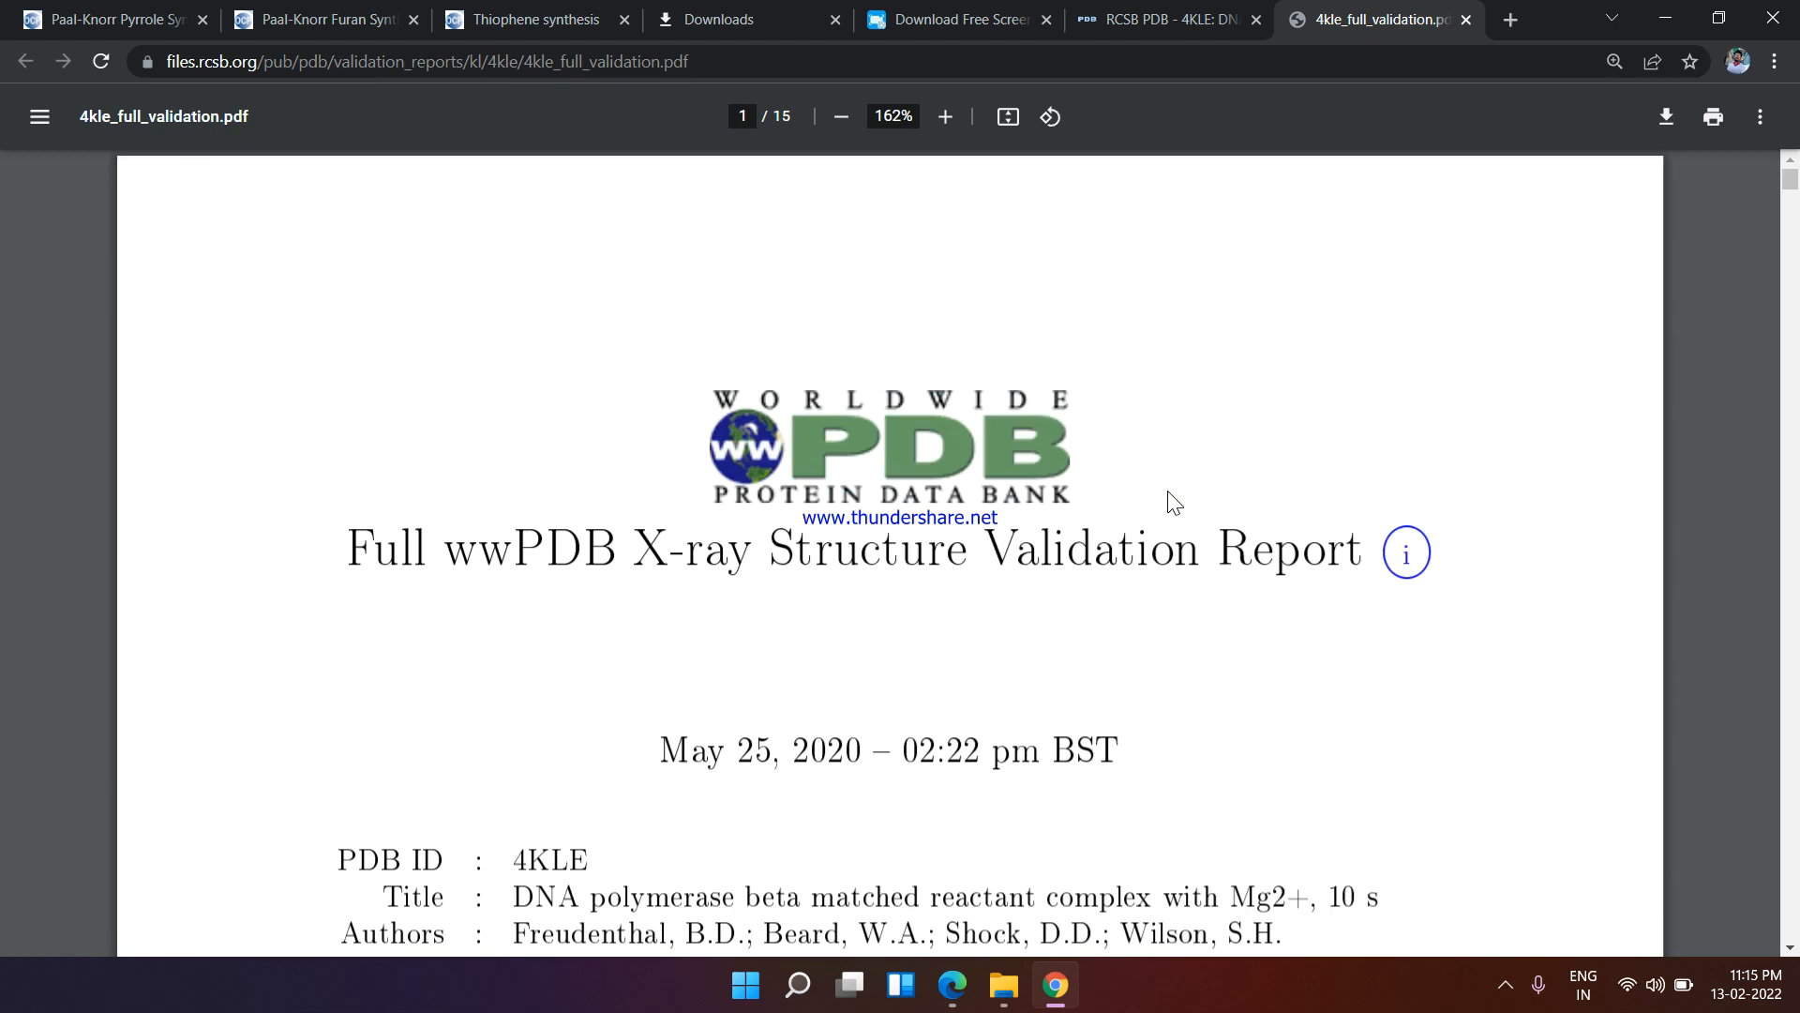
{"action": "scroll", "scroll_direction": "down", "scroll_amount": 3}
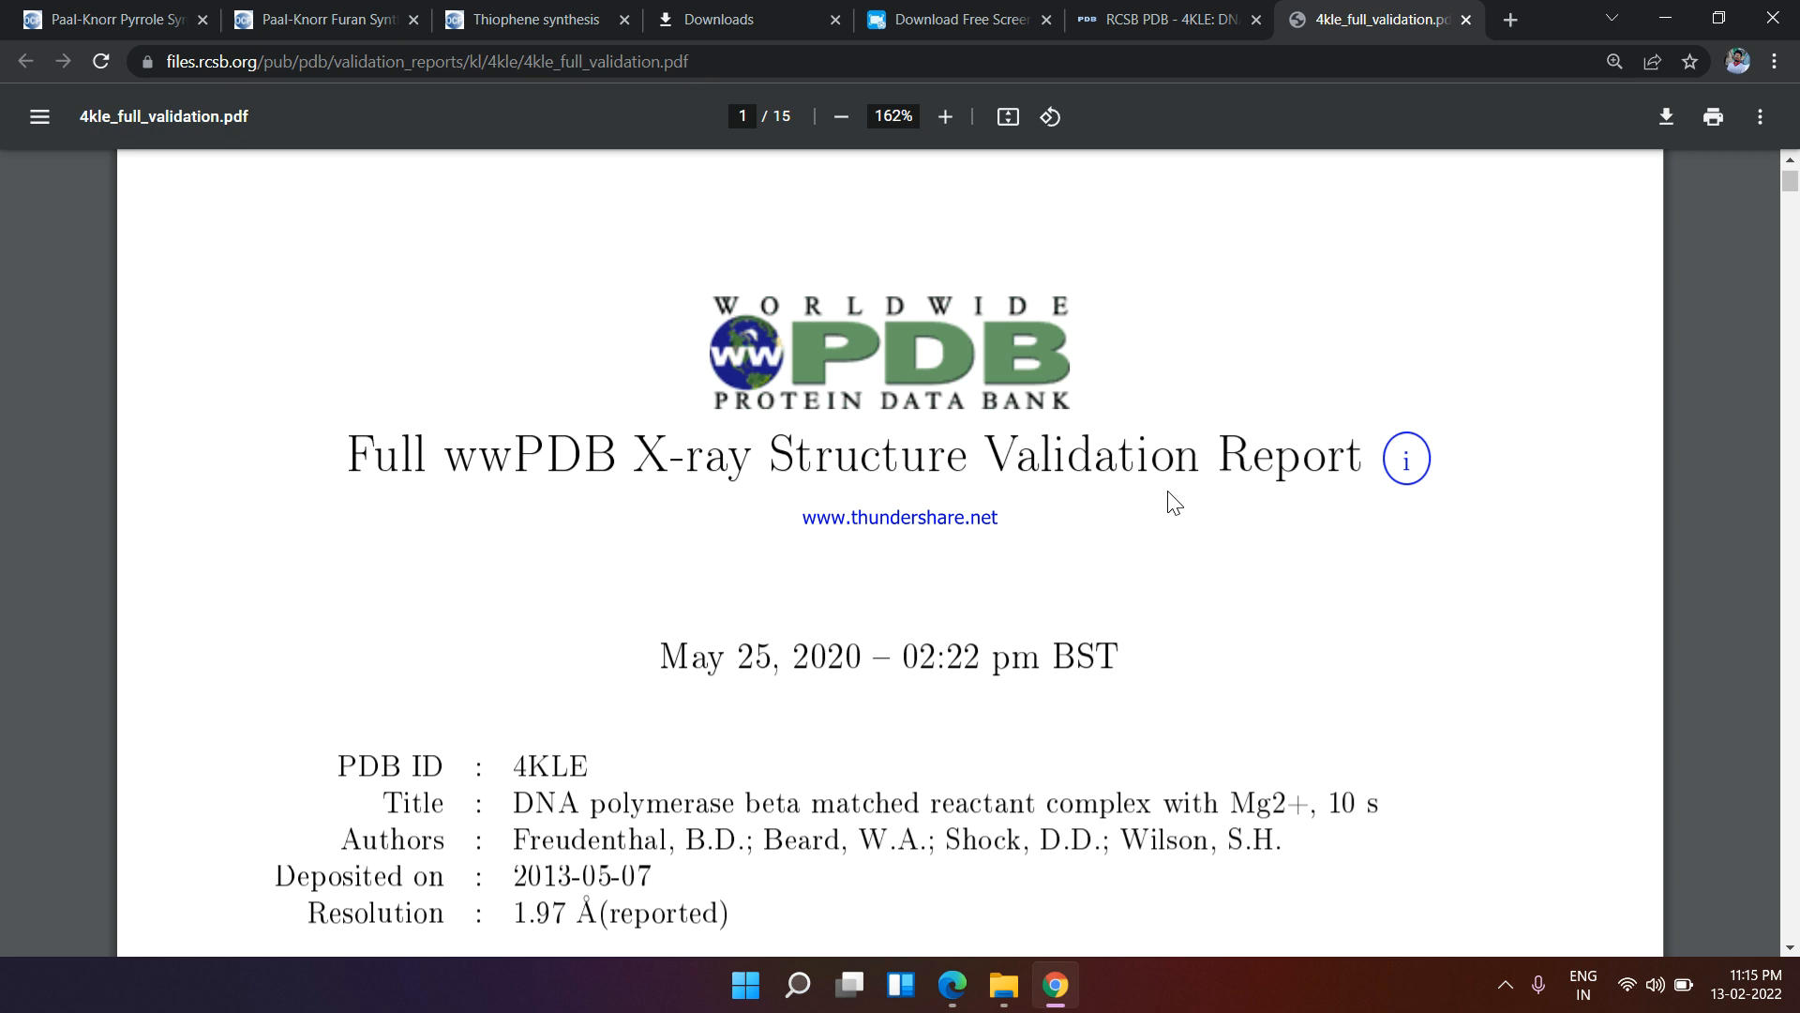
{"action": "scroll", "scroll_direction": "down", "scroll_amount": 3}
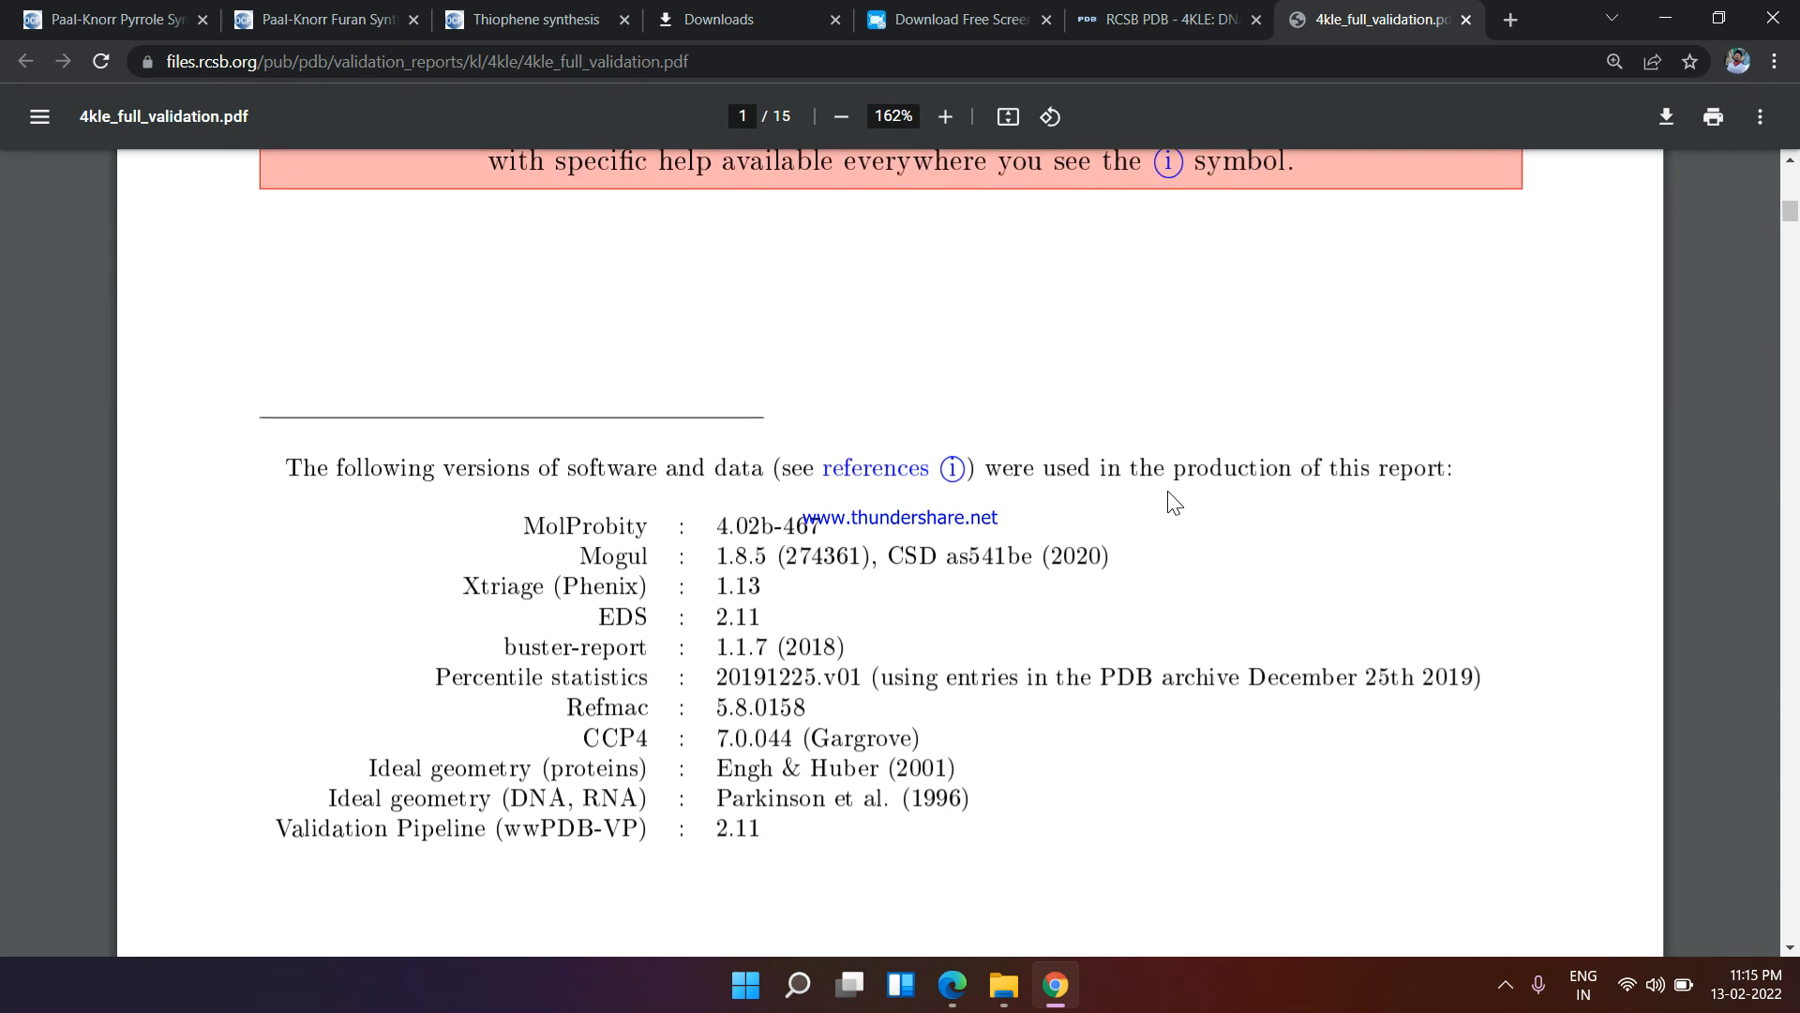
{"action": "scroll", "scroll_direction": "down", "scroll_amount": 3}
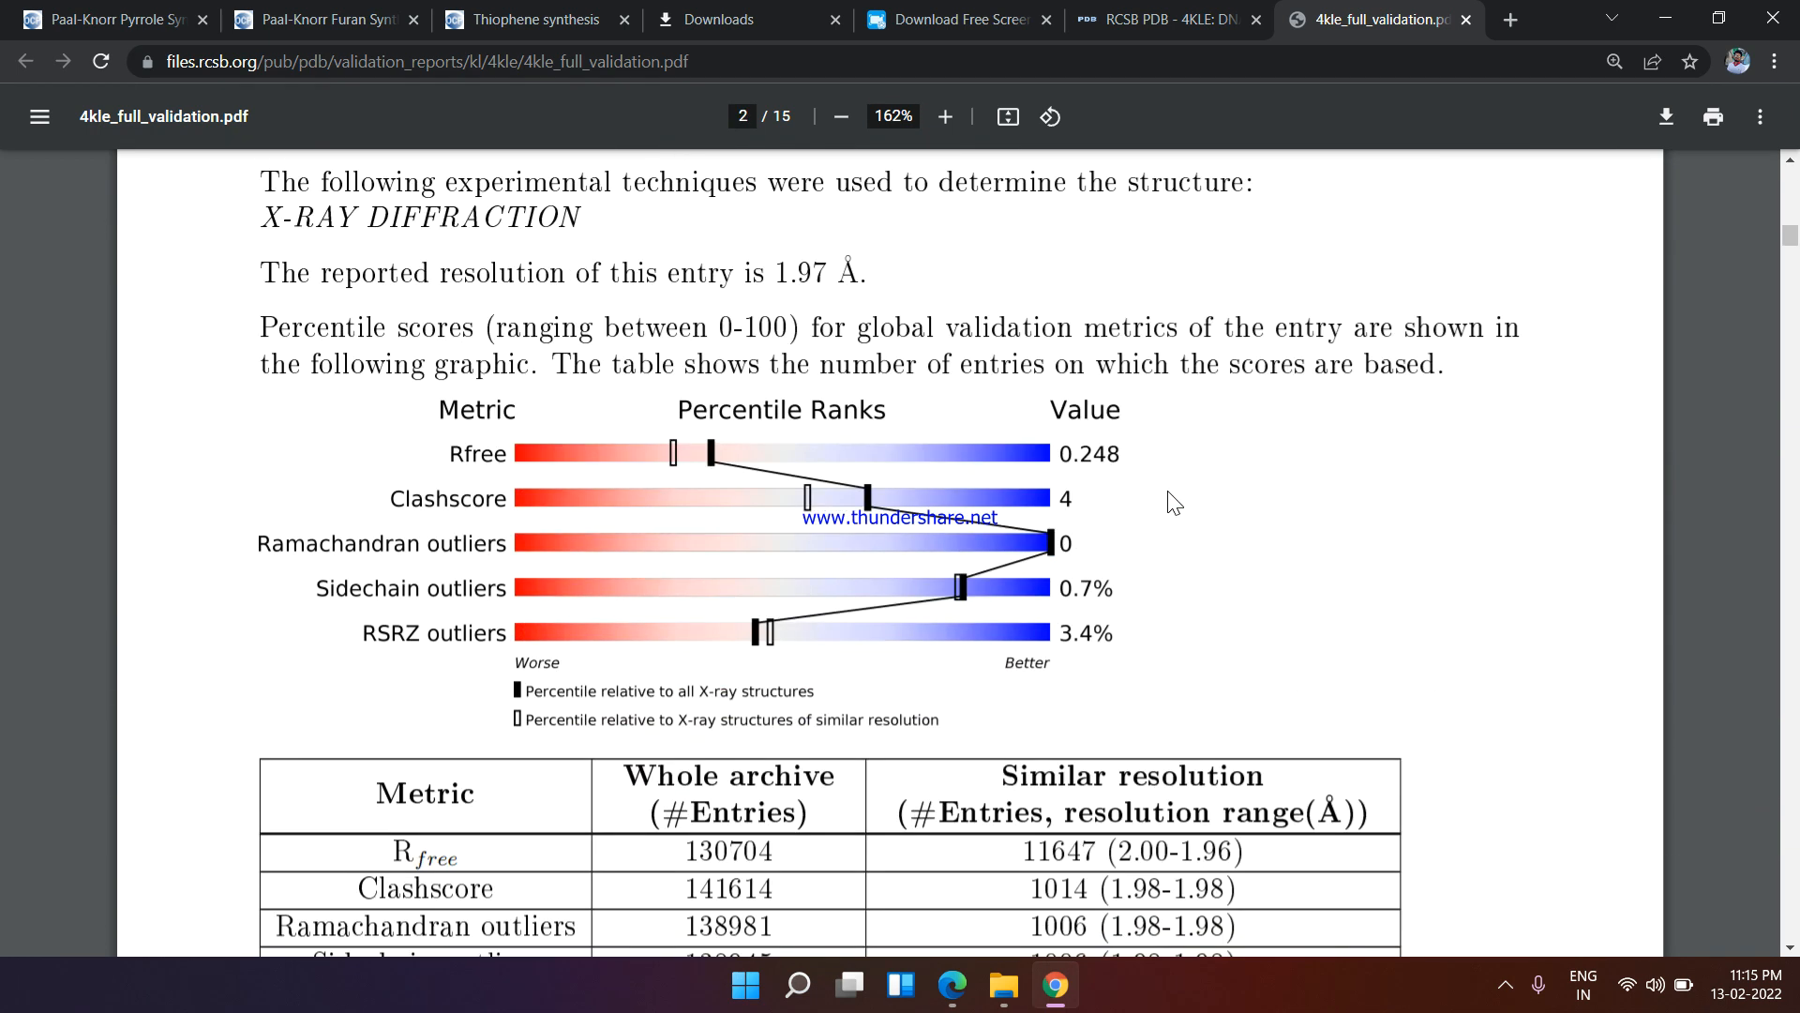
{"action": "scroll", "scroll_direction": "down", "scroll_amount": 3}
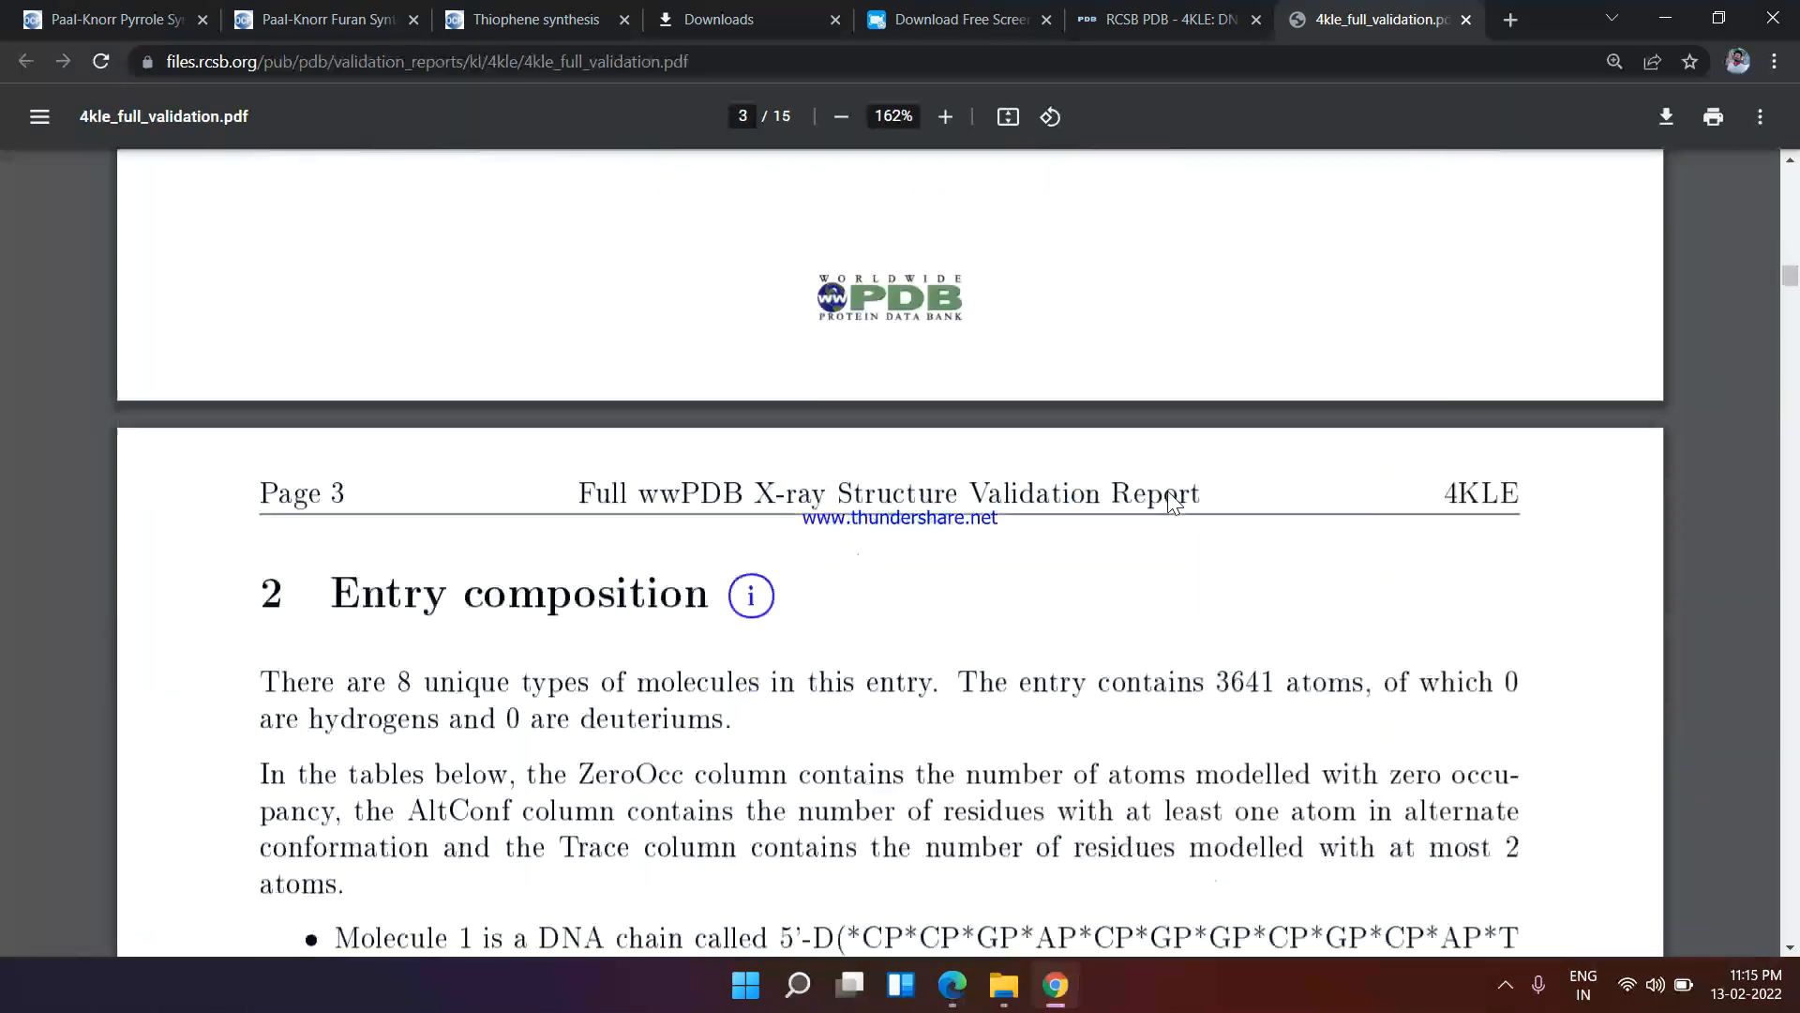
Continue to the Data and refinement statistics on page 7, then return to the 4KLE summary tab
{"action": "scroll", "scroll_direction": "down", "scroll_amount": 3}
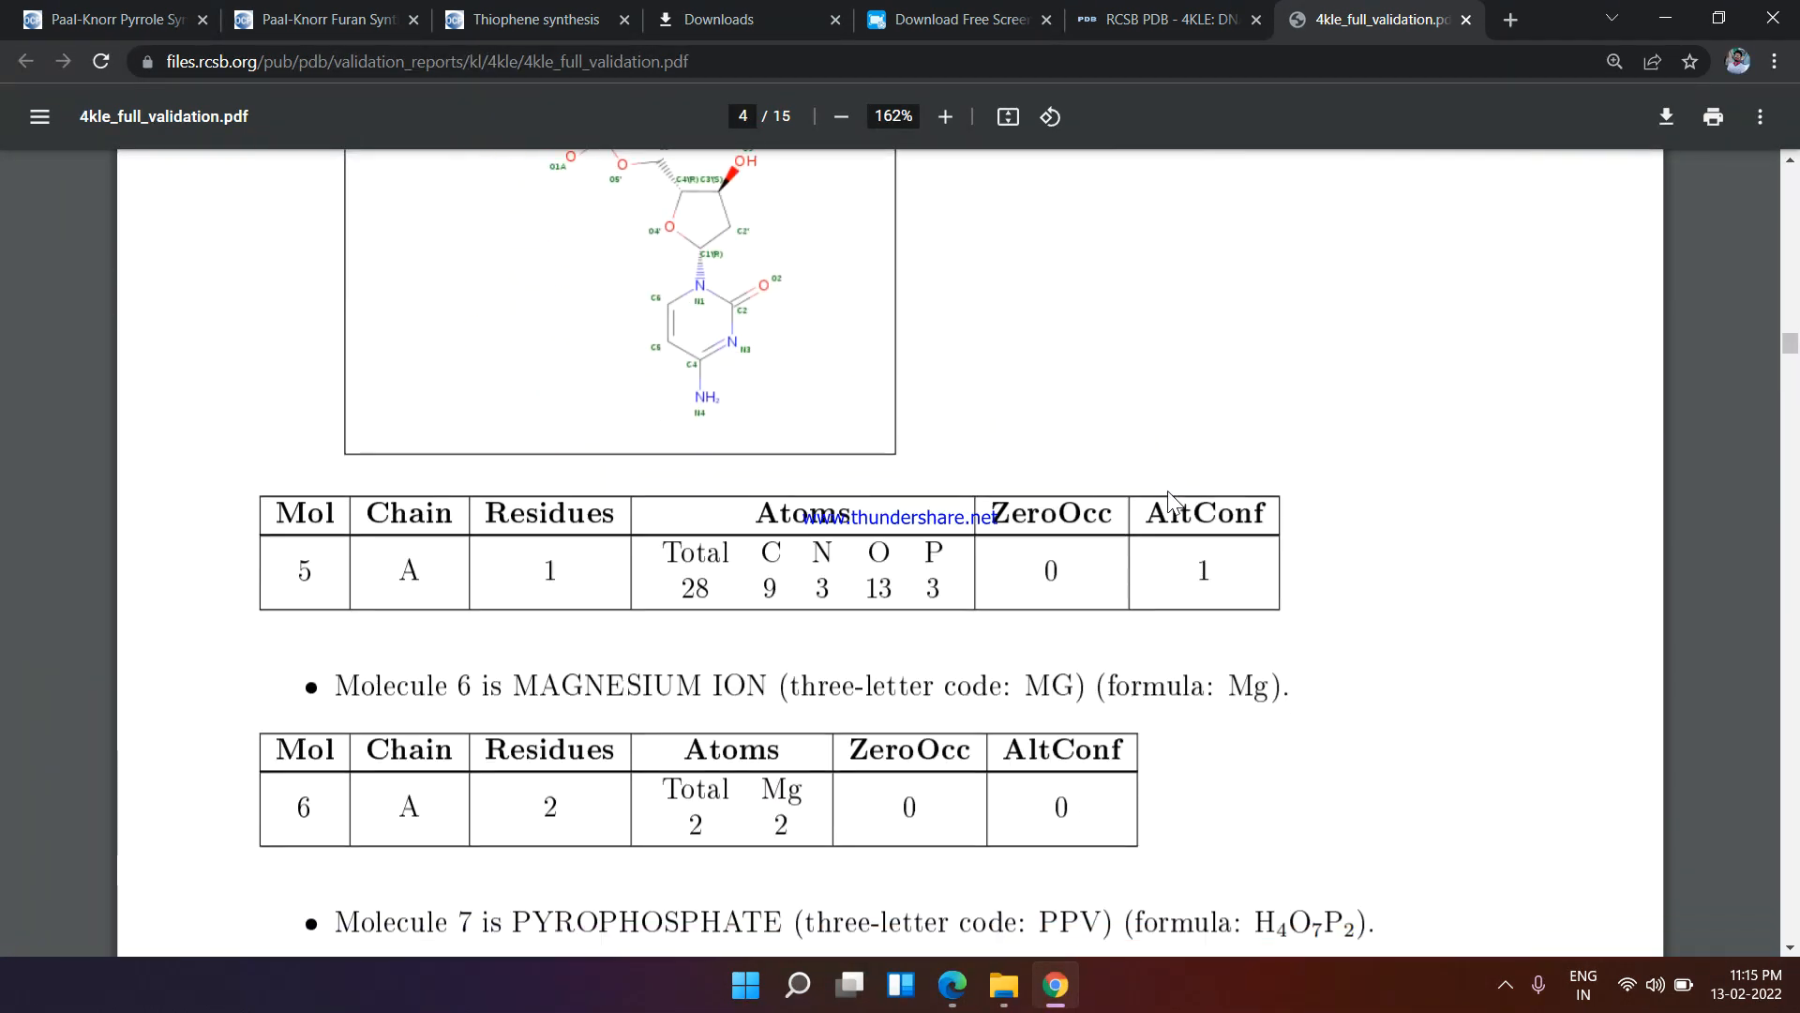
{"action": "scroll", "scroll_direction": "down", "scroll_amount": 3}
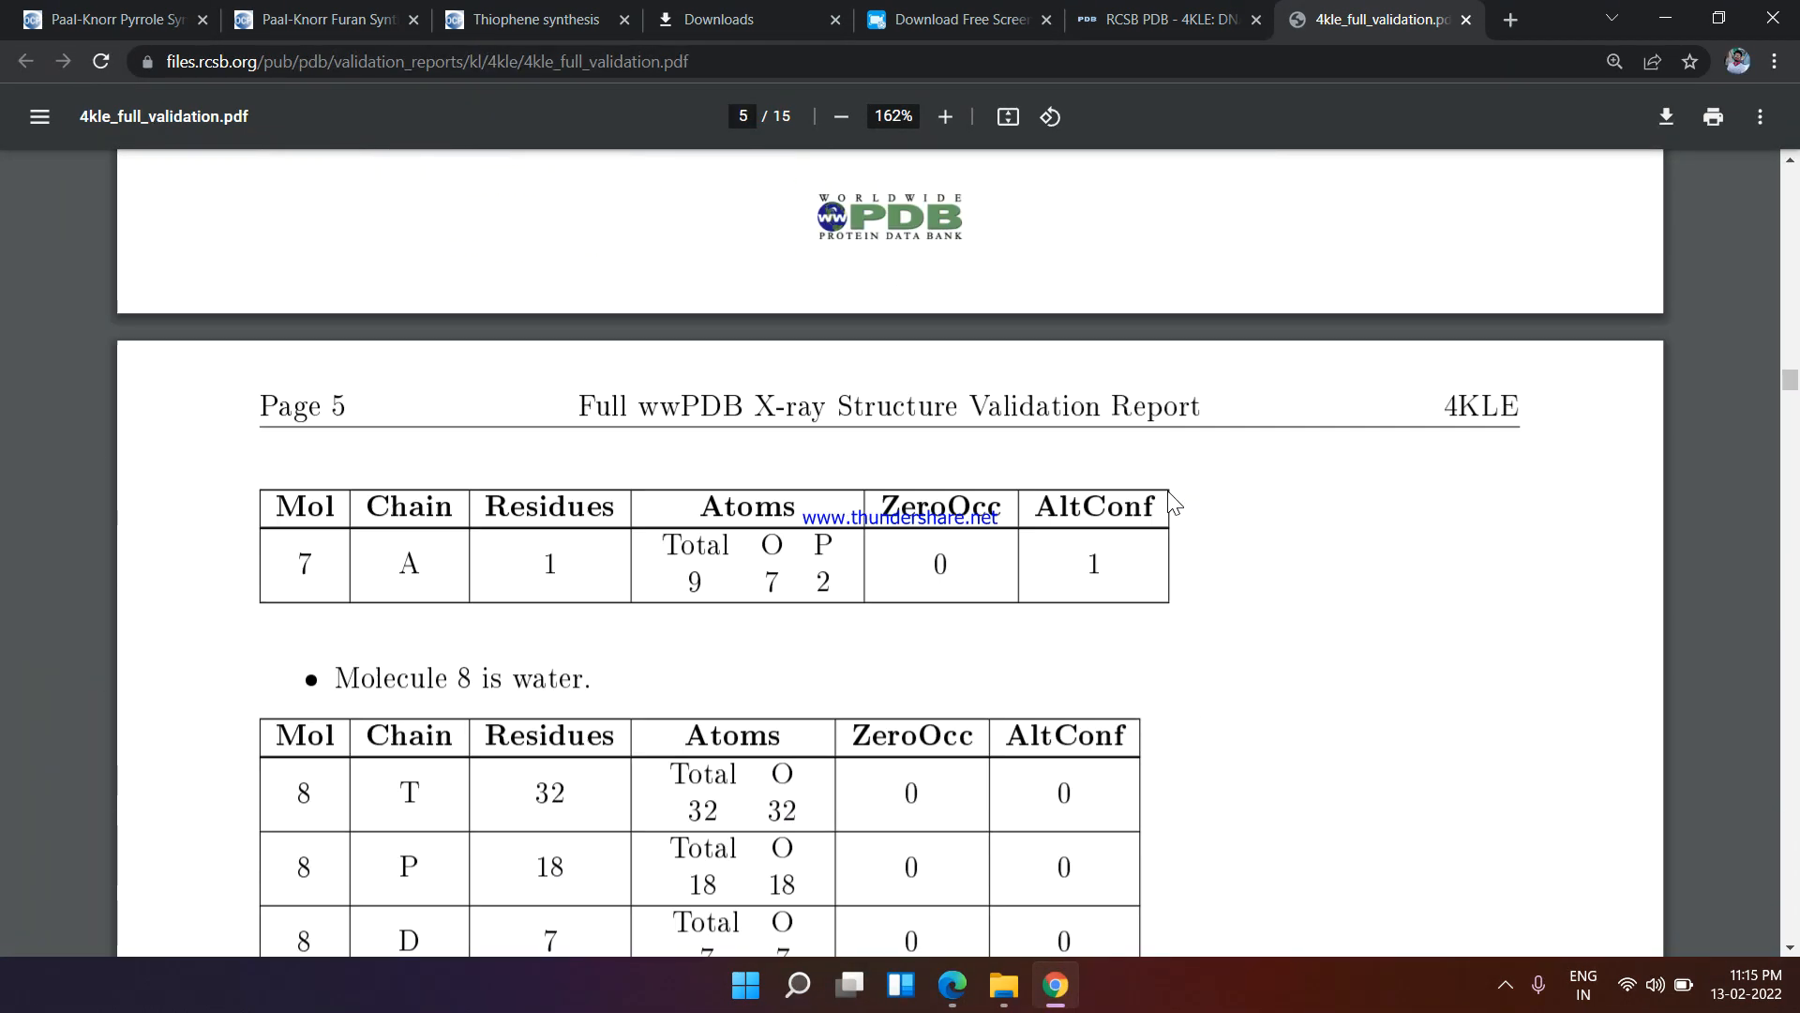
{"action": "scroll", "scroll_direction": "down", "scroll_amount": 3}
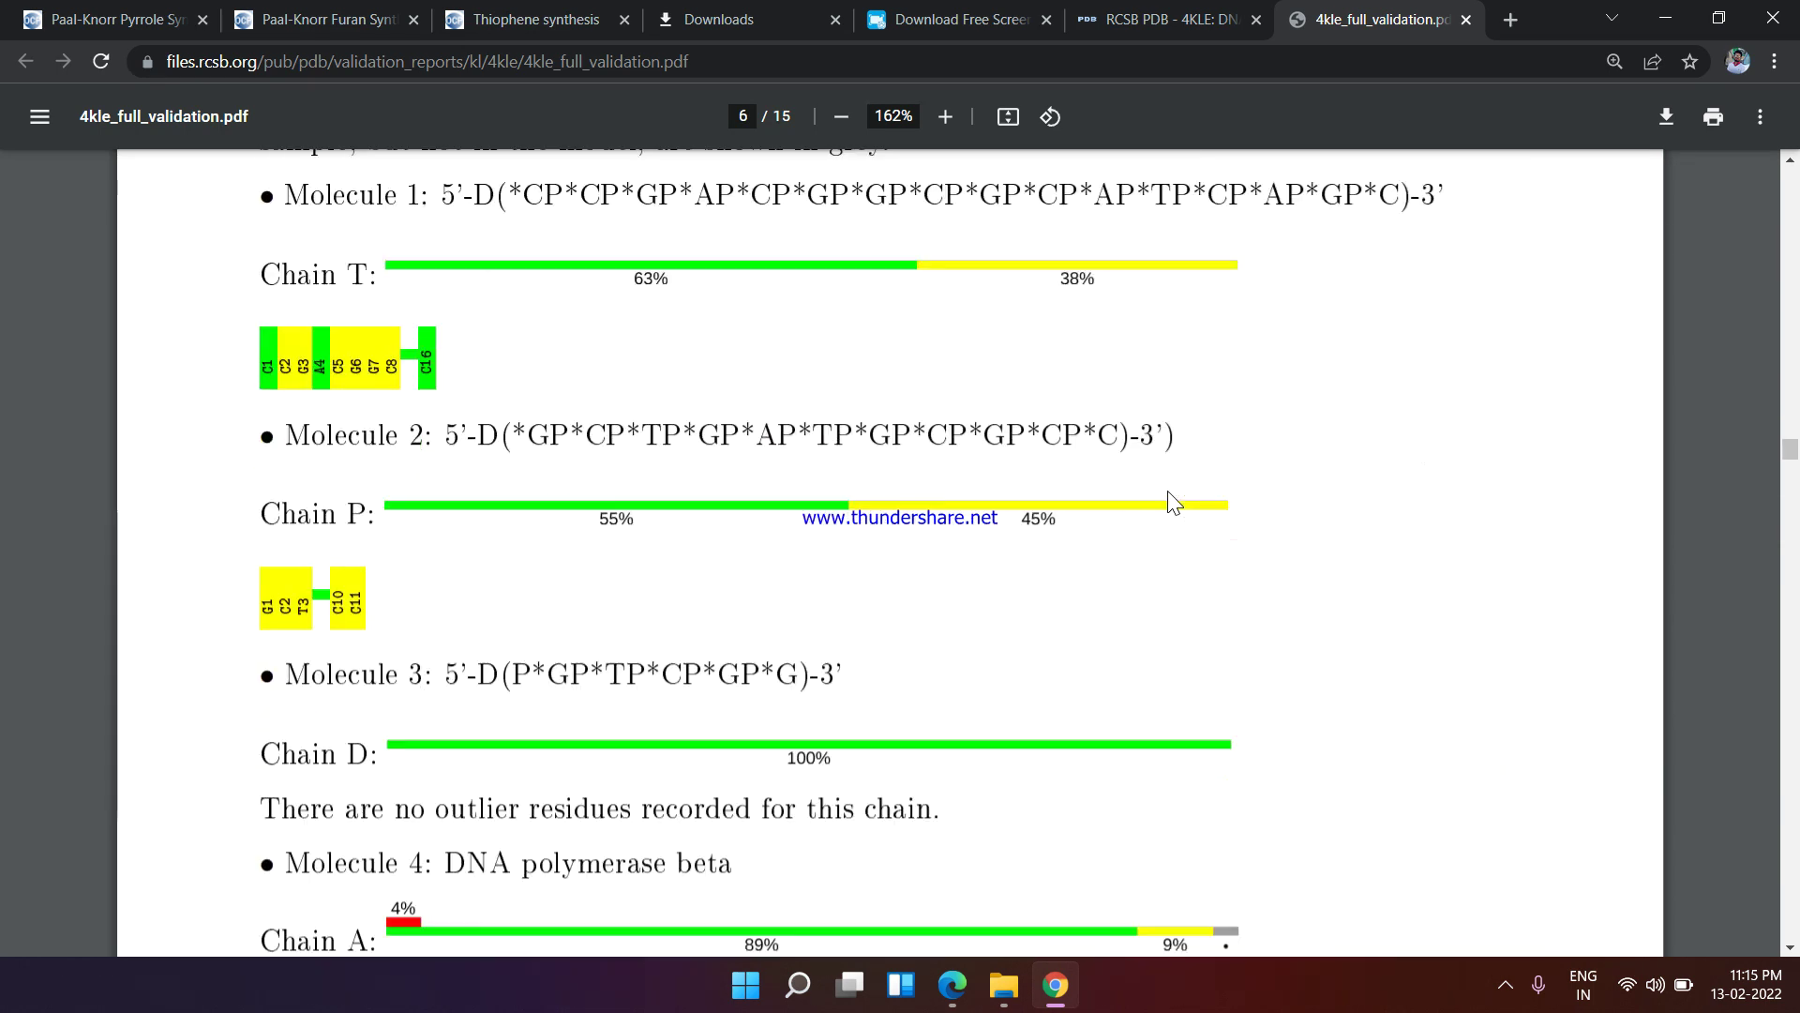
{"action": "scroll", "scroll_direction": "down", "scroll_amount": 3}
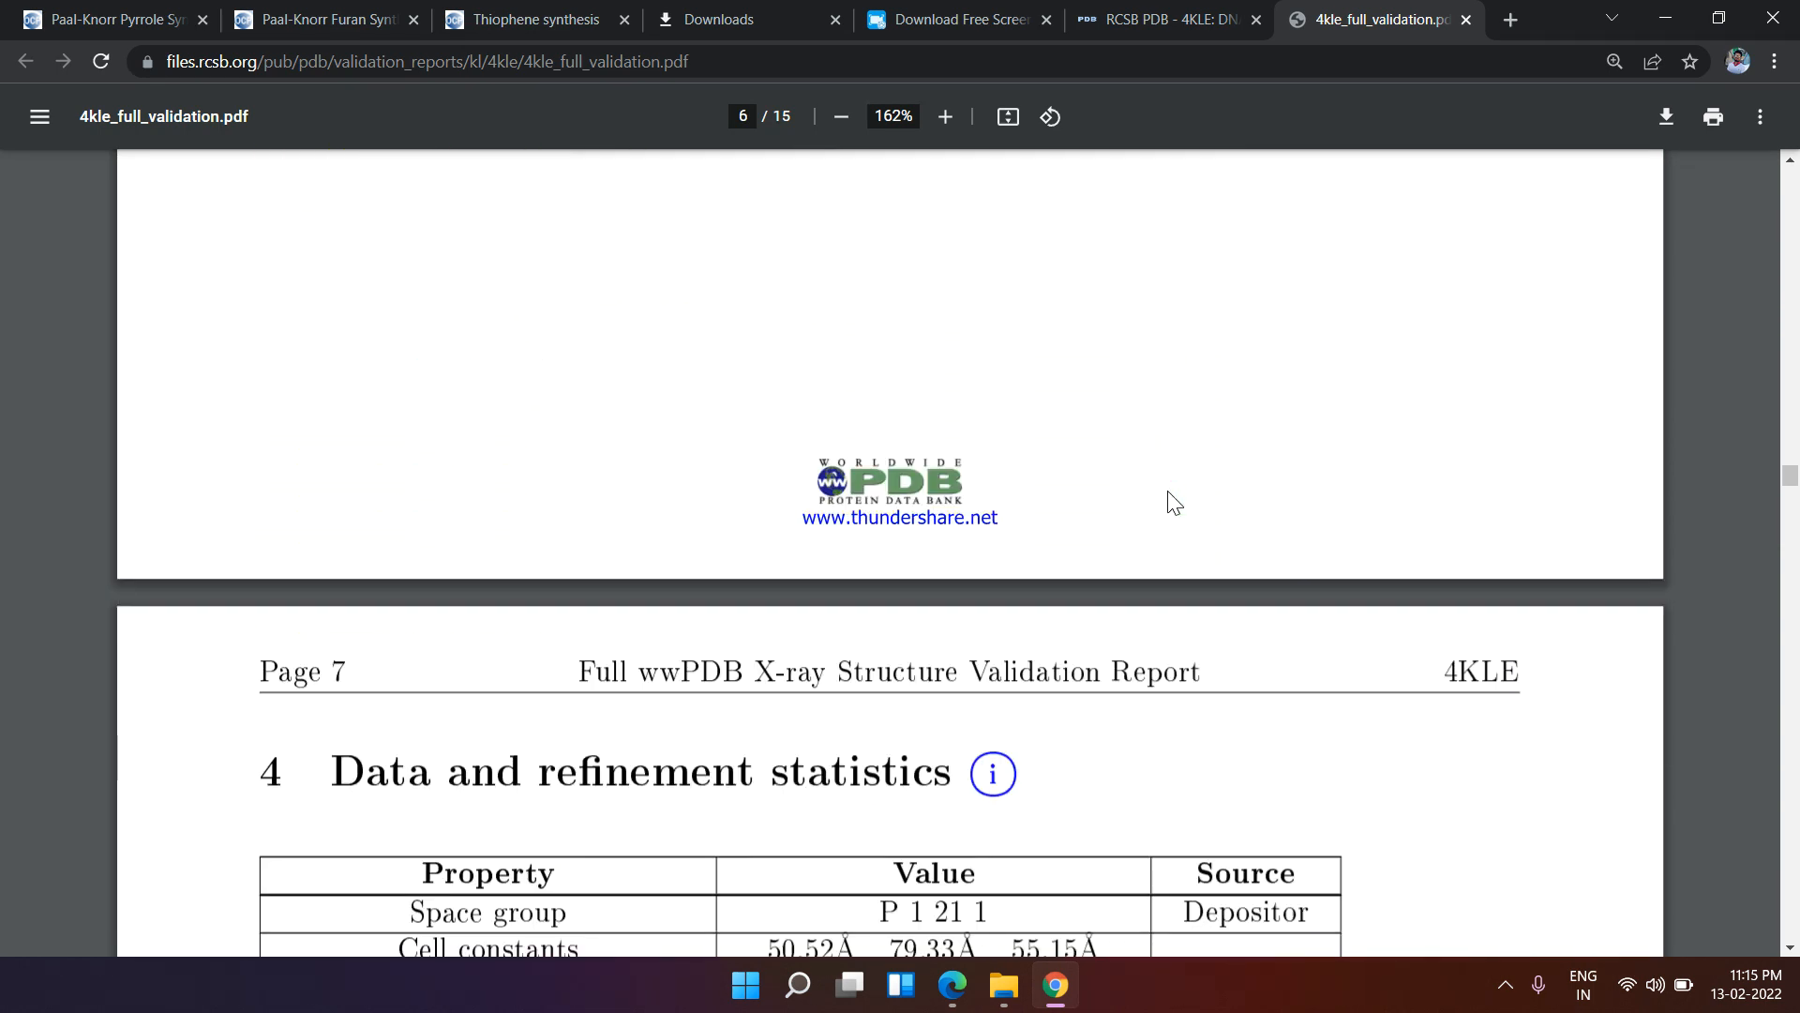
{"action": "scroll", "scroll_direction": "down", "scroll_amount": 3}
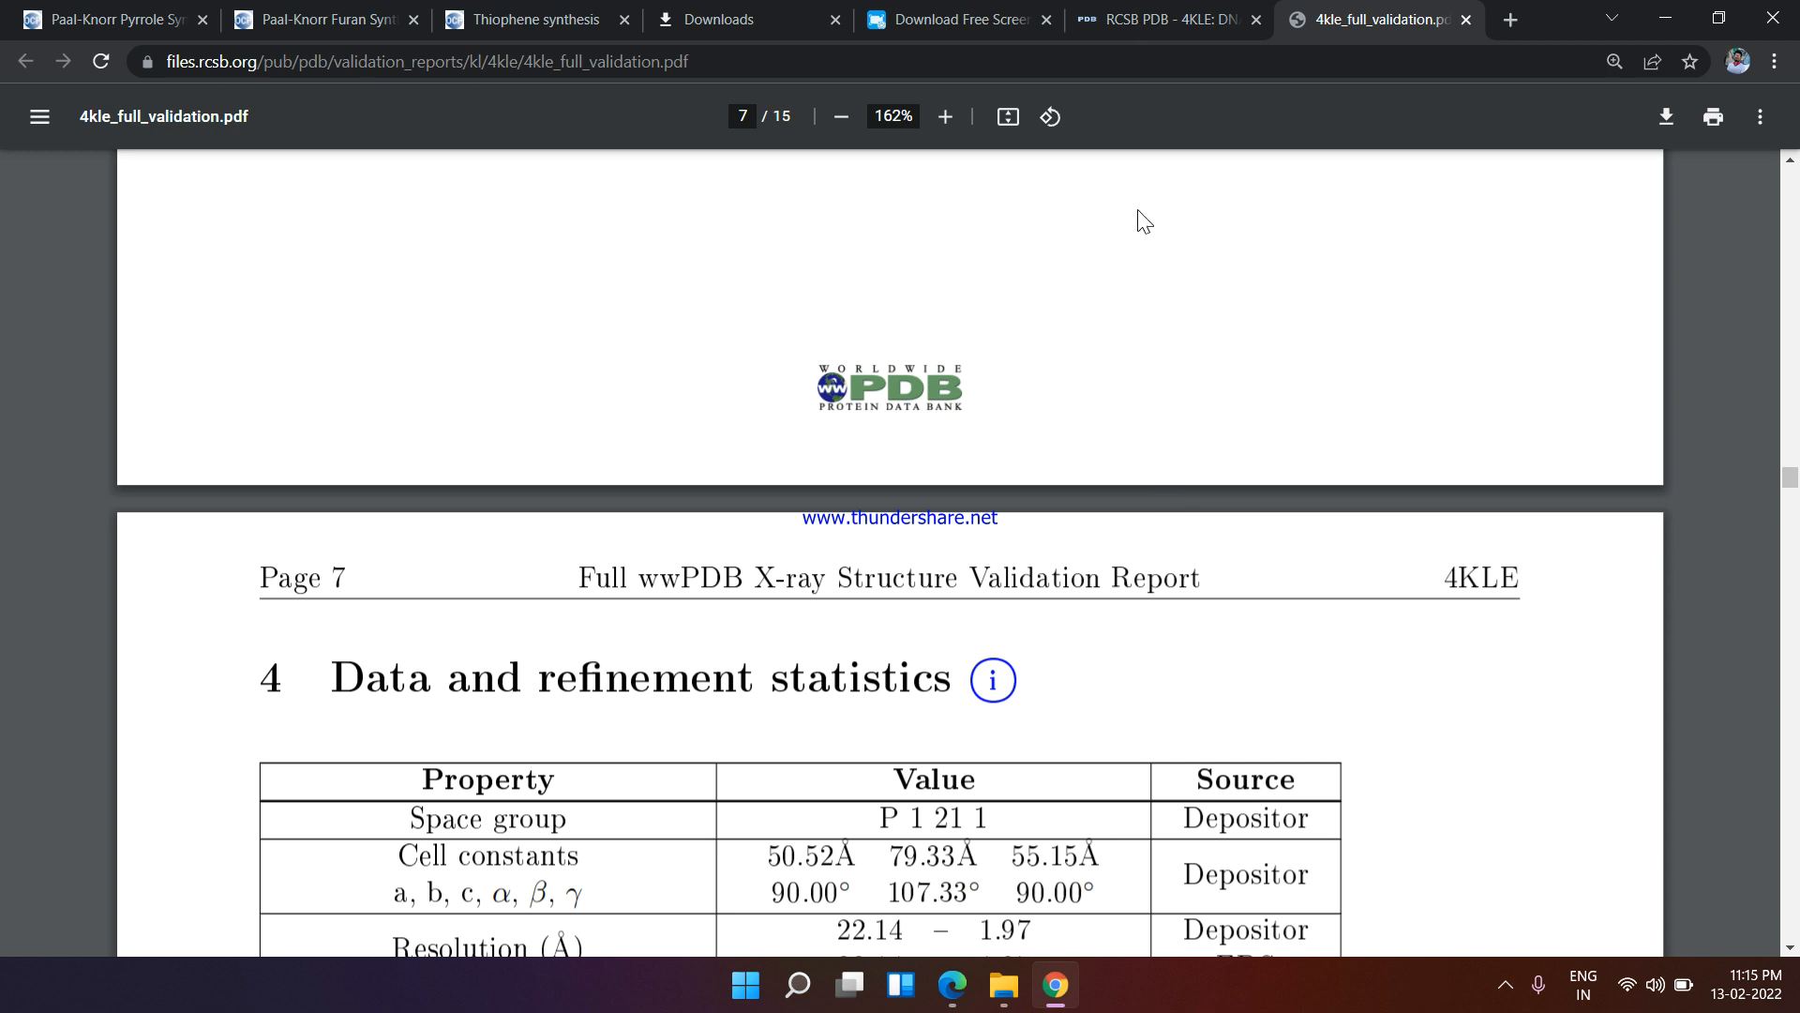
{"action": "left_click", "coordinate": [1175, 19]}
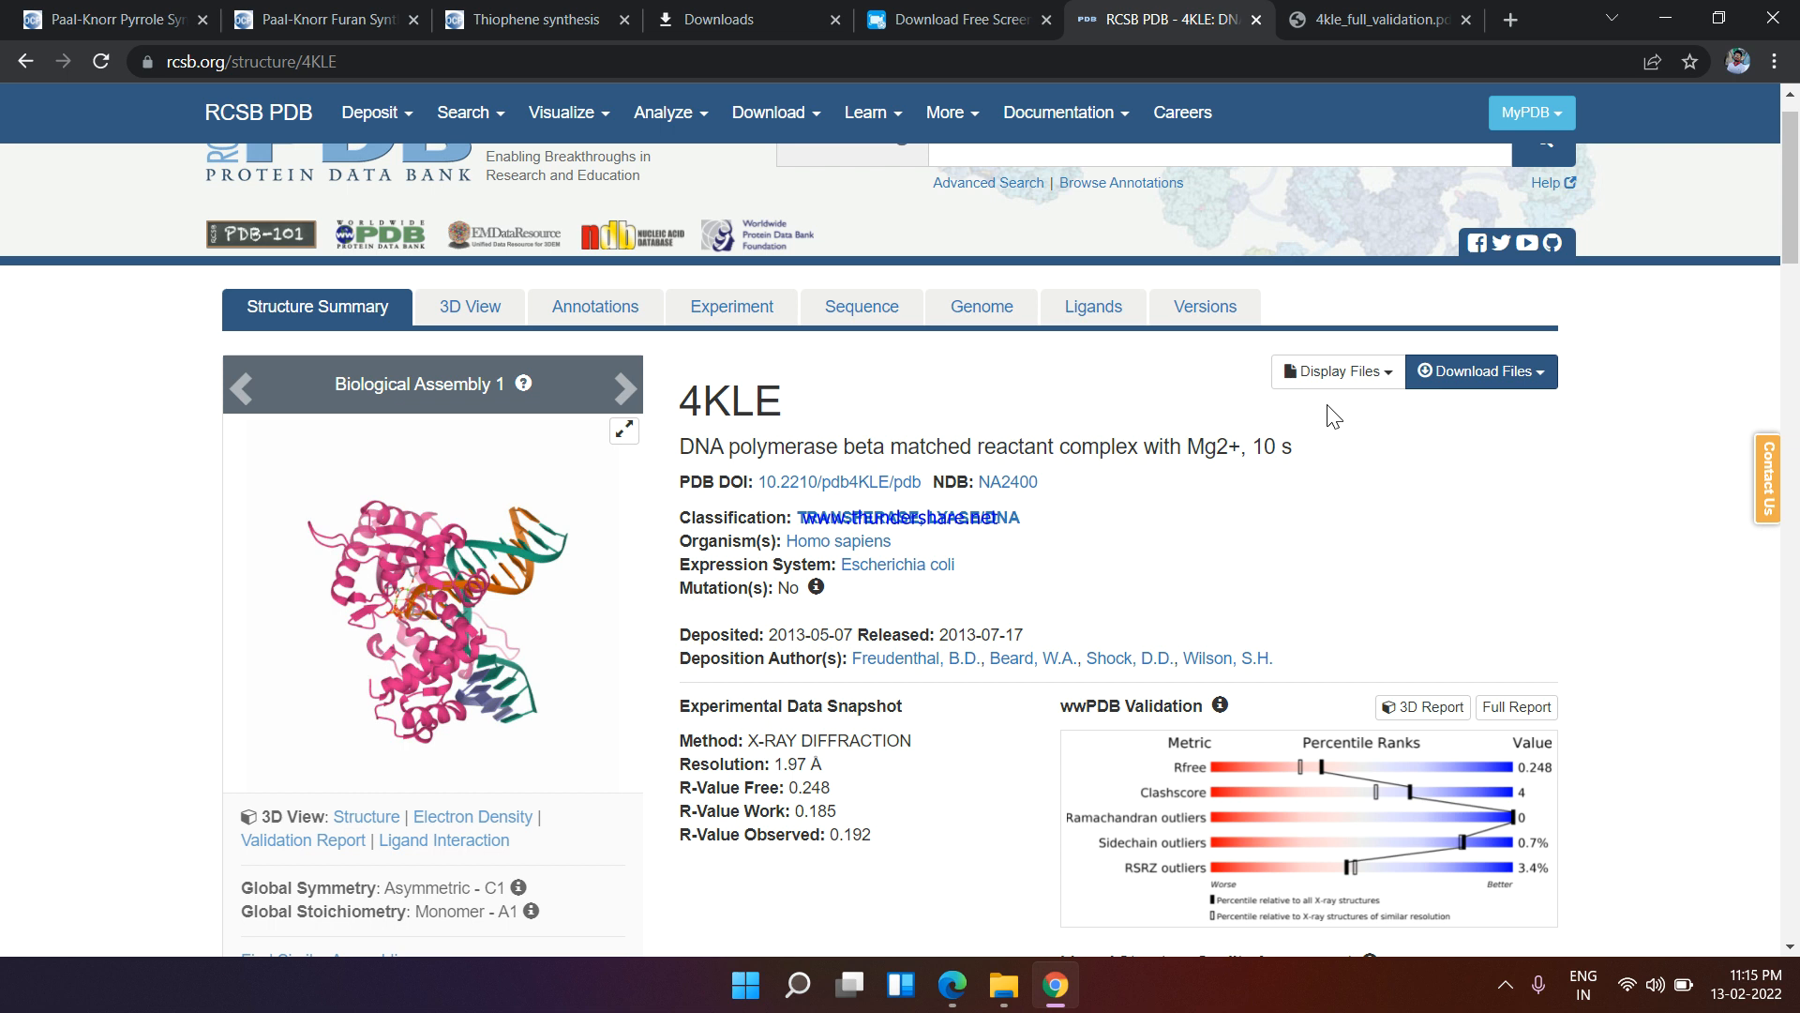
Switch the 4KLE entry to its interactive 3D View with the Mol* viewer
{"action": "left_click", "coordinate": [469, 308]}
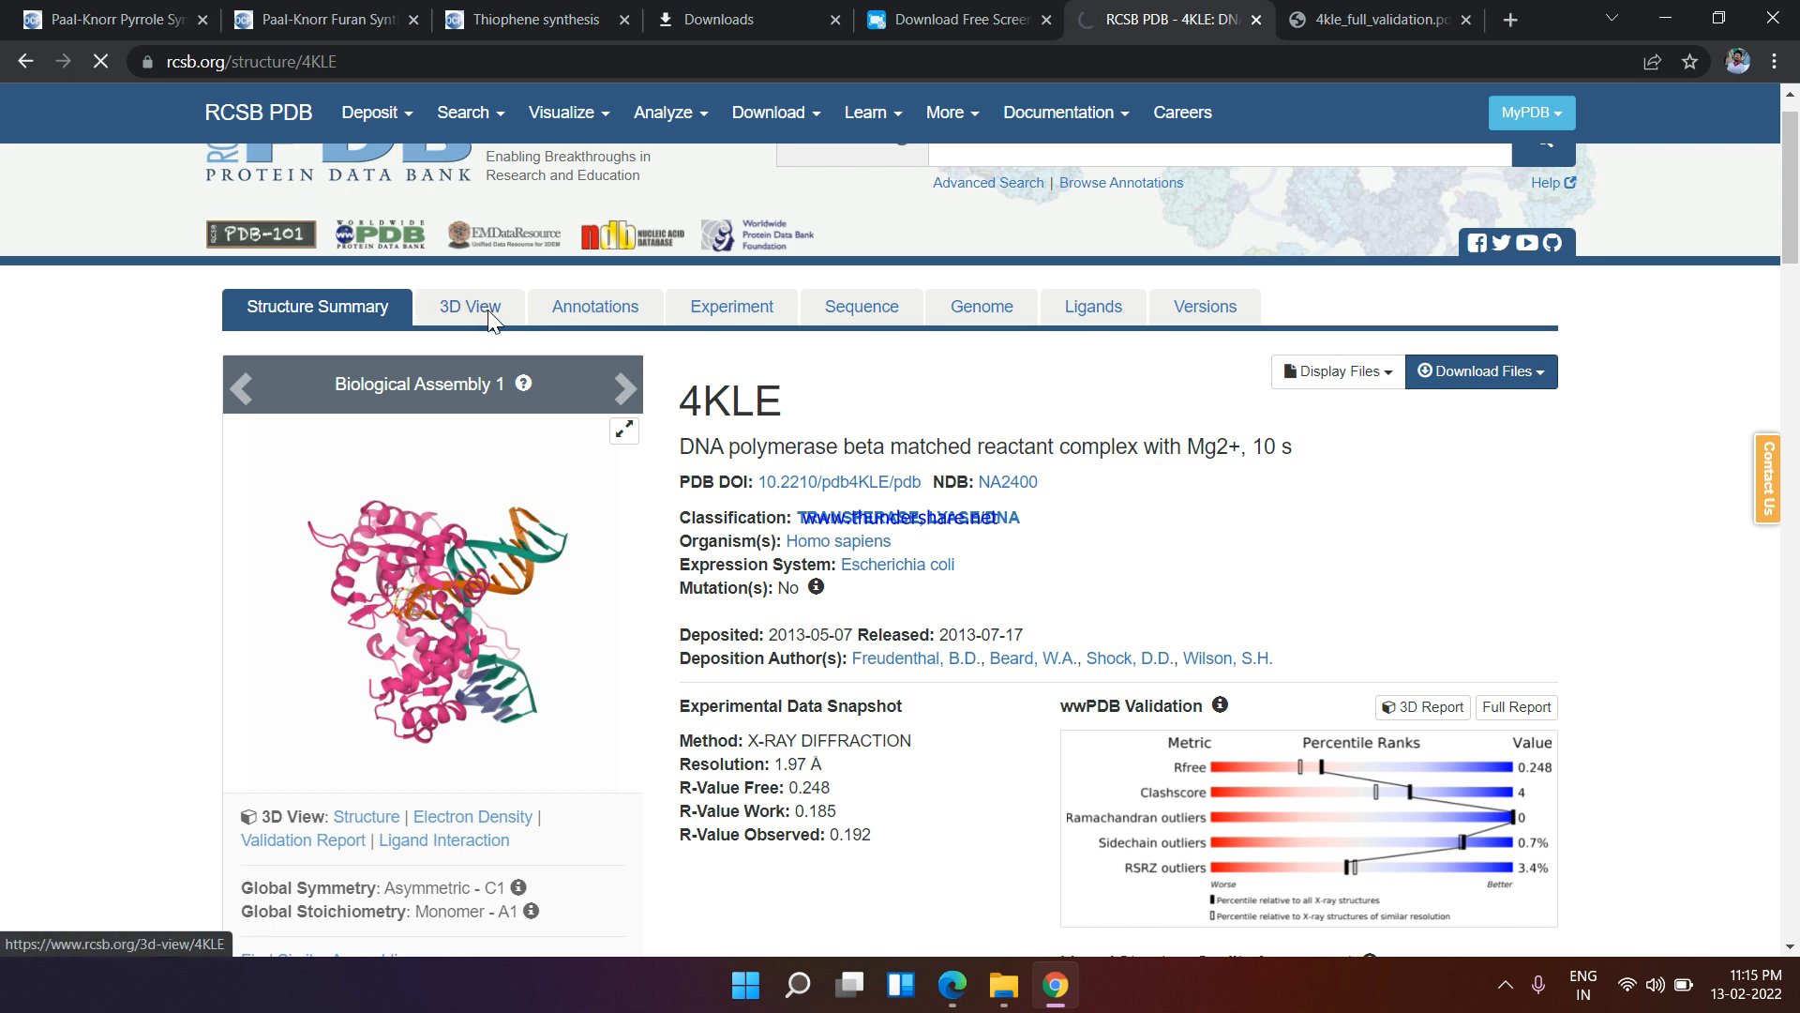
{"action": "left_click", "coordinate": [469, 308]}
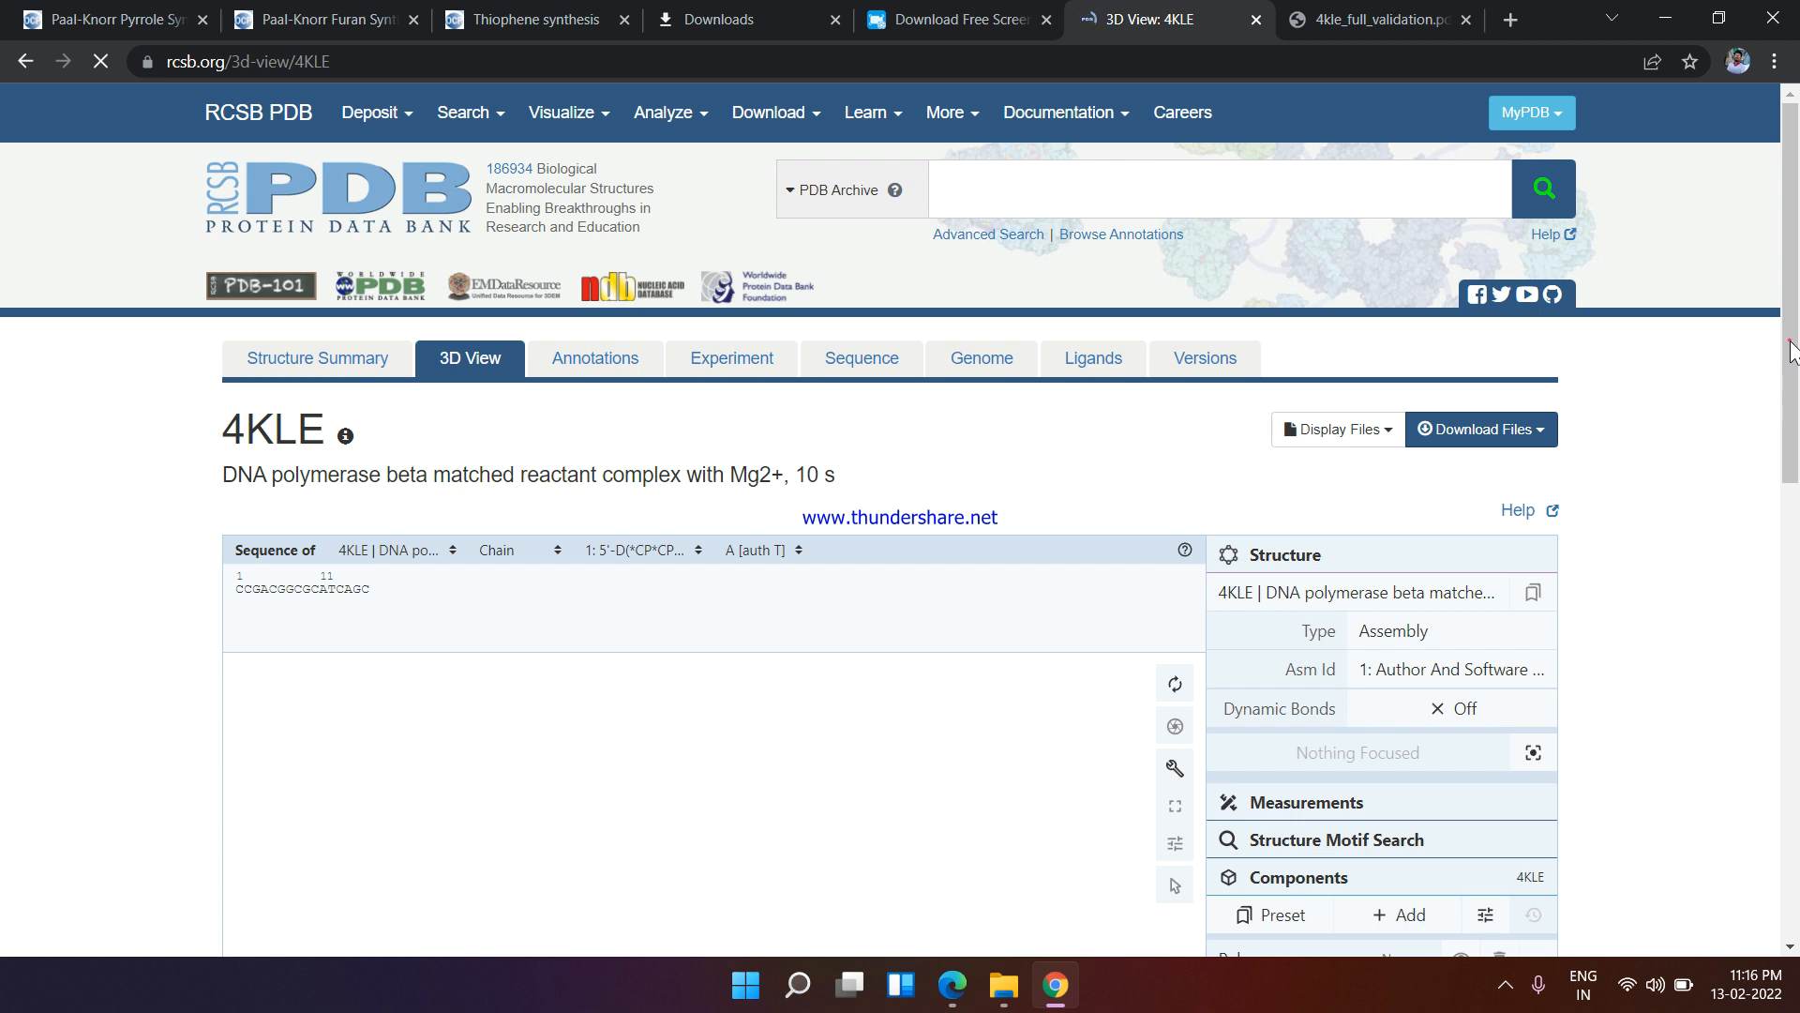
Rotate and zoom the polymerase–DNA complex so the pink helices and DNA strands fill the viewer
{"action": "scroll", "scroll_direction": "down", "scroll_amount": 3}
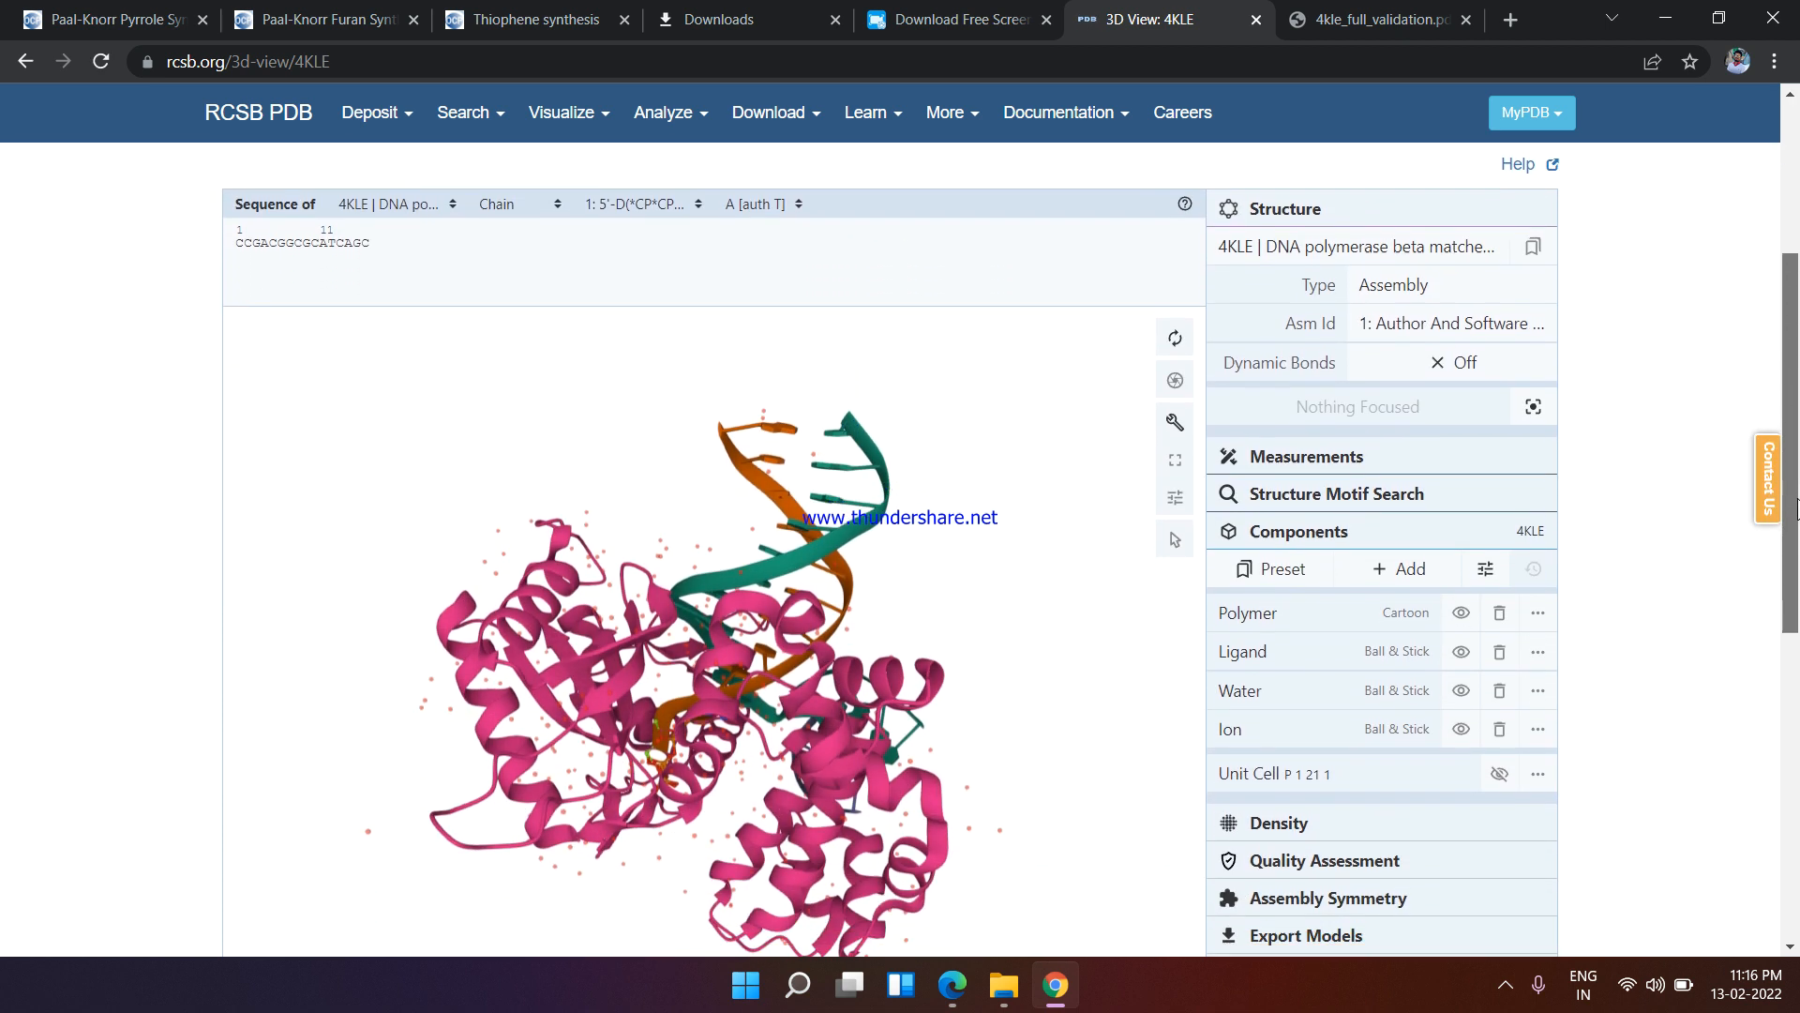
{"action": "scroll", "scroll_direction": "down", "scroll_amount": 3}
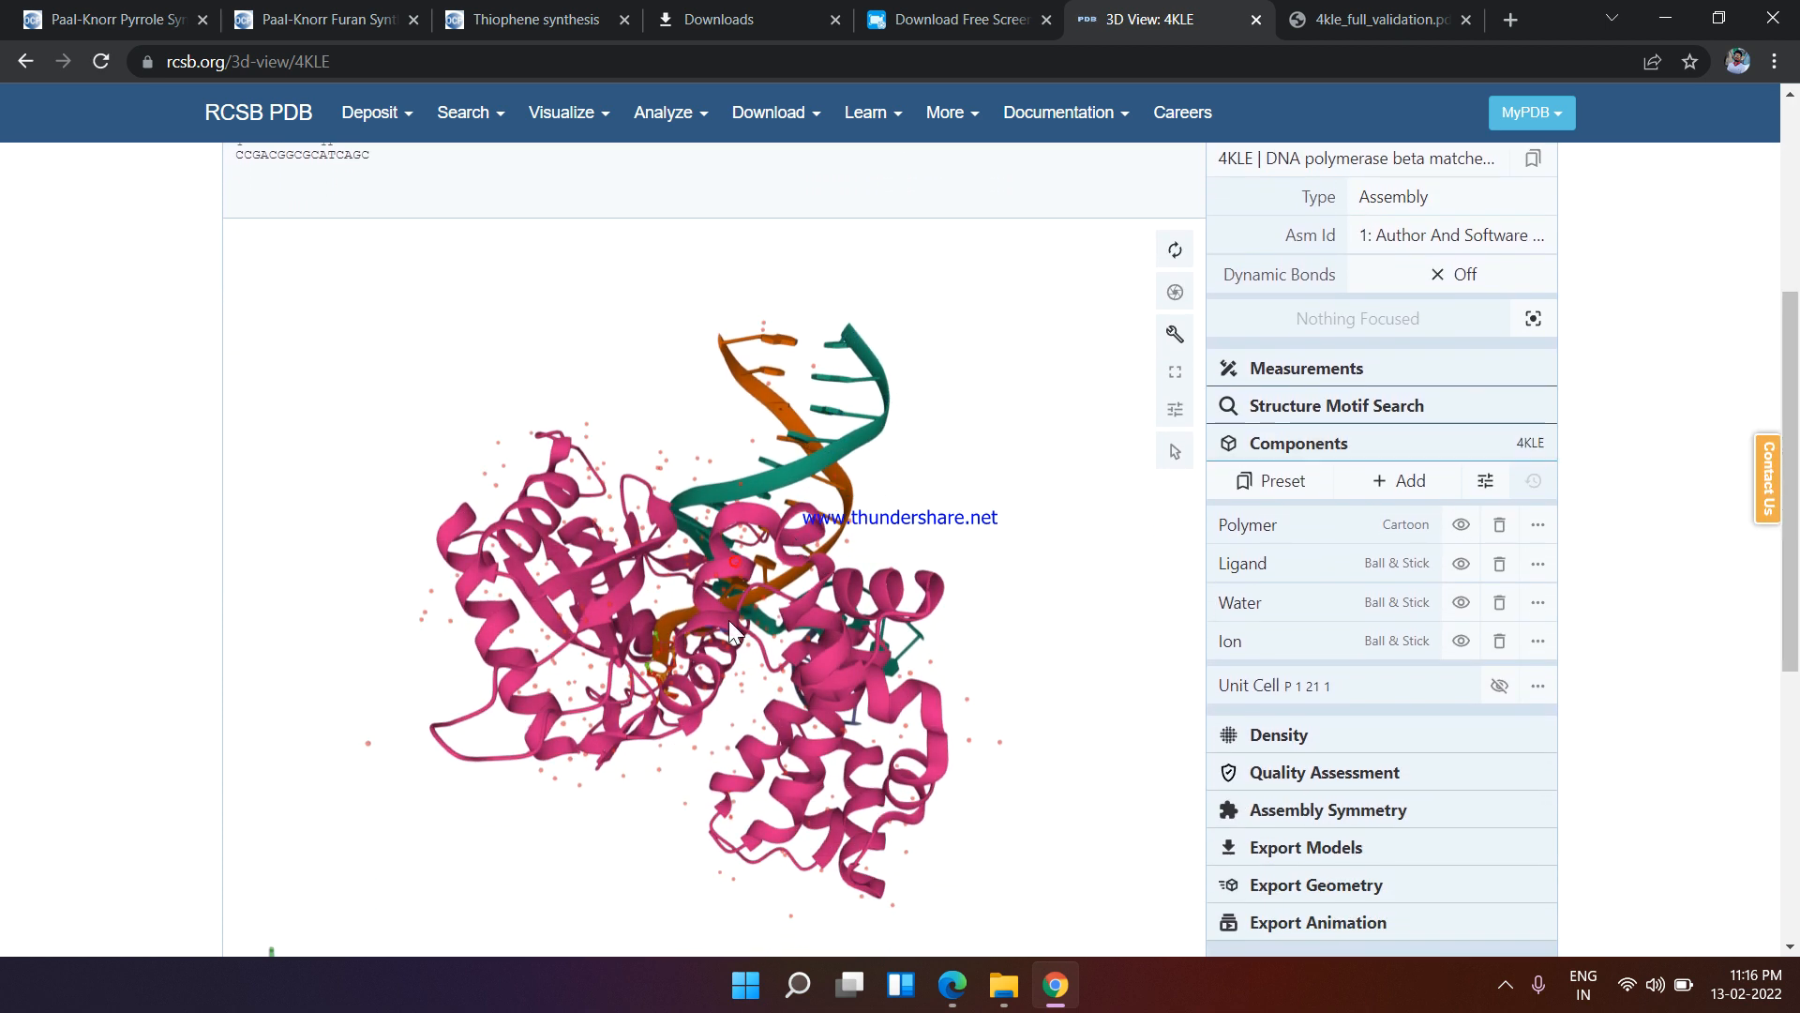
{"action": "left_click_drag", "start_coordinate": [735, 632], "coordinate": [752, 699]}
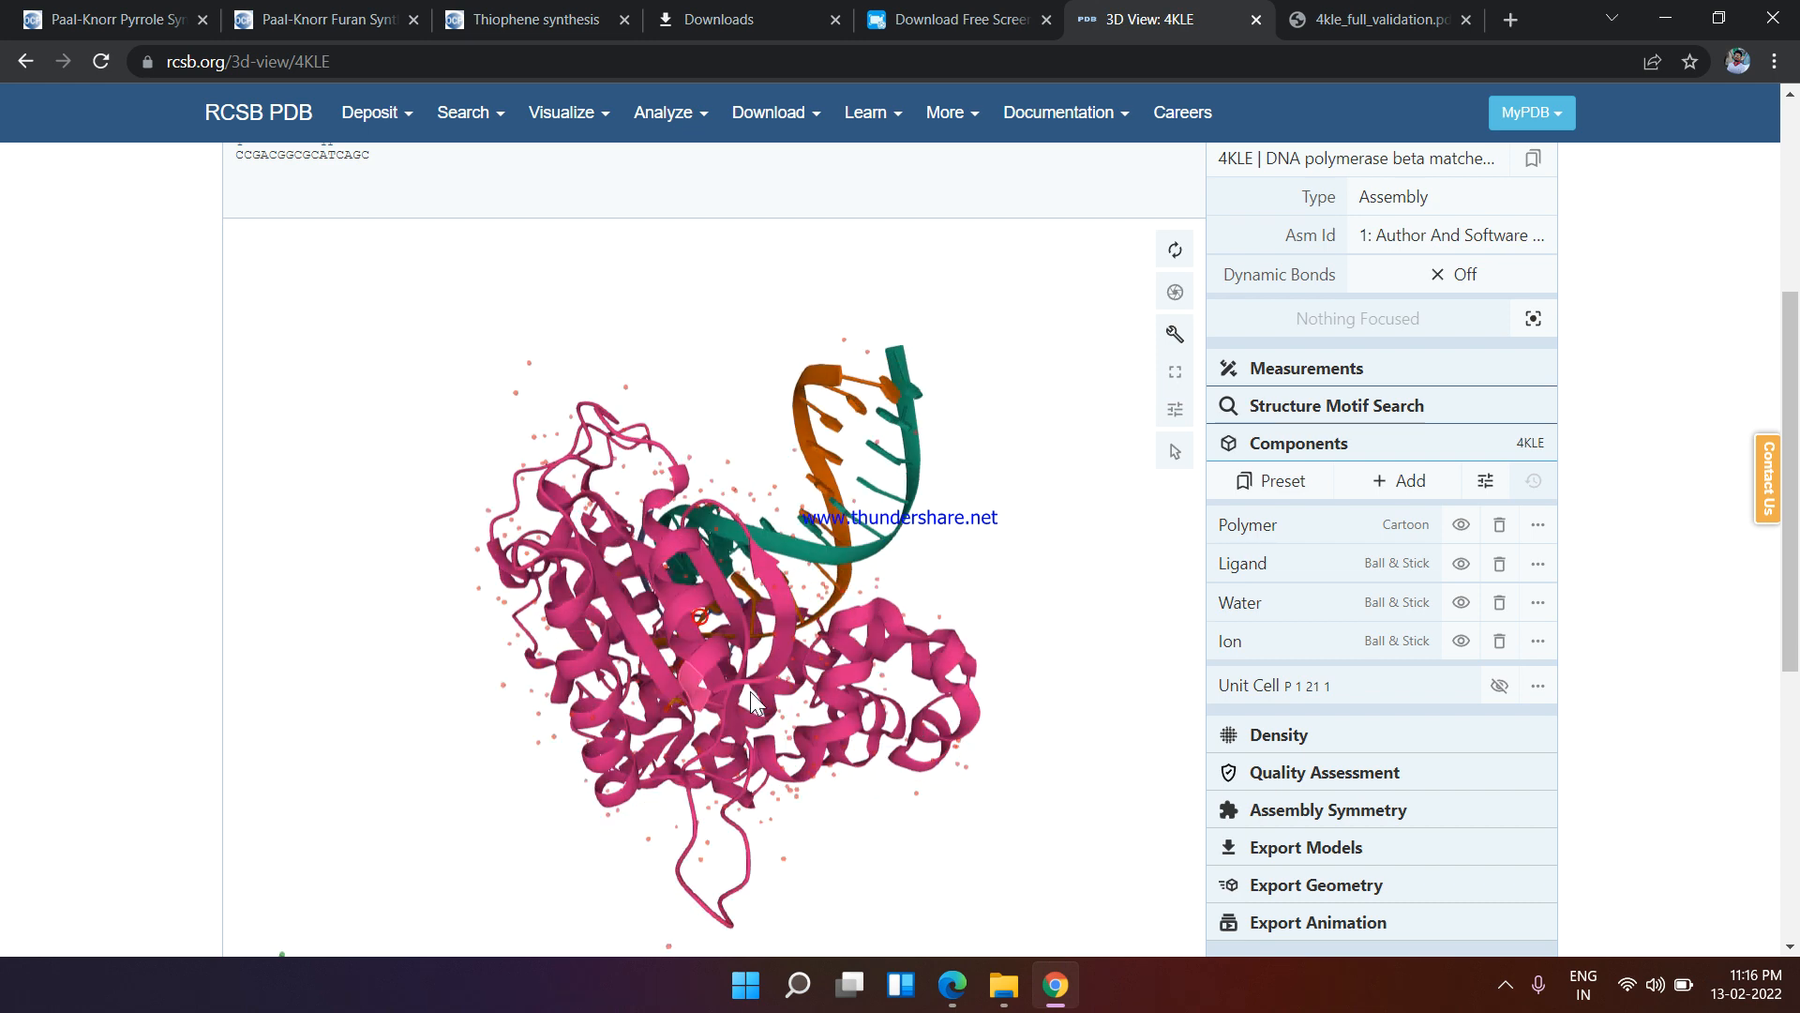
{"action": "left_click_drag", "start_coordinate": [746, 700], "coordinate": [855, 563]}
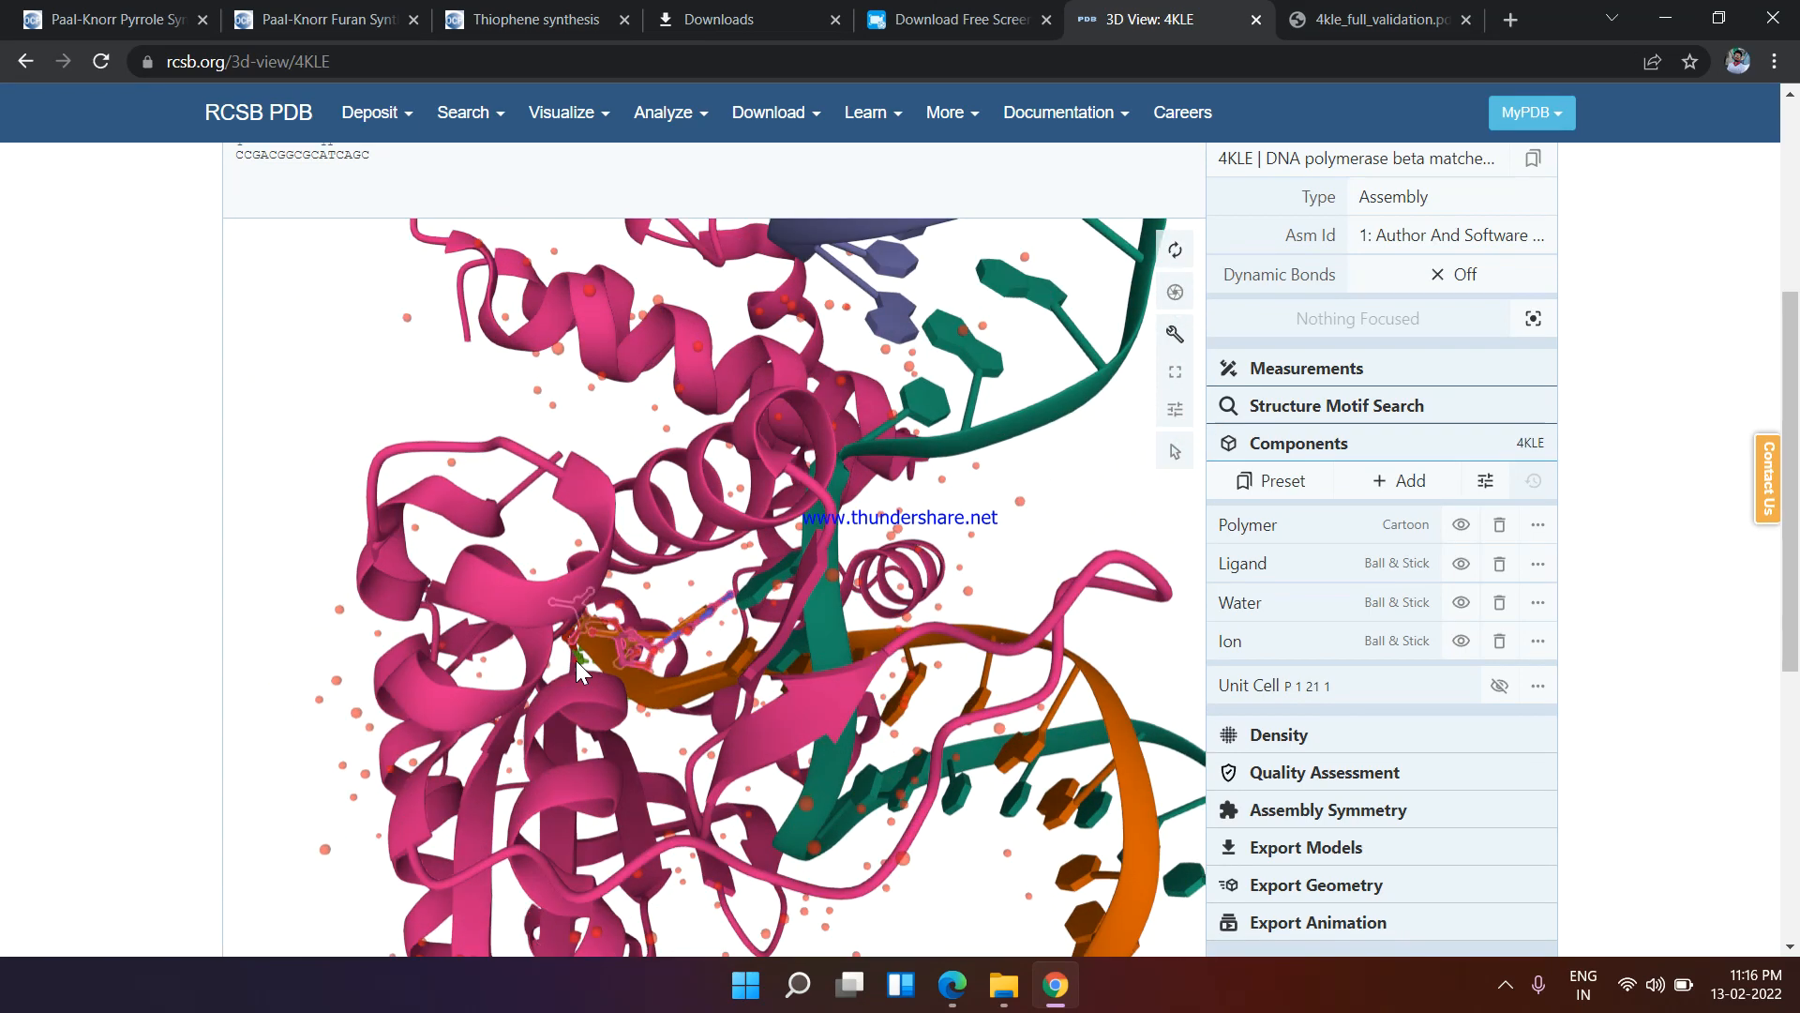
{"action": "left_click_drag", "start_coordinate": [573, 671], "coordinate": [682, 752]}
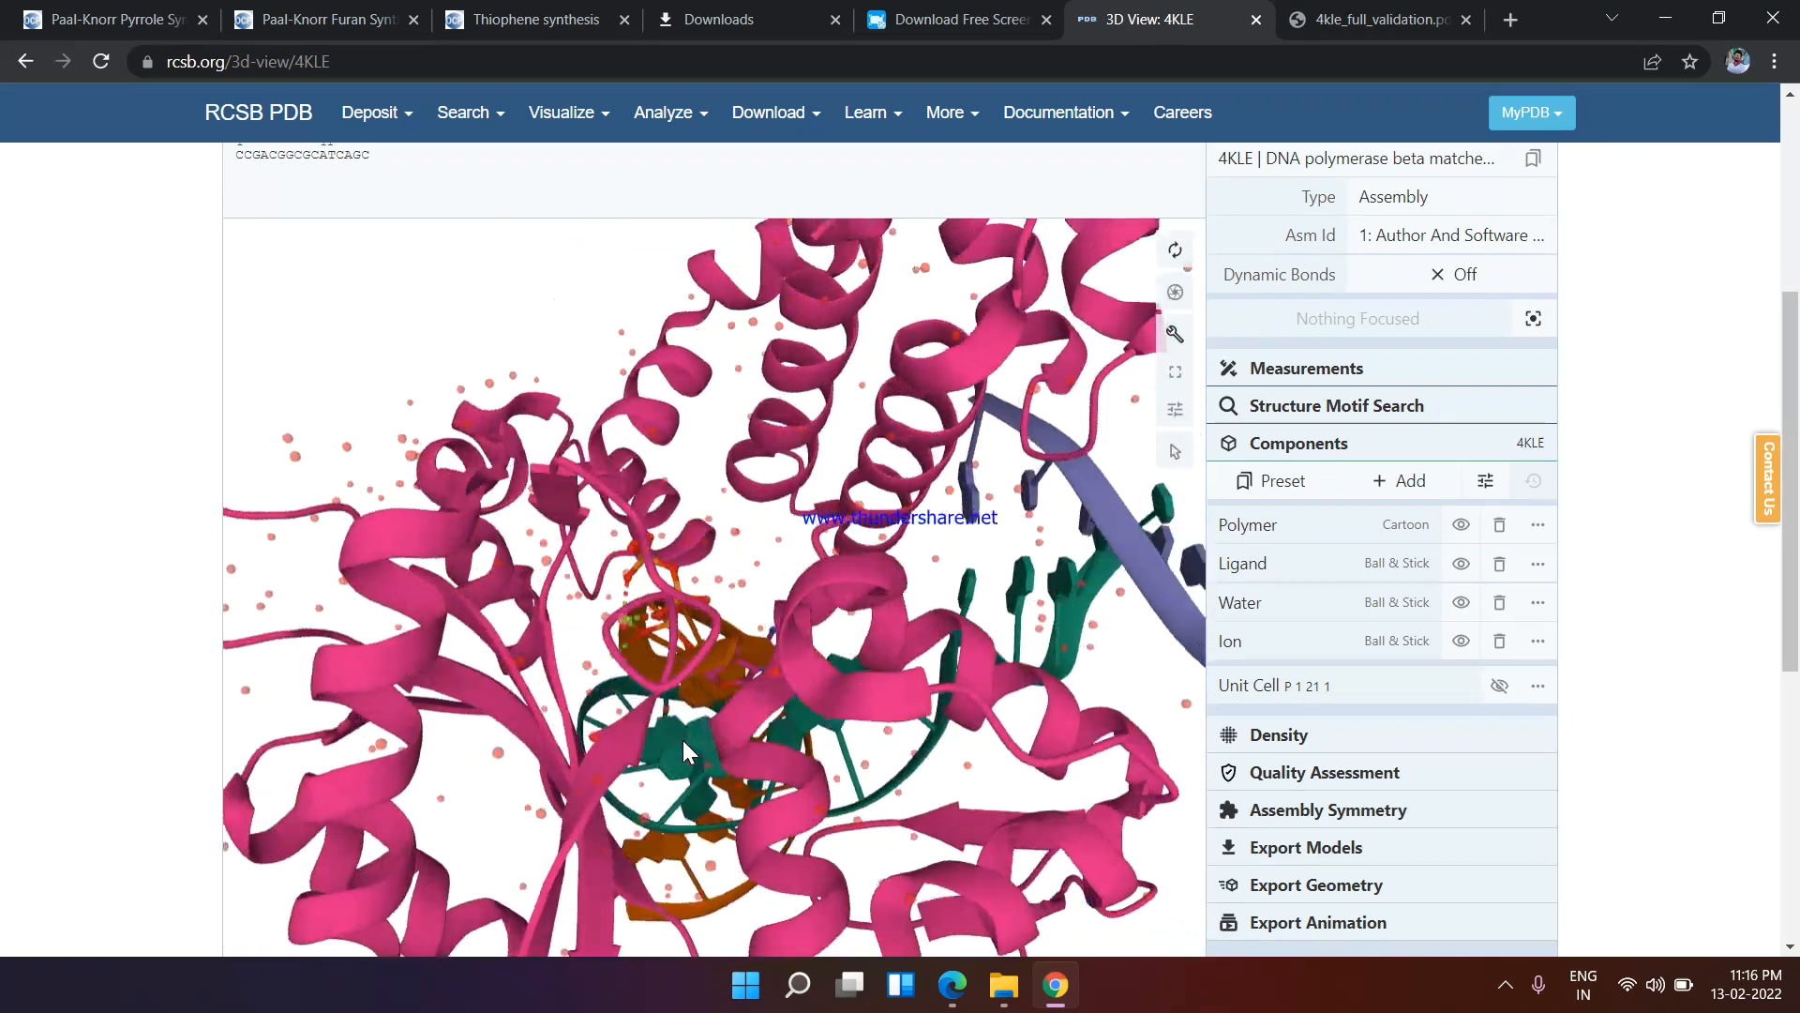
{"action": "left_click_drag", "start_coordinate": [688, 746], "coordinate": [671, 747]}
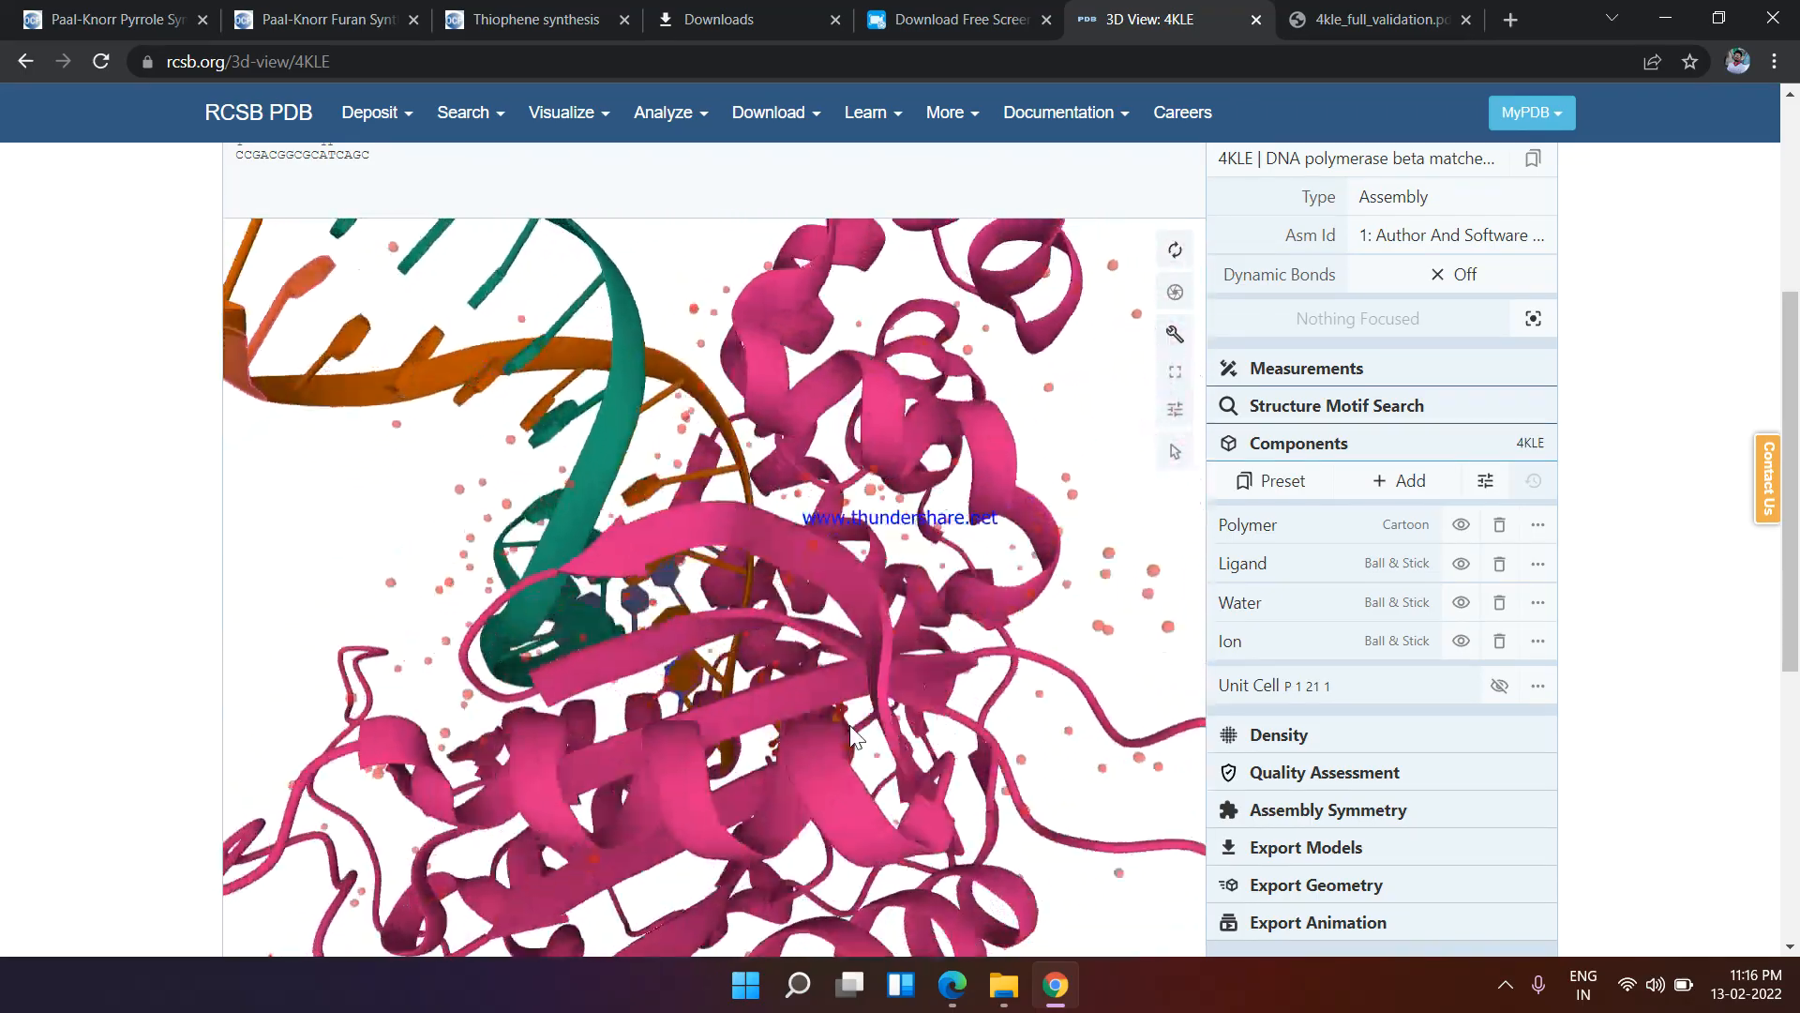
{"action": "left_click_drag", "start_coordinate": [855, 736], "coordinate": [574, 678]}
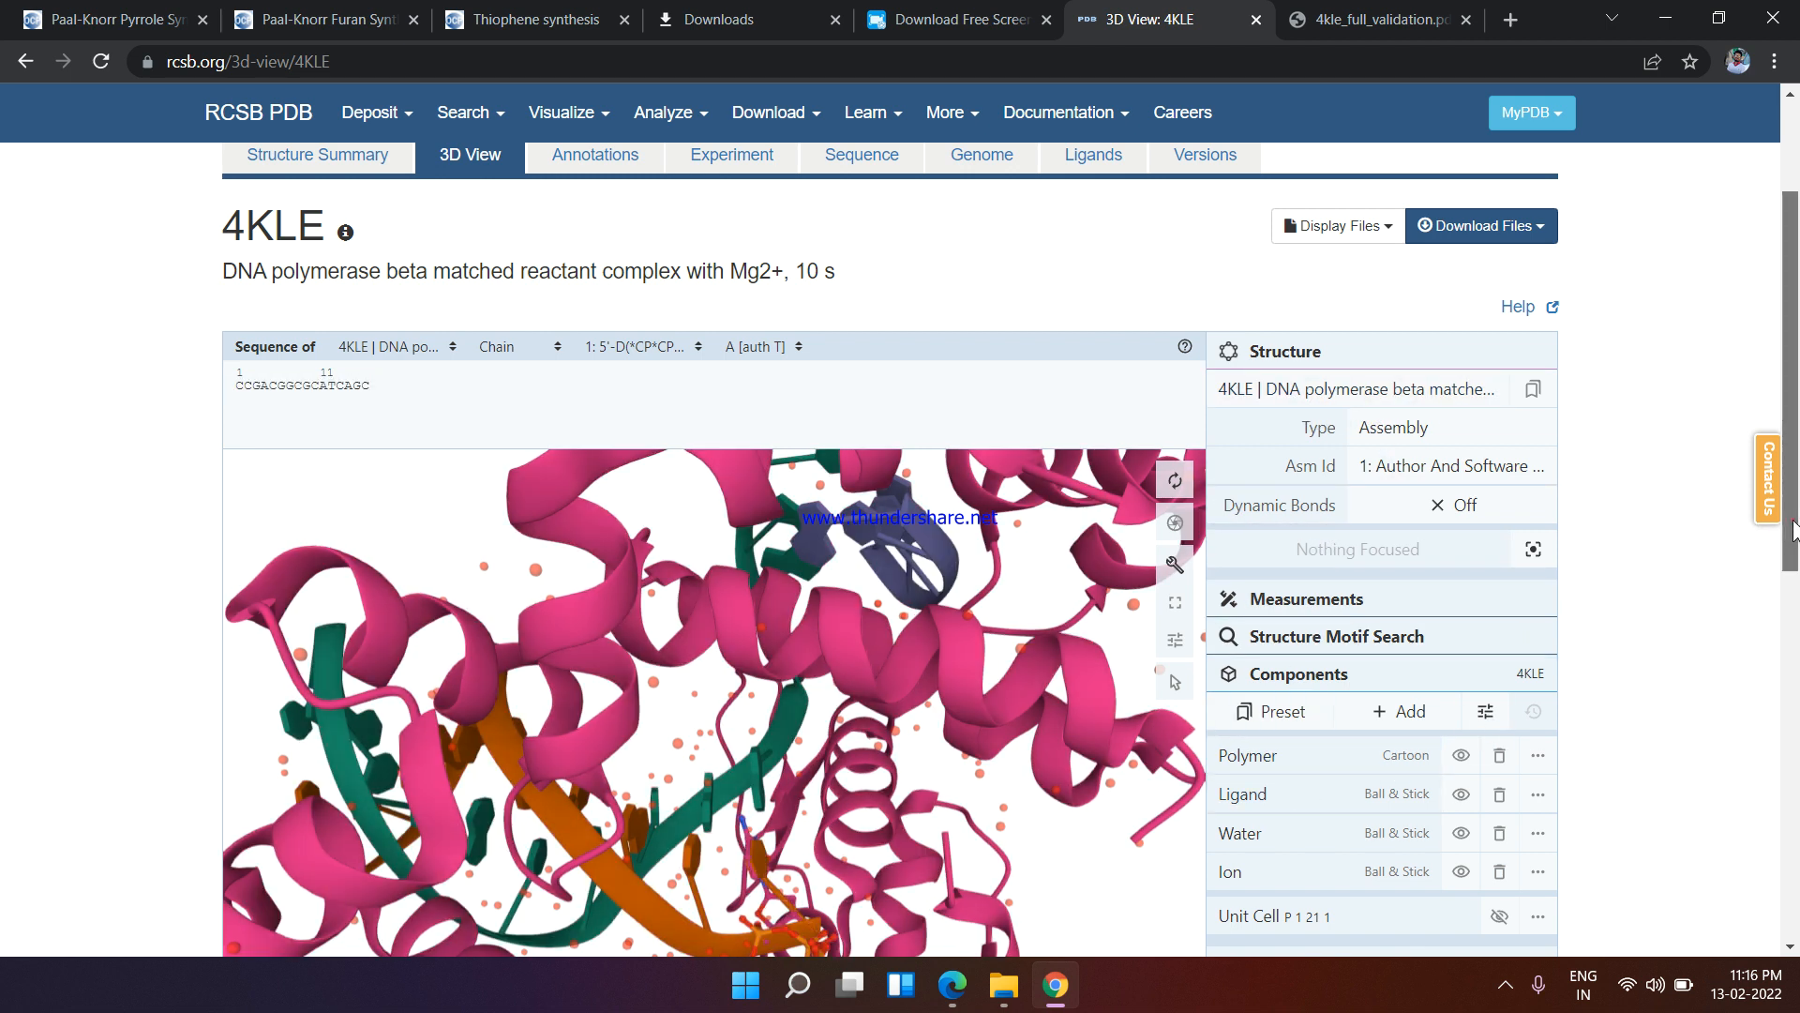
Expand the Density and Assembly Symmetry options and zoom tightly onto the ligand by the DNA
{"action": "scroll", "scroll_direction": "down", "scroll_amount": 3}
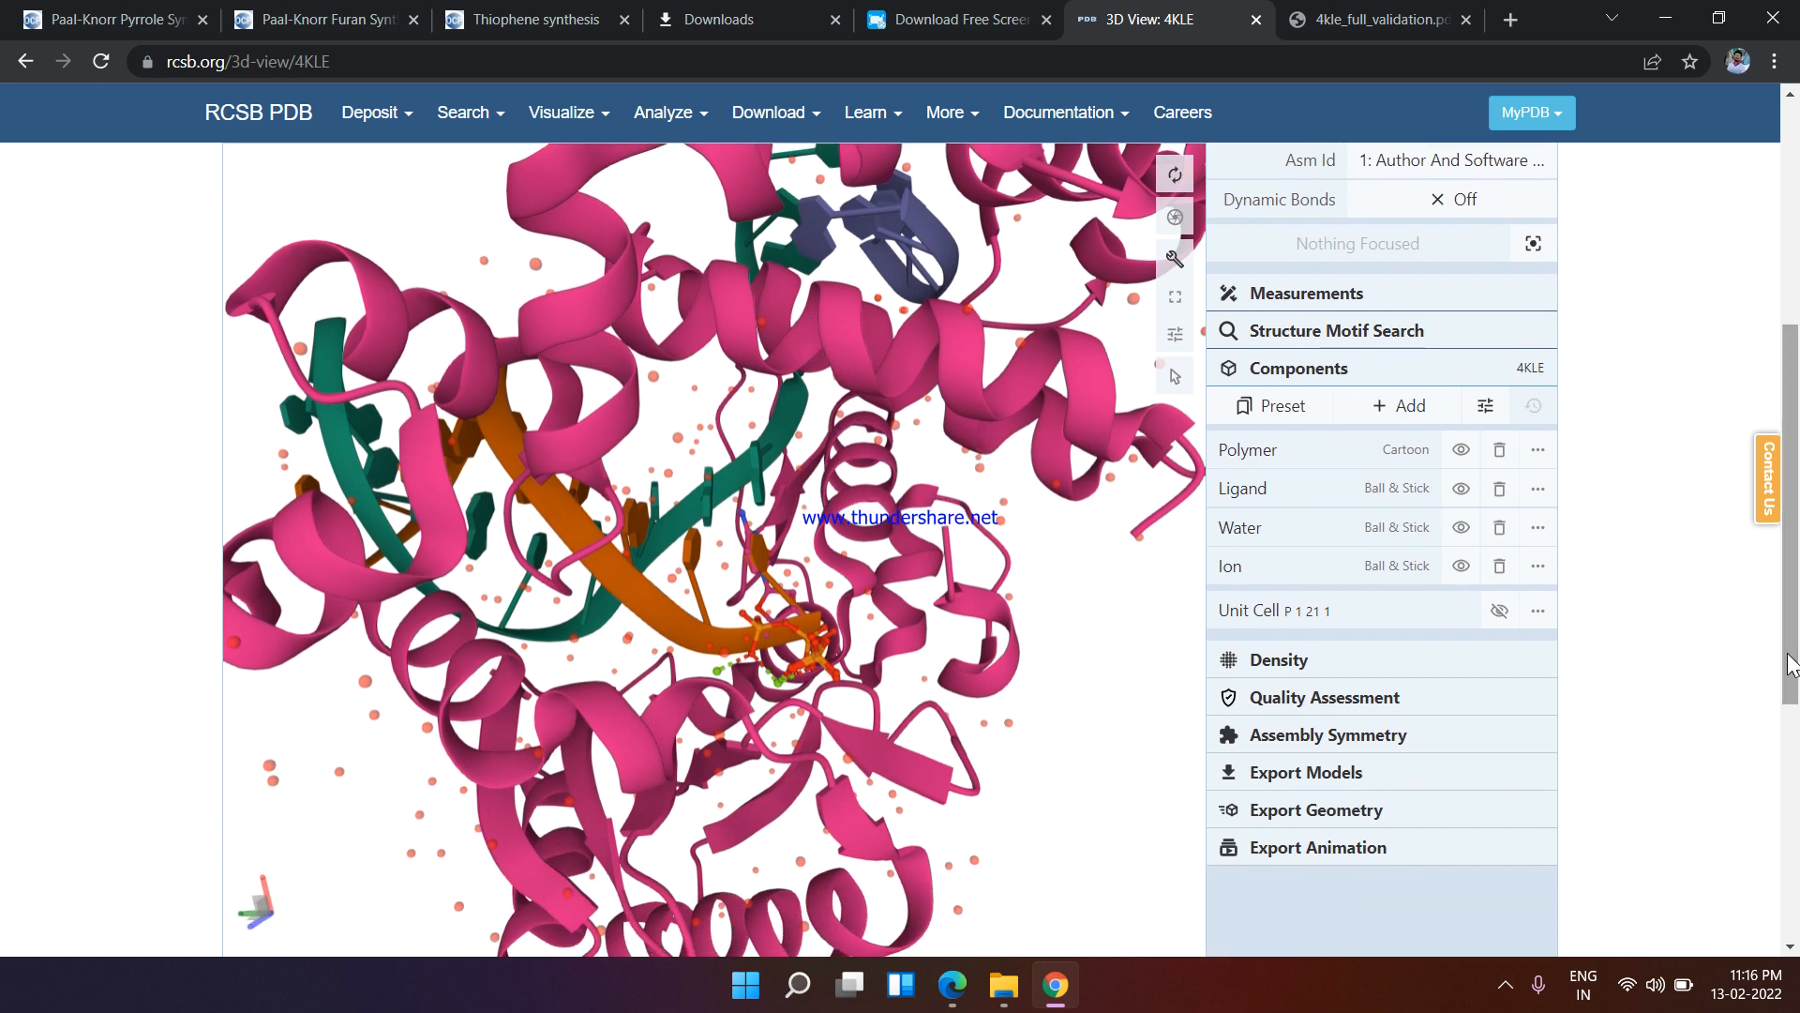
{"action": "mouse_move", "coordinate": [1310, 696]}
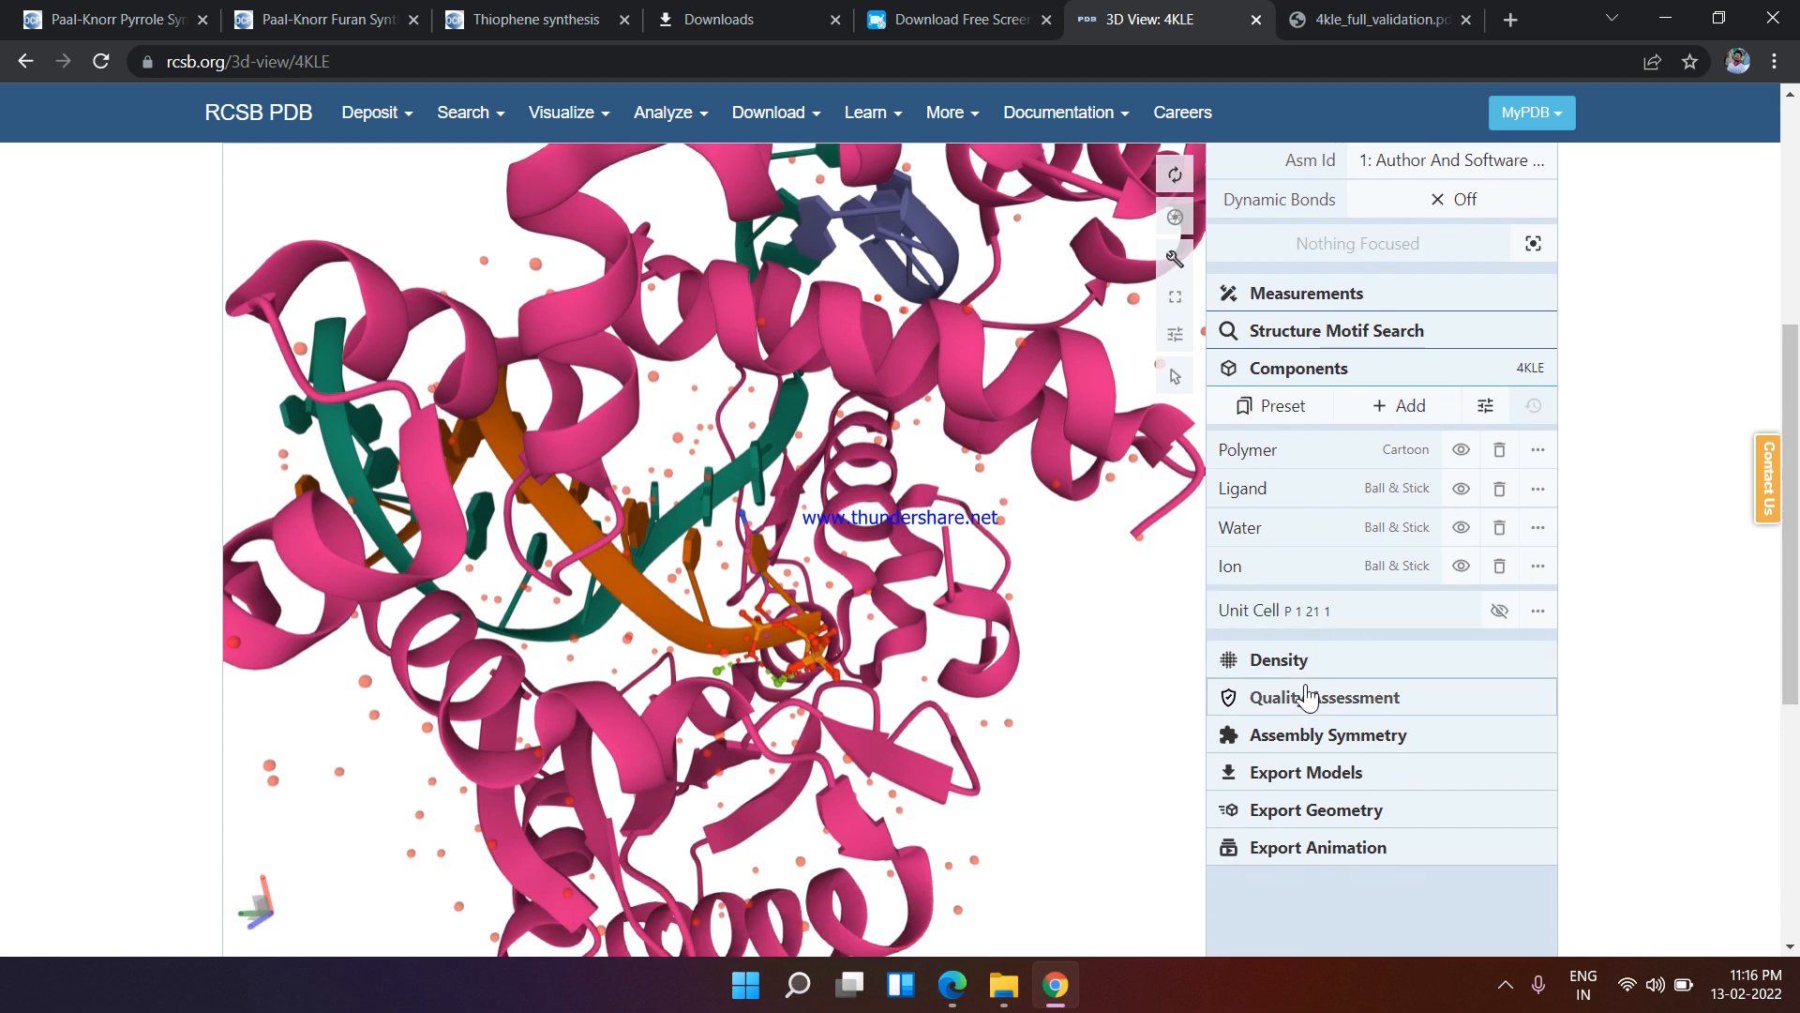
{"action": "left_click", "coordinate": [1279, 660]}
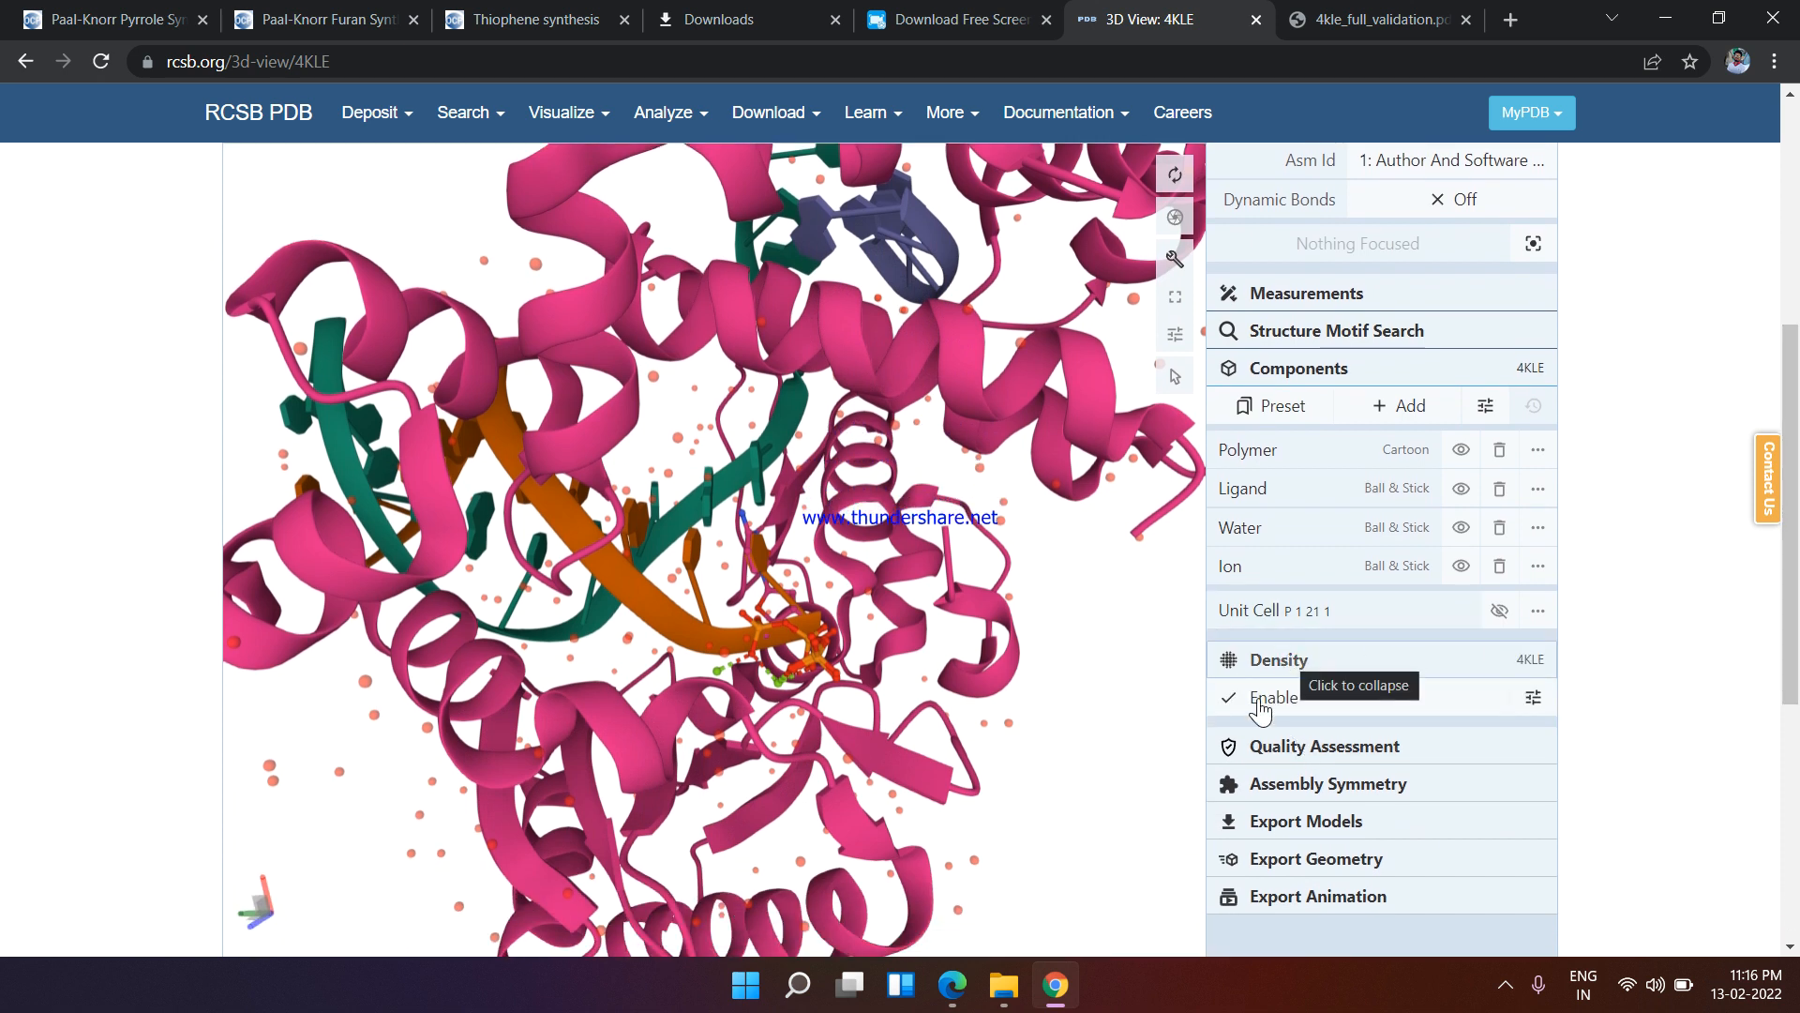
{"action": "left_click", "coordinate": [1328, 784]}
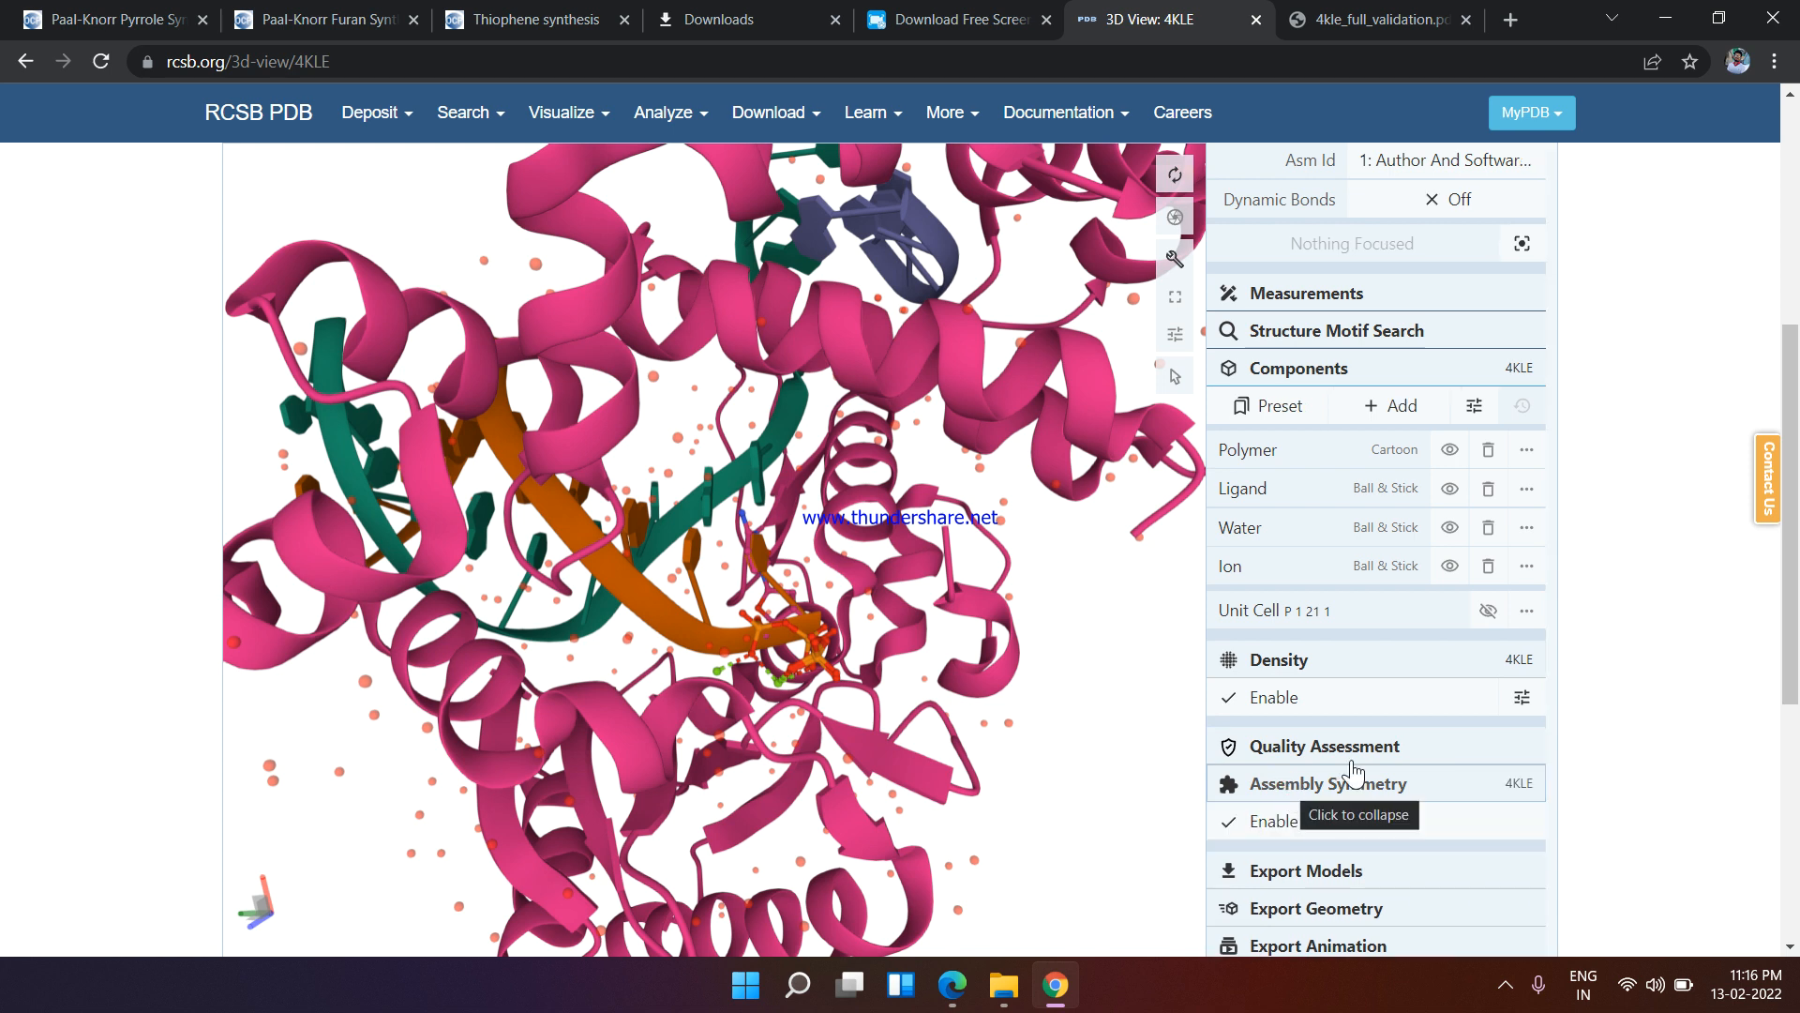
{"action": "scroll", "scroll_direction": "down", "scroll_amount": 3}
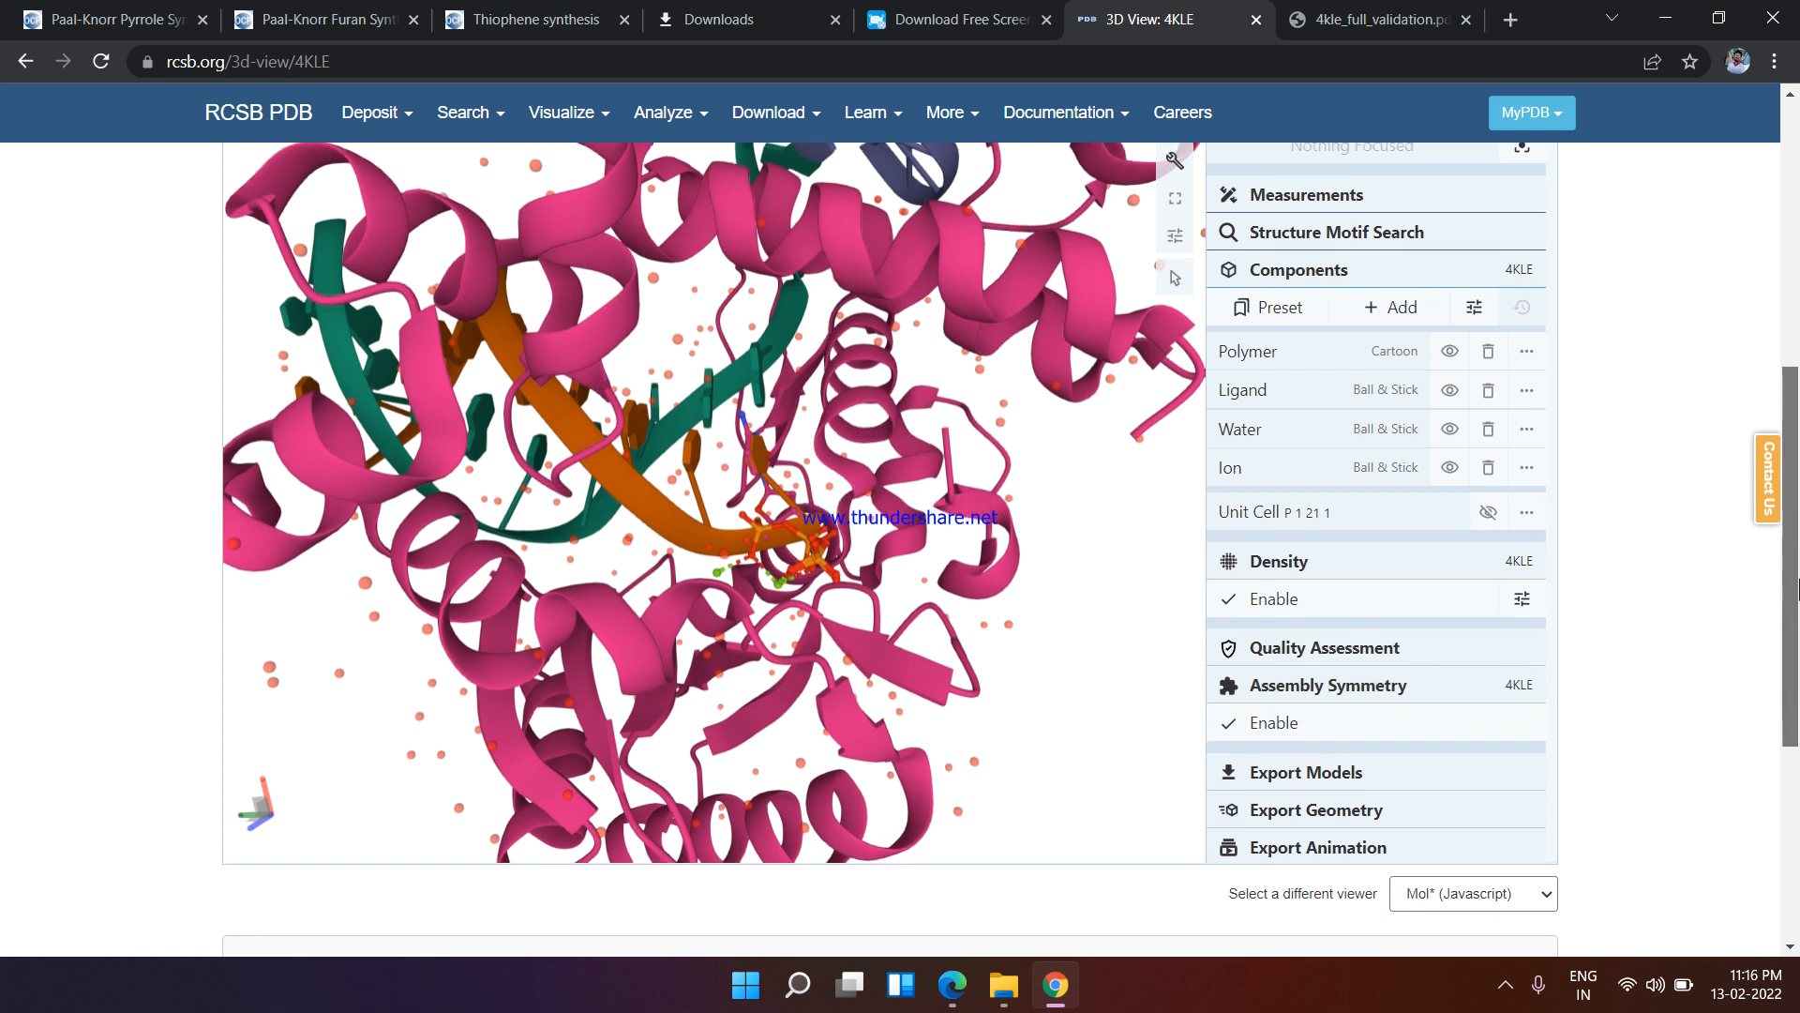
{"action": "scroll", "scroll_direction": "down", "scroll_amount": 3}
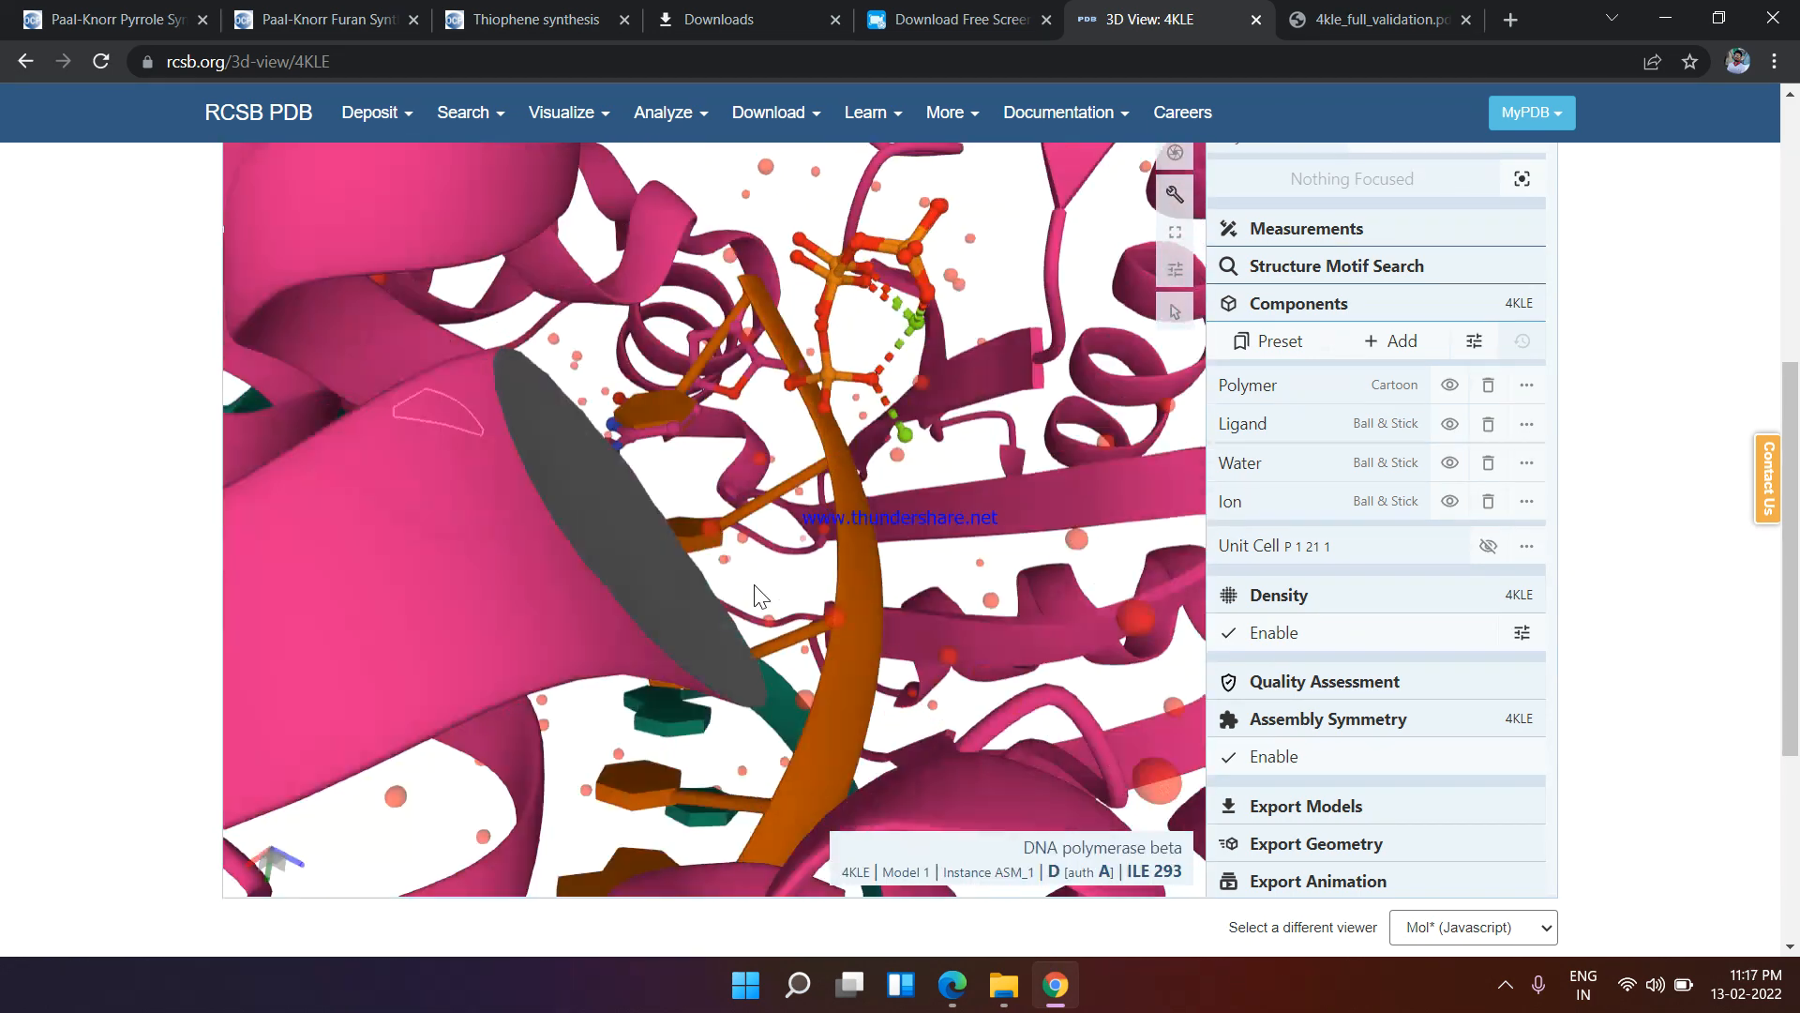
Turn the close-up to a new angle and scroll back to the page top with the entry title
{"action": "left_click_drag", "start_coordinate": [758, 595], "coordinate": [1034, 385]}
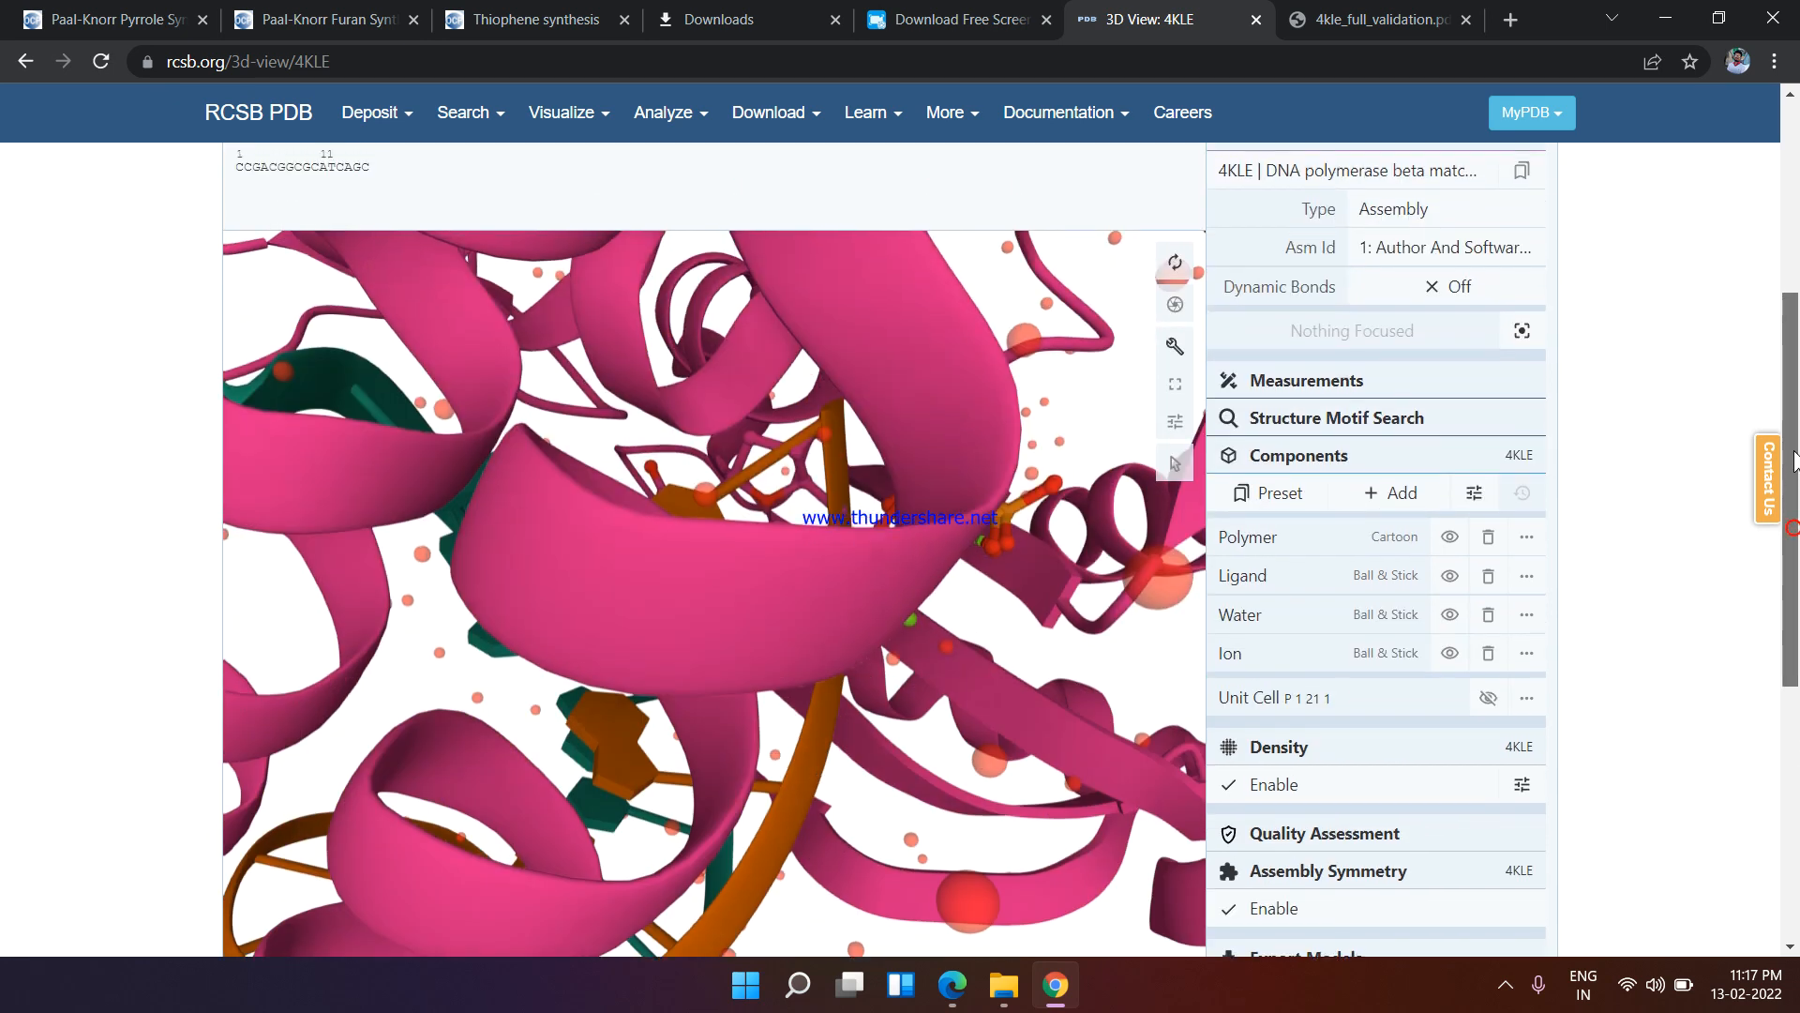
{"action": "scroll", "scroll_direction": "up", "scroll_amount": 3}
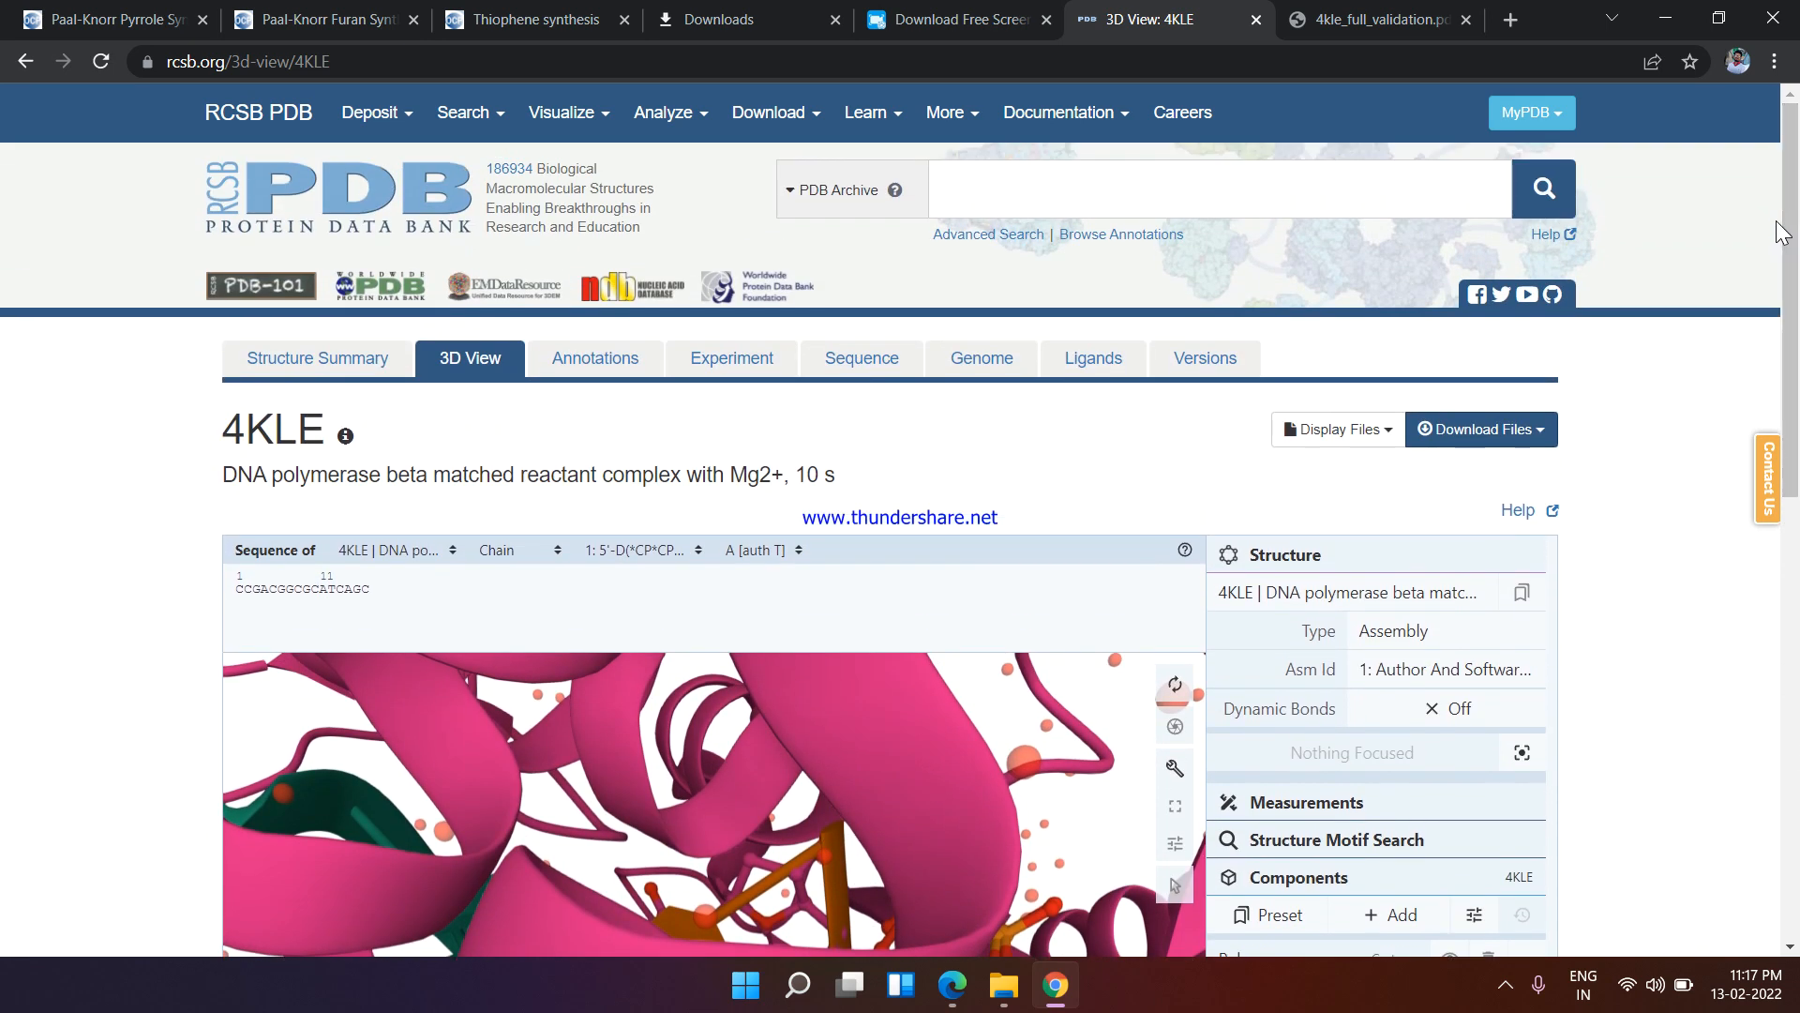
{"action": "mouse_move", "coordinate": [1105, 475]}
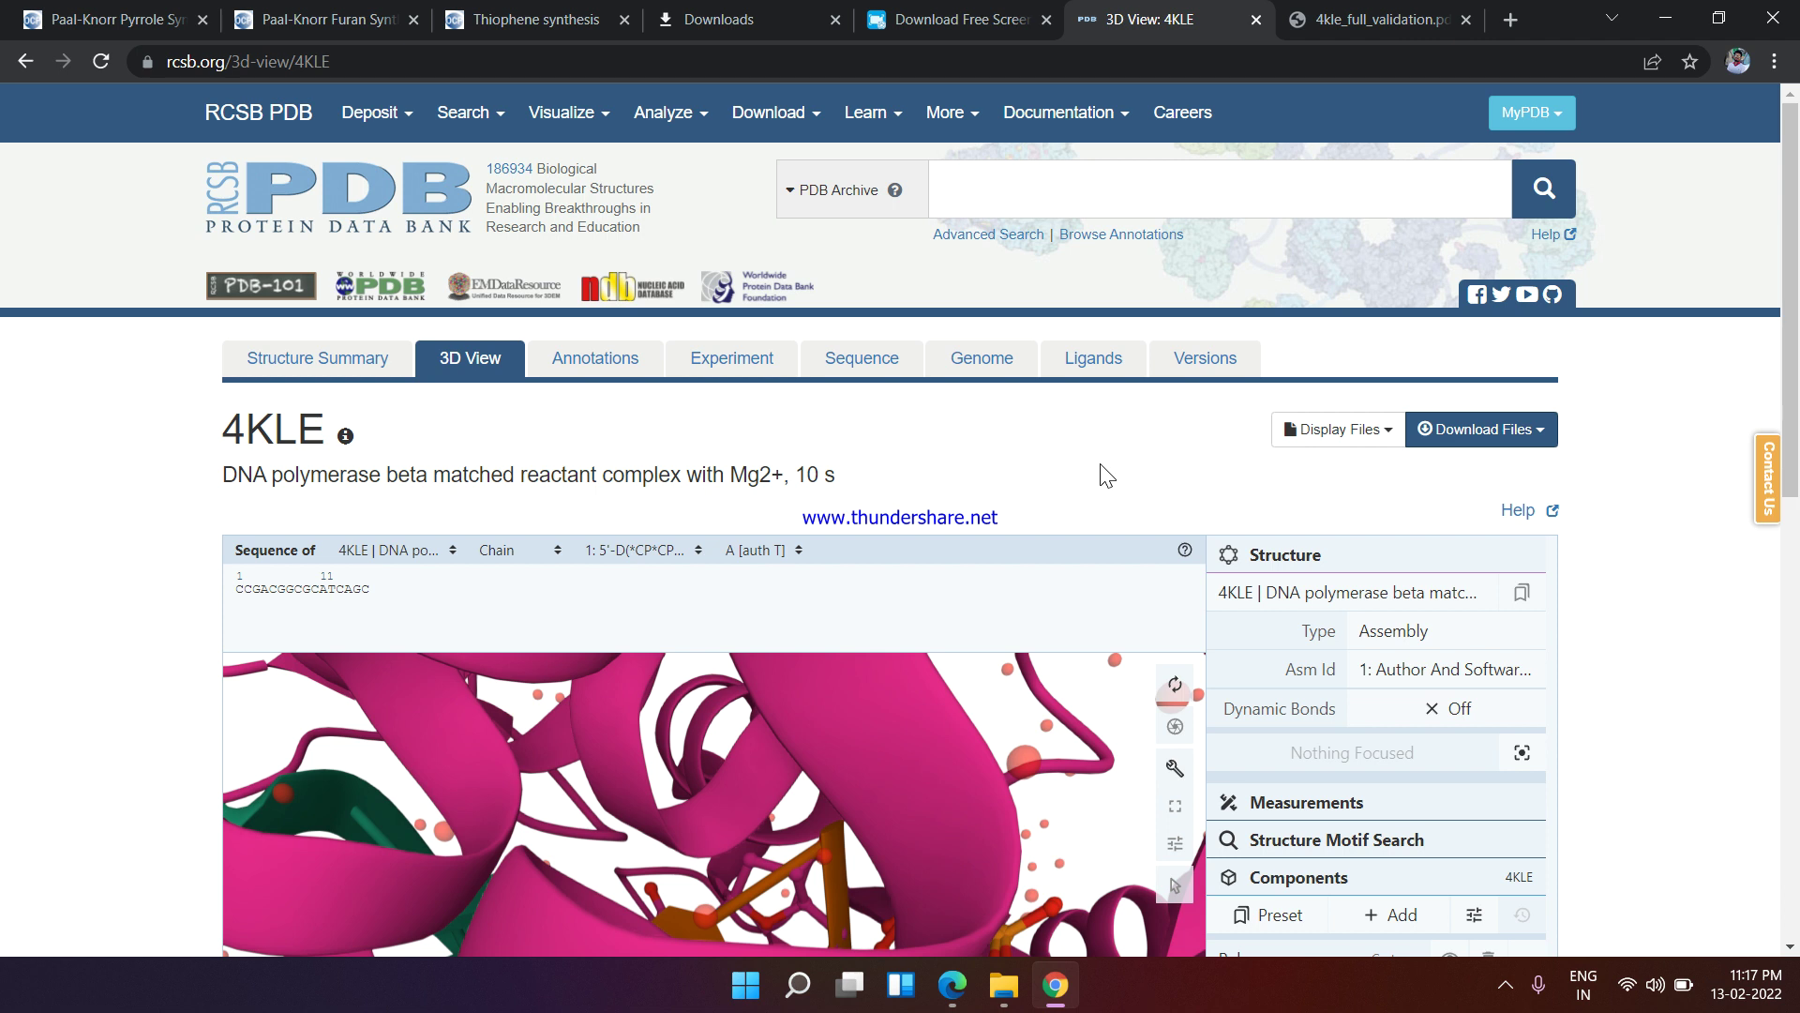
{"action": "mouse_move", "coordinate": [40, 455]}
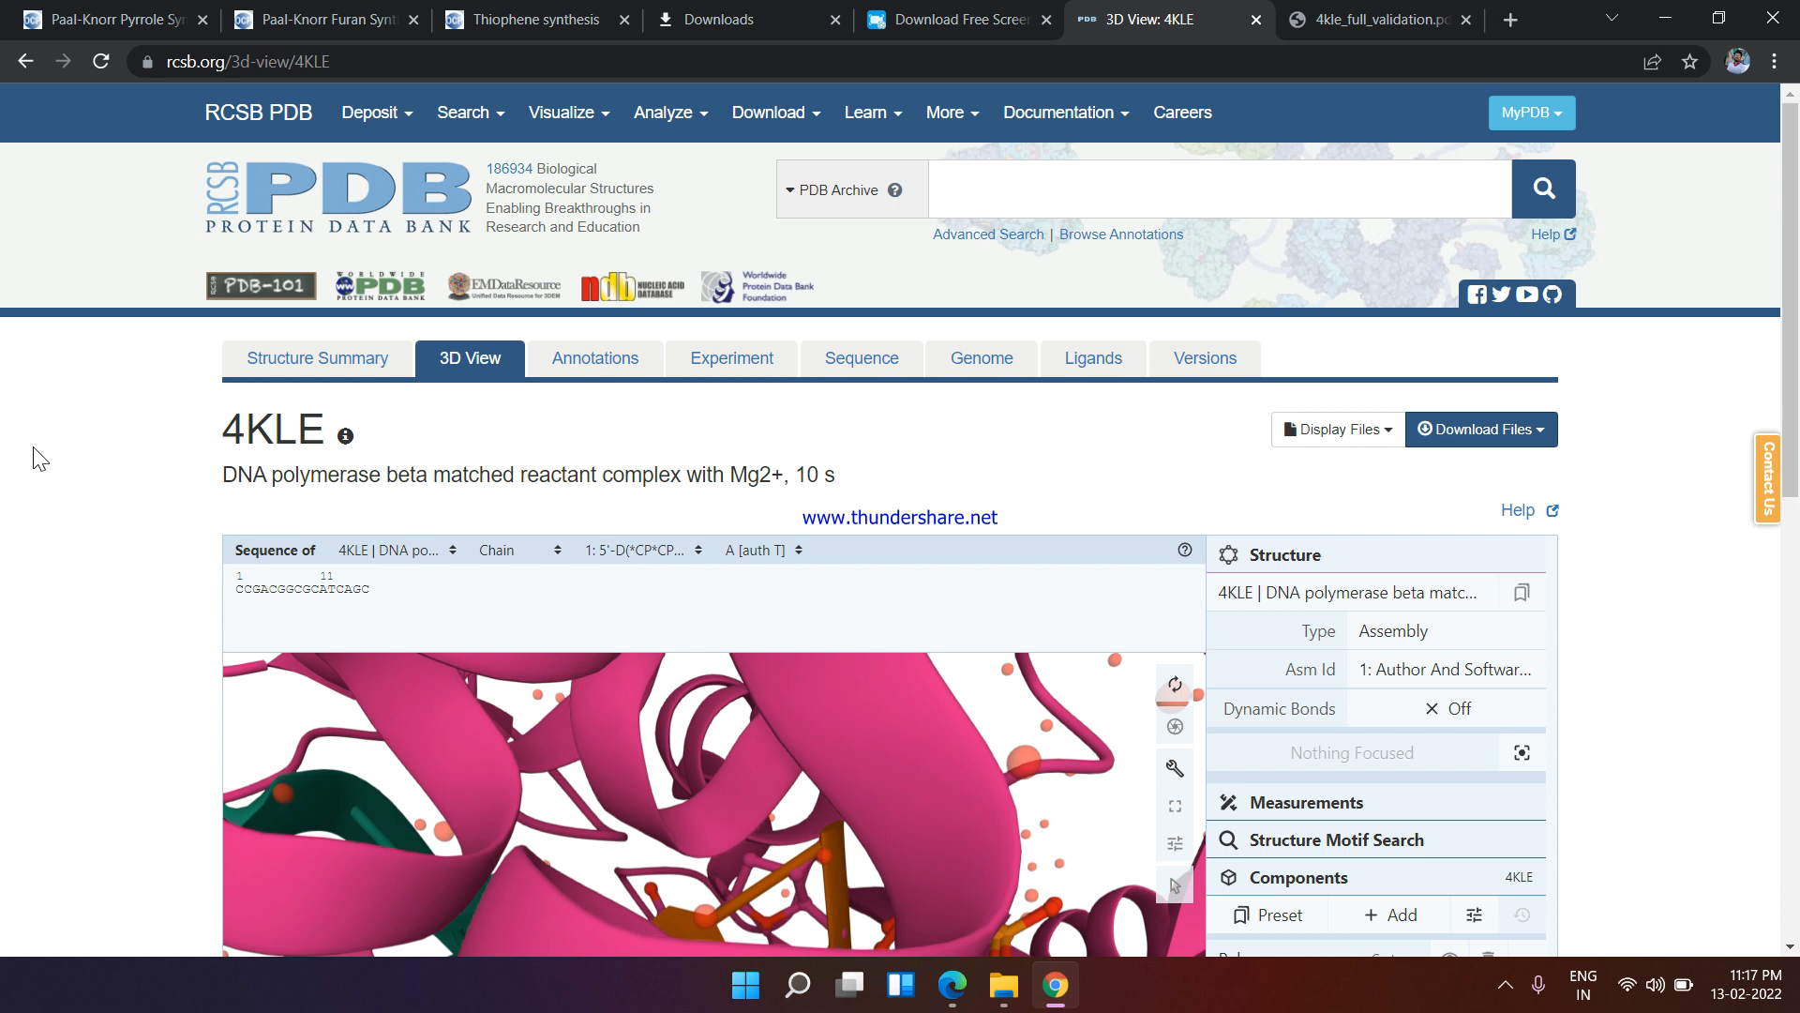